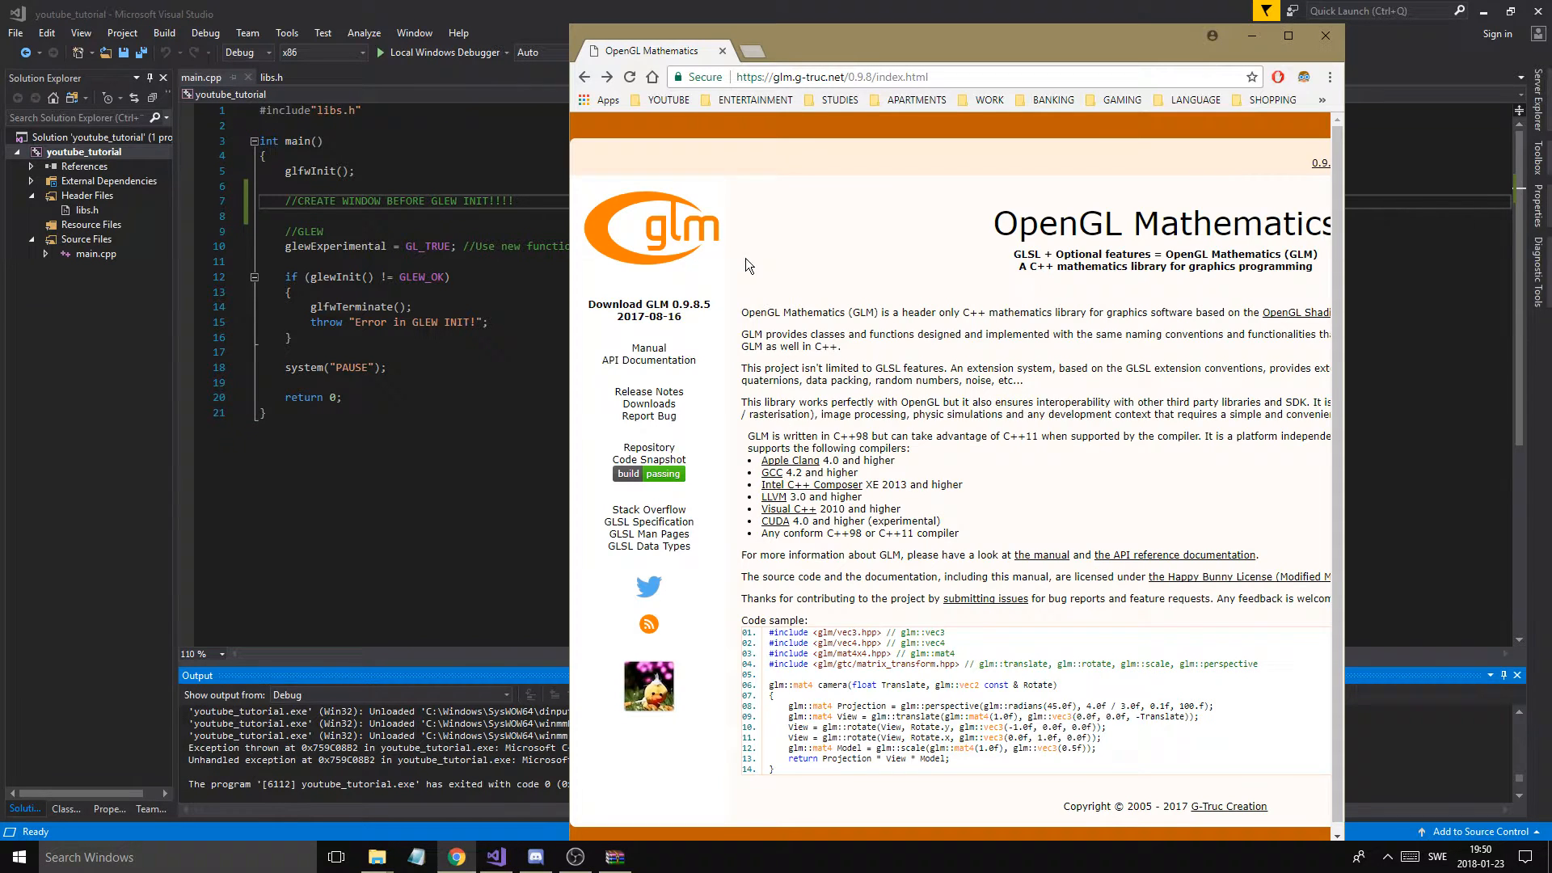
Maximize Chrome on the GLM 0.9.8 homepage and select part of its code sample
{"action": "left_click", "coordinate": [1288, 36]}
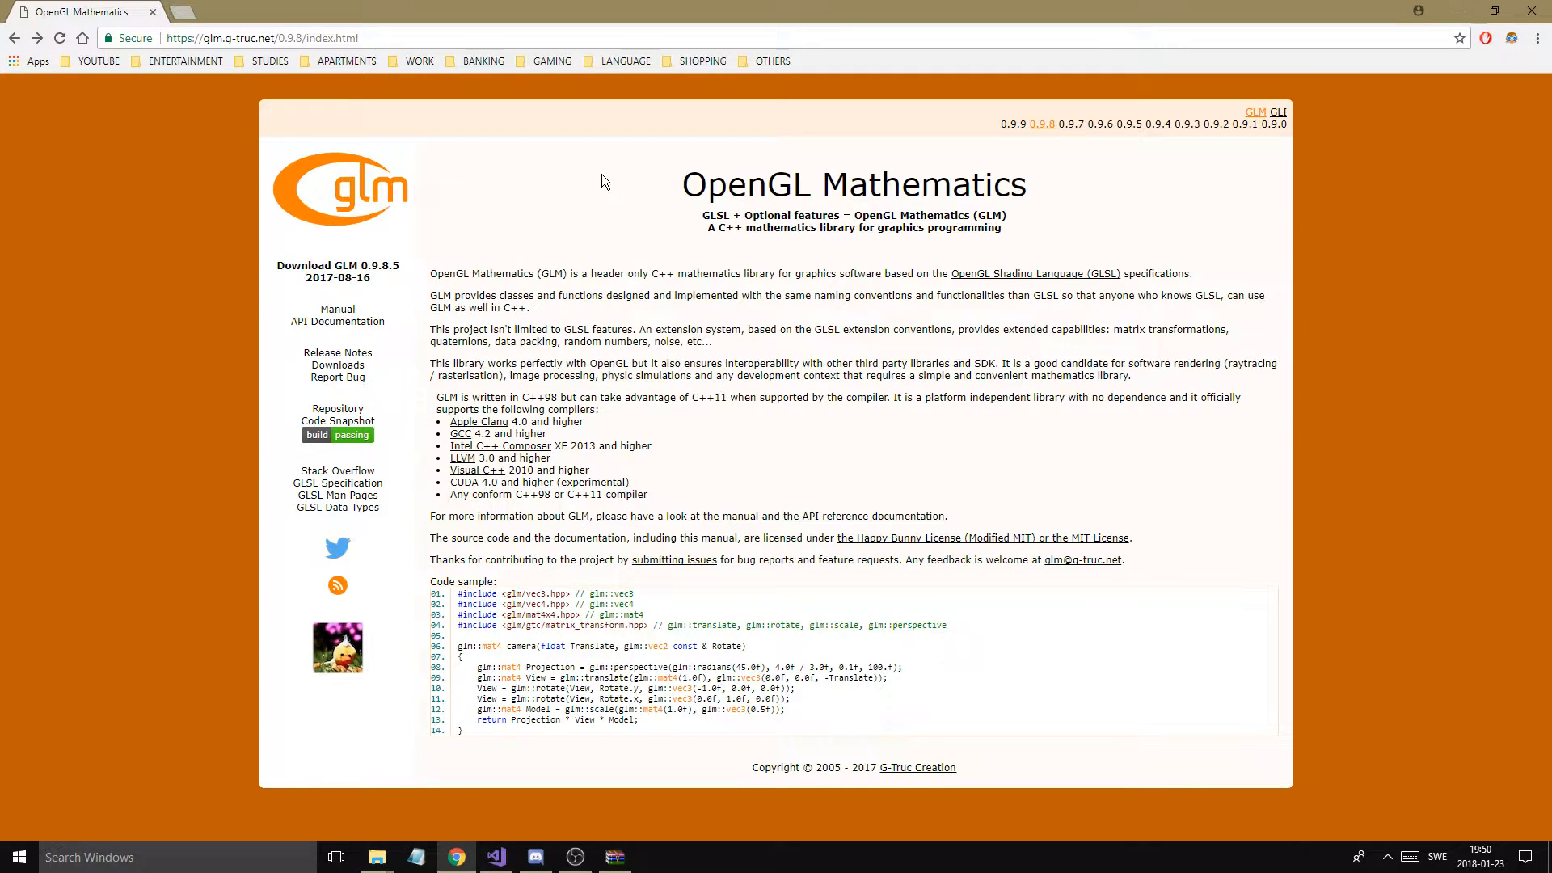
{"action": "mouse_move", "coordinate": [1064, 194]}
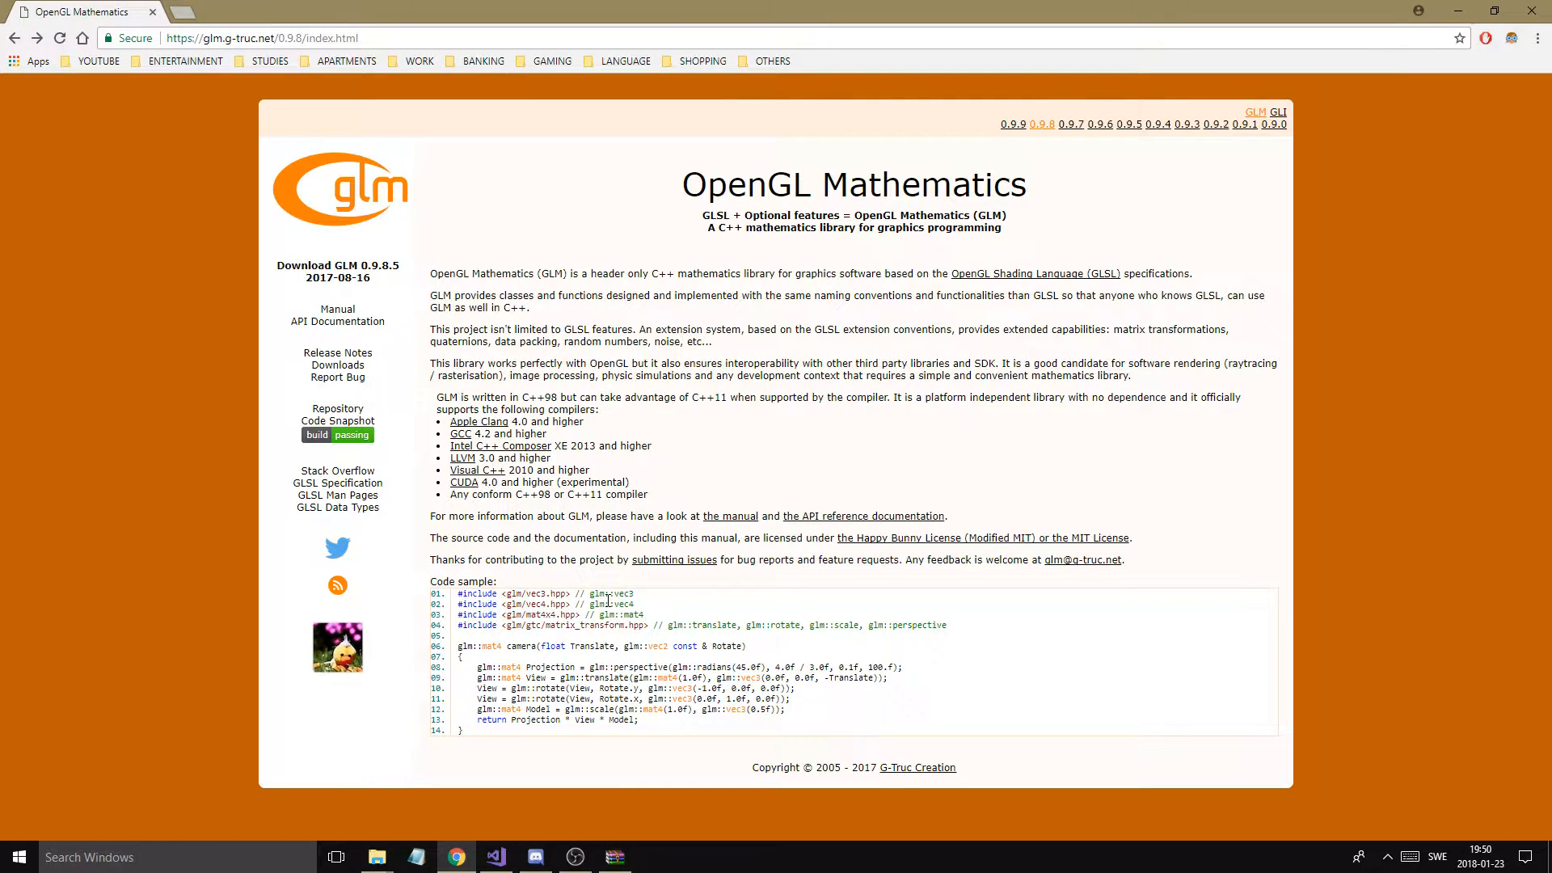
{"action": "mouse_move", "coordinate": [570, 590]}
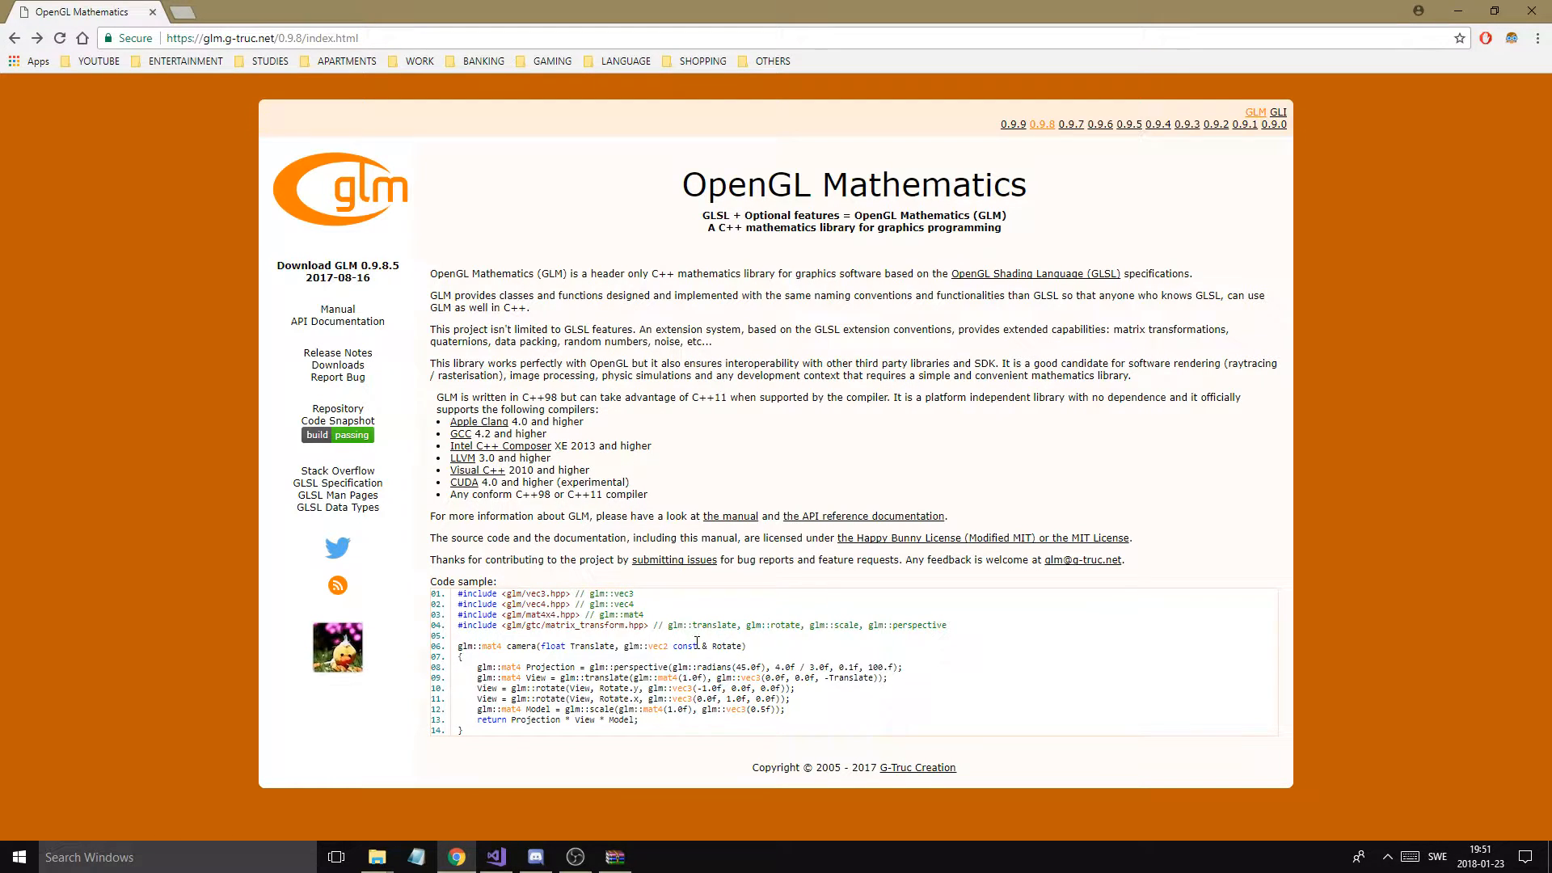
{"action": "mouse_move", "coordinate": [653, 667]}
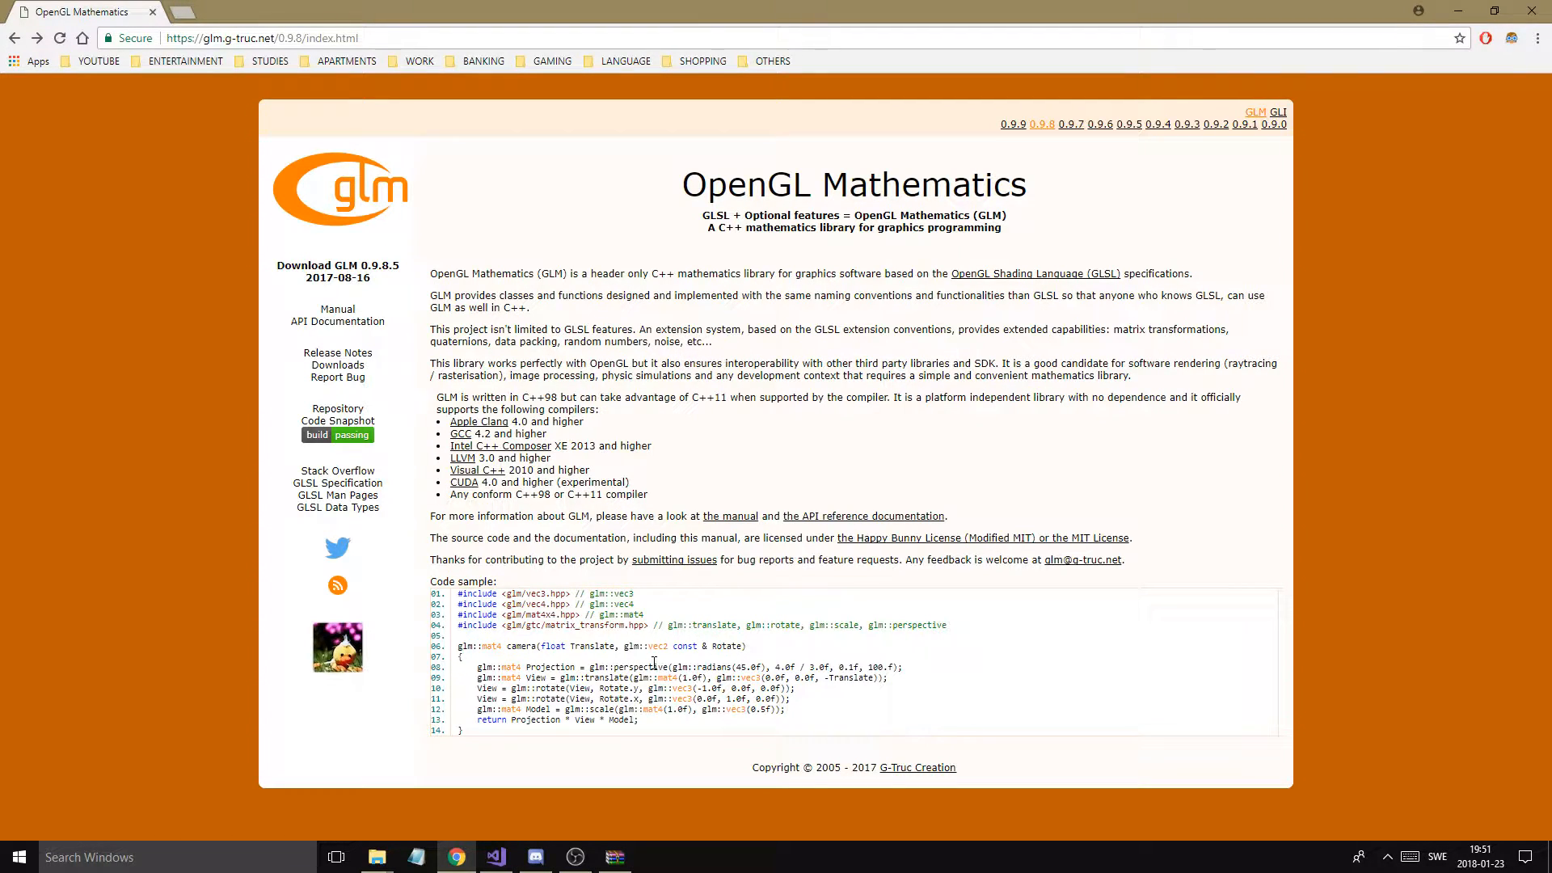
{"action": "mouse_move", "coordinate": [702, 624]}
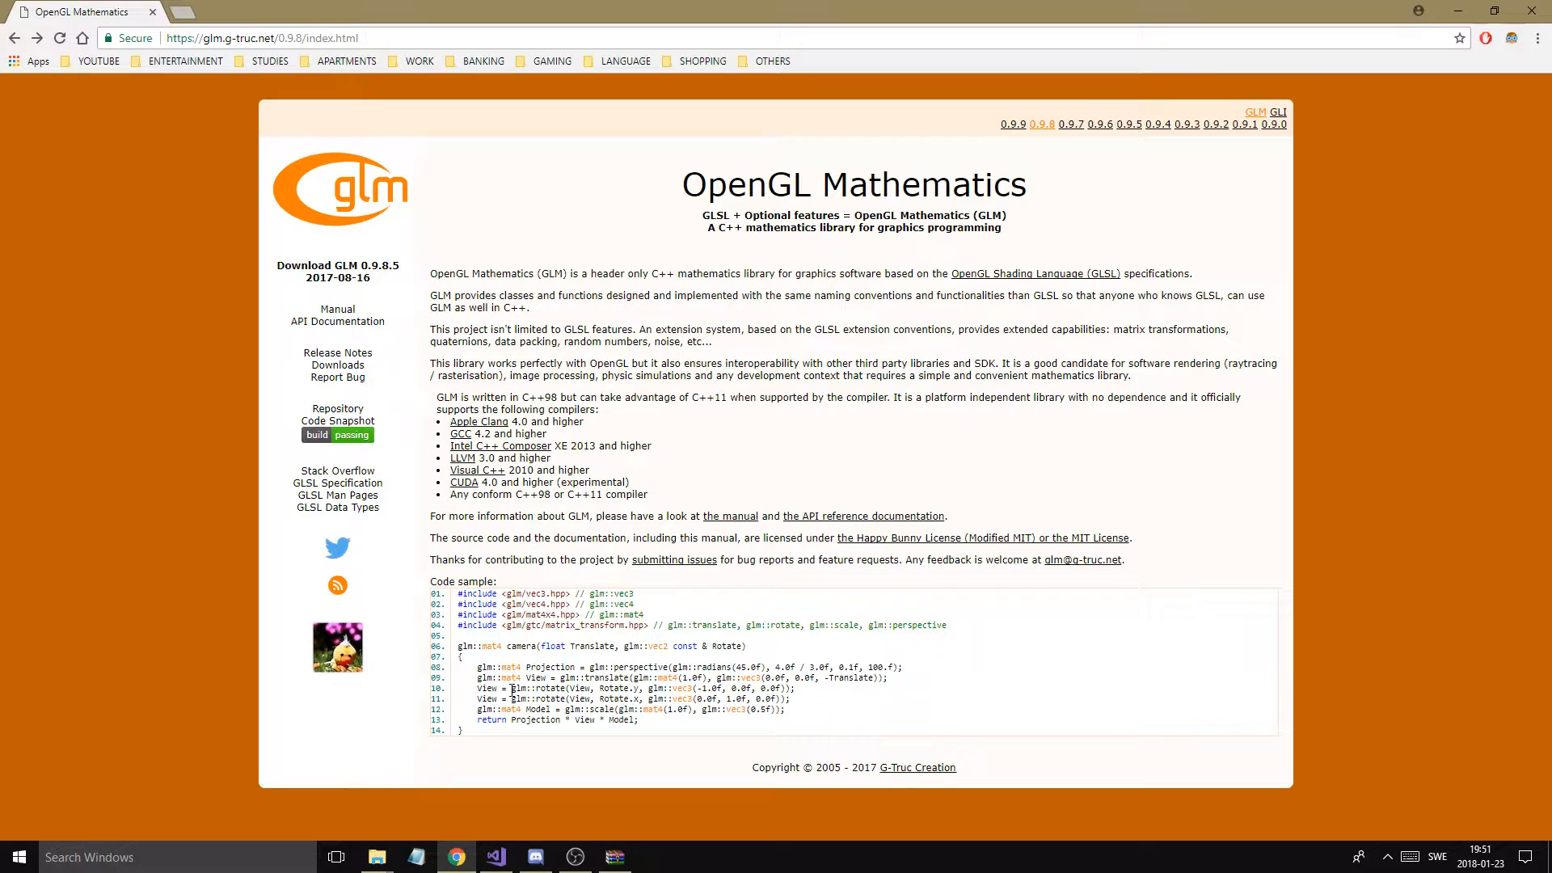
{"action": "mouse_move", "coordinate": [710, 678]}
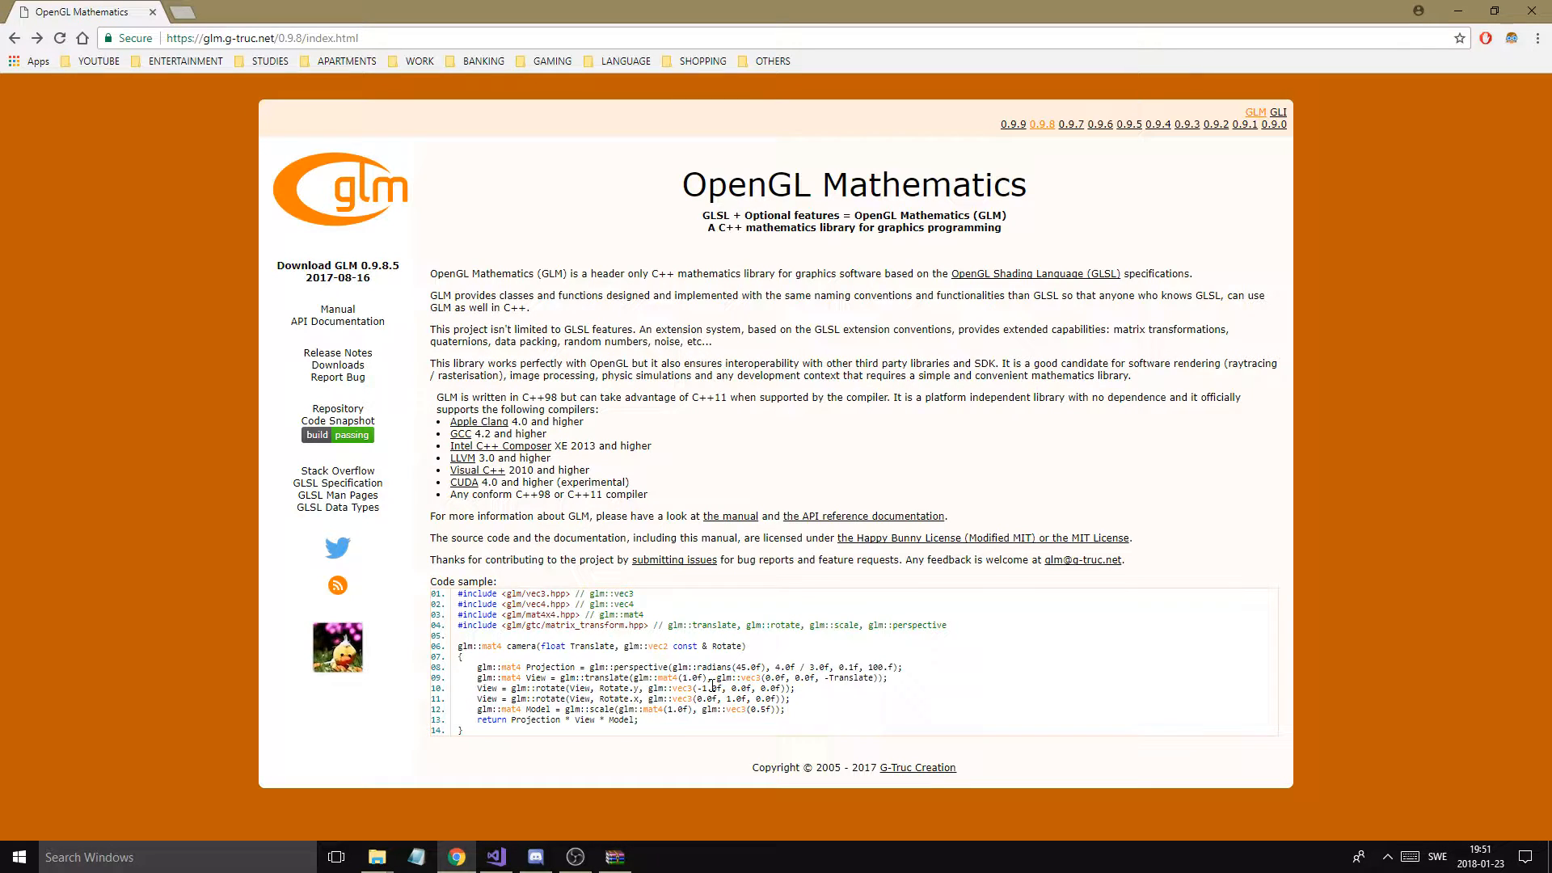
{"action": "mouse_move", "coordinate": [663, 709]}
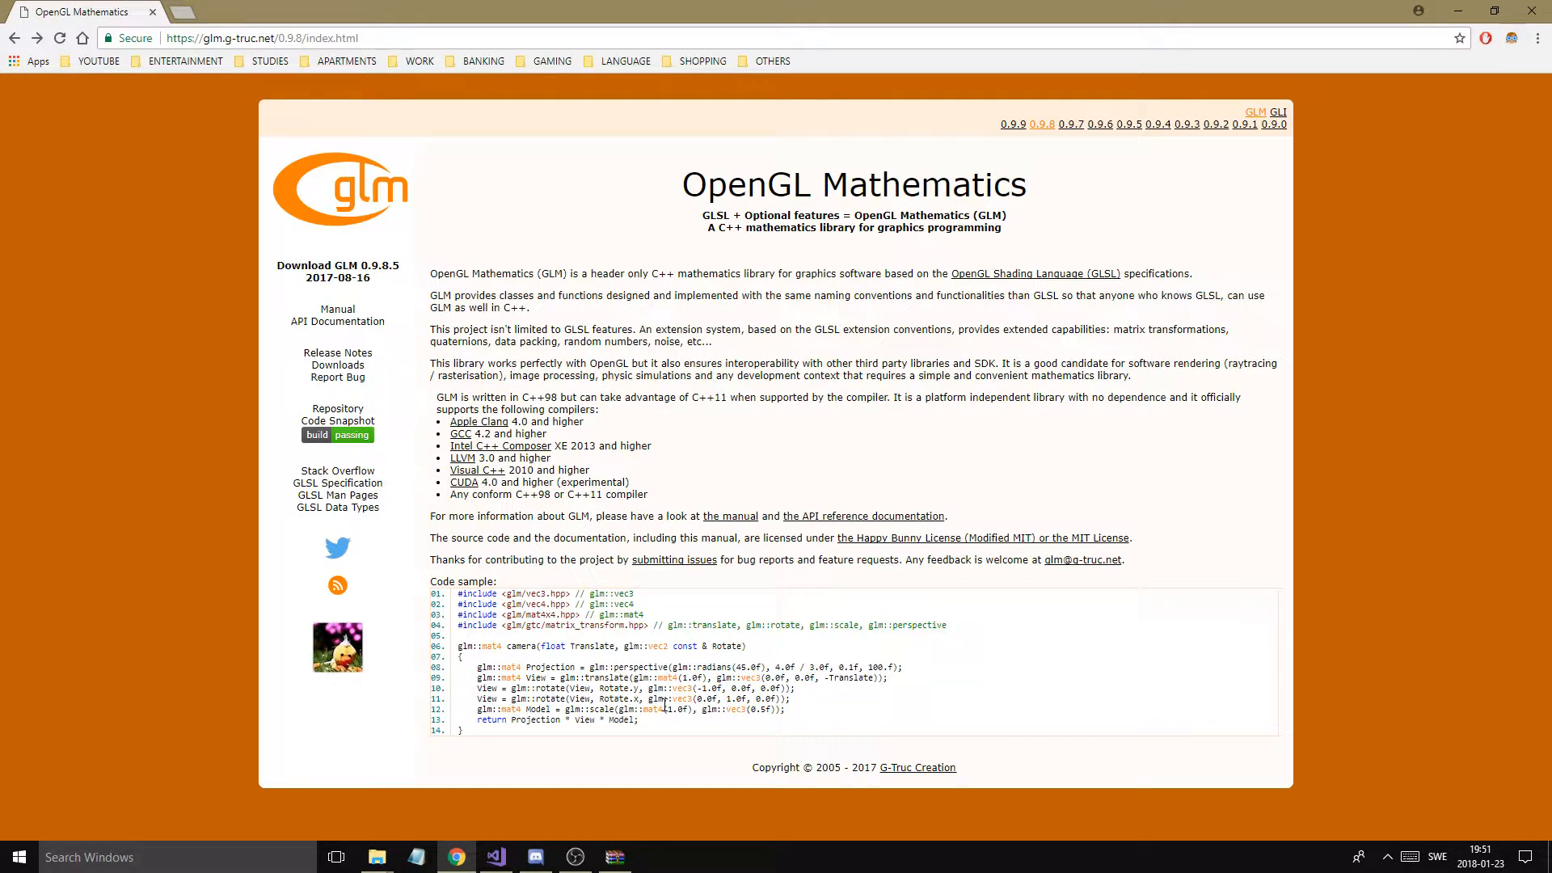
{"action": "mouse_move", "coordinate": [740, 724]}
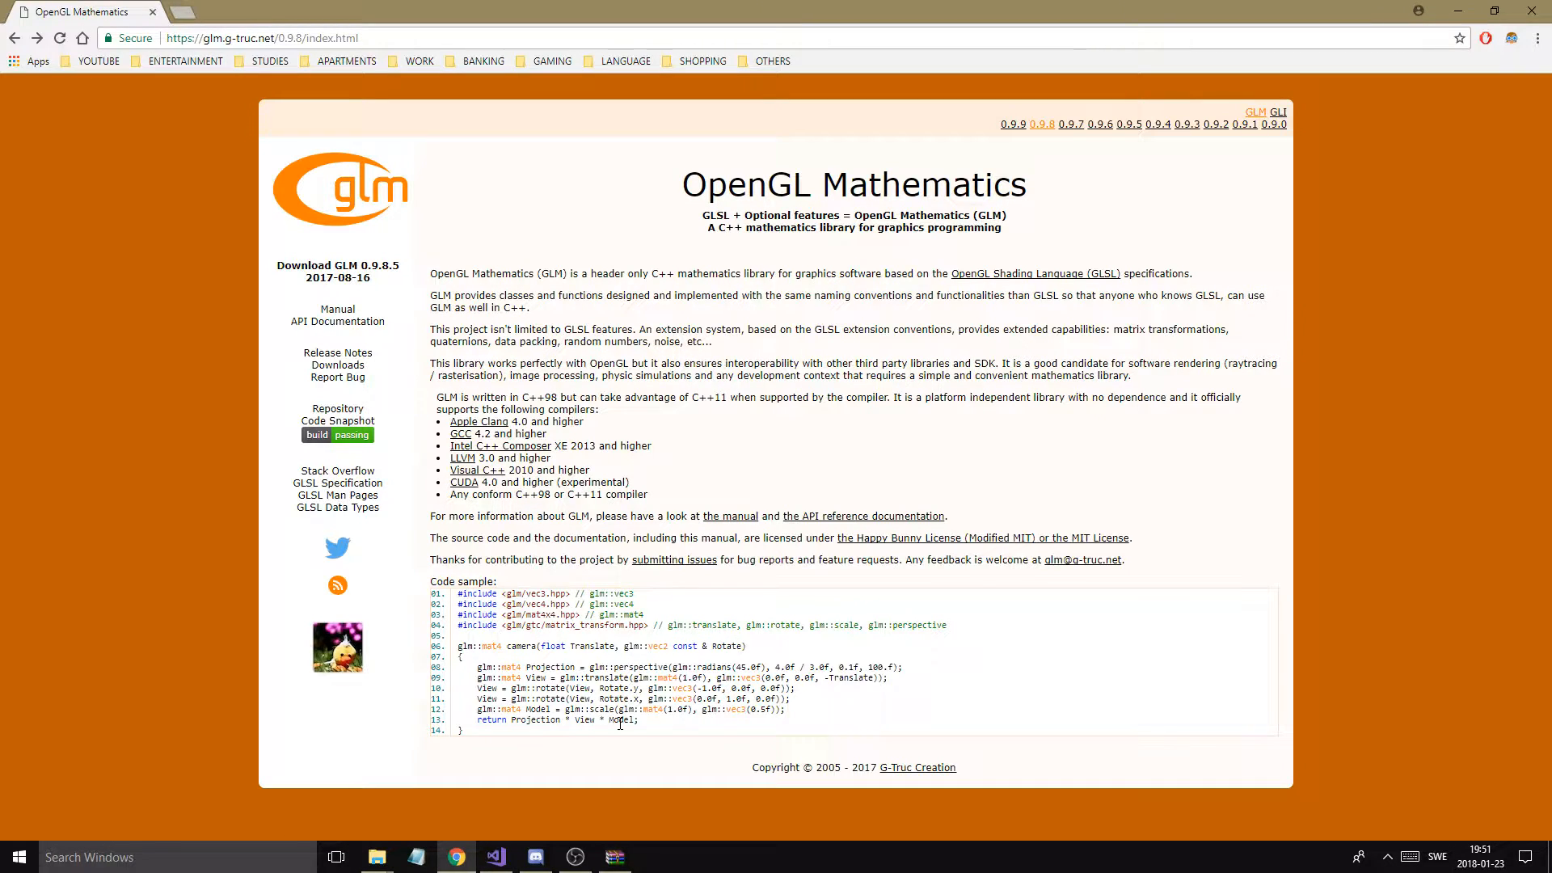
{"action": "mouse_move", "coordinate": [785, 722]}
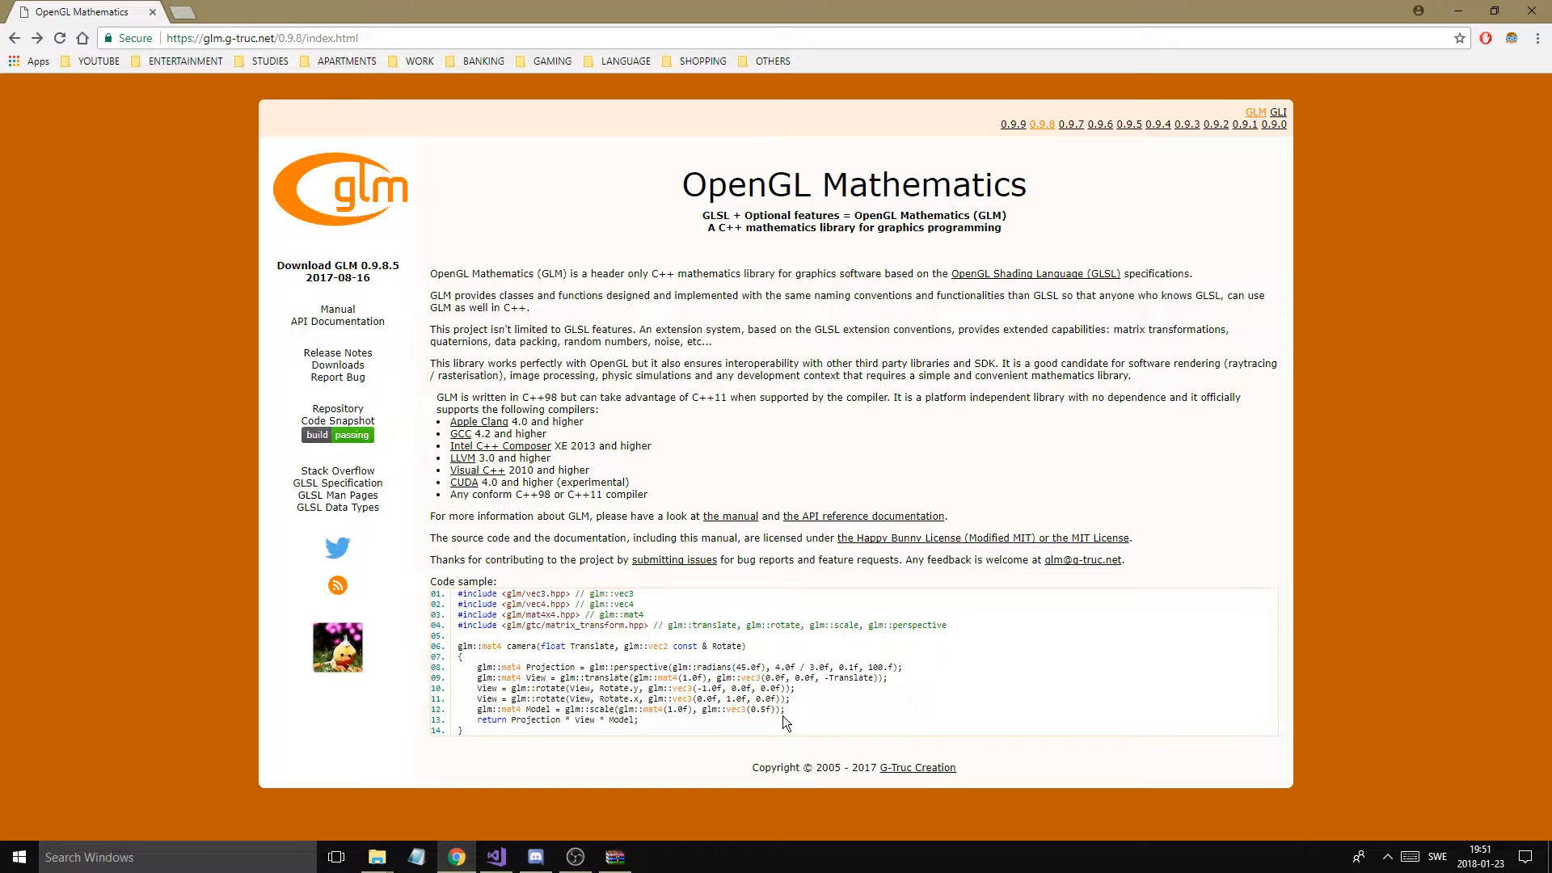
{"action": "mouse_move", "coordinate": [529, 730]}
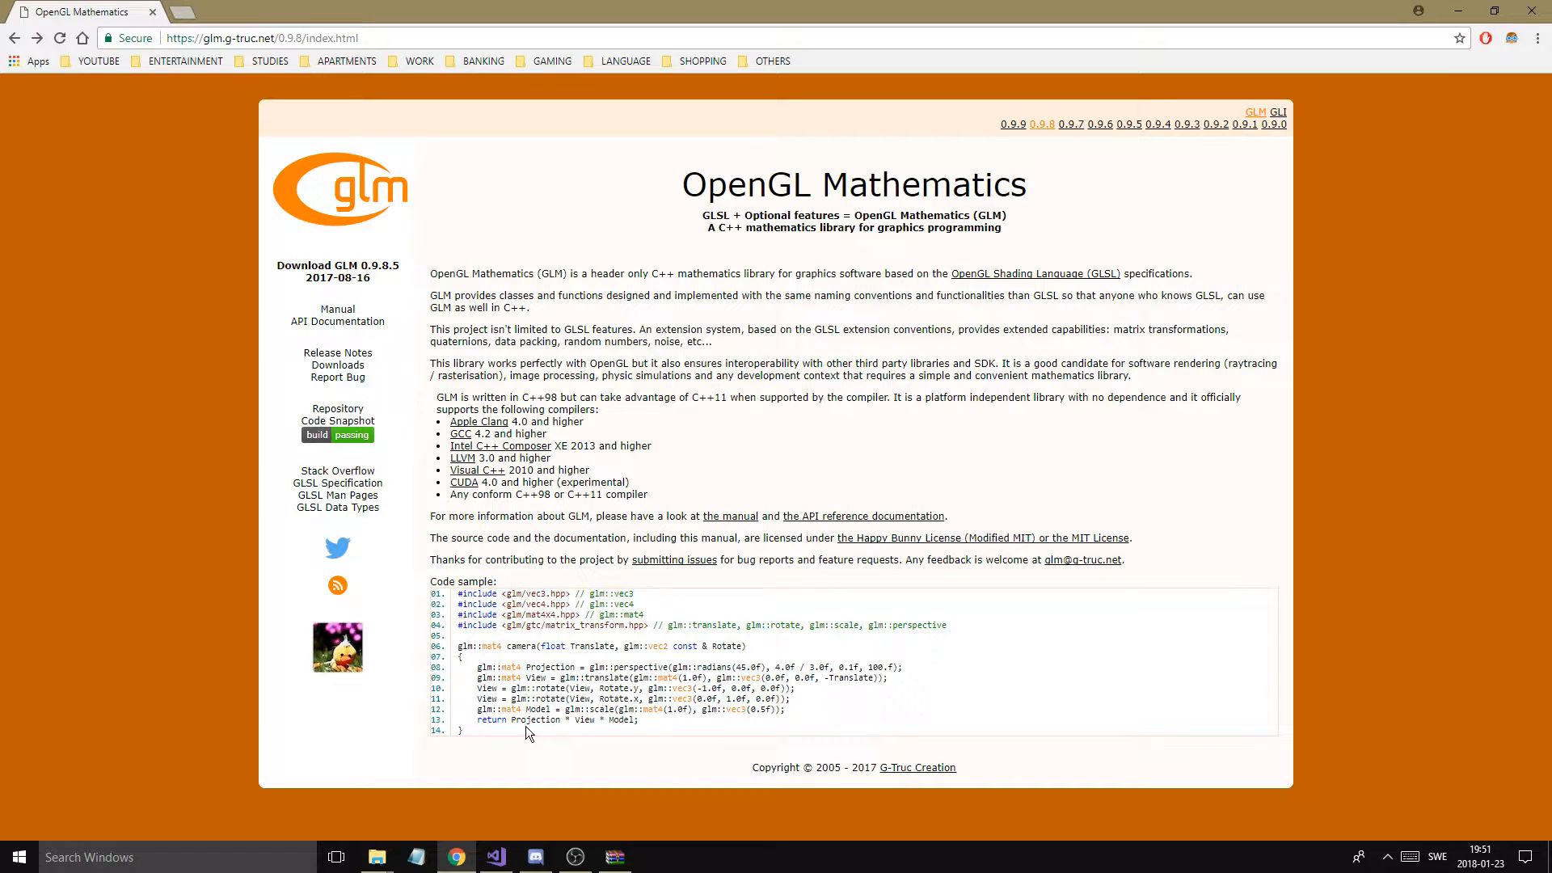
{"action": "mouse_move", "coordinate": [688, 637]}
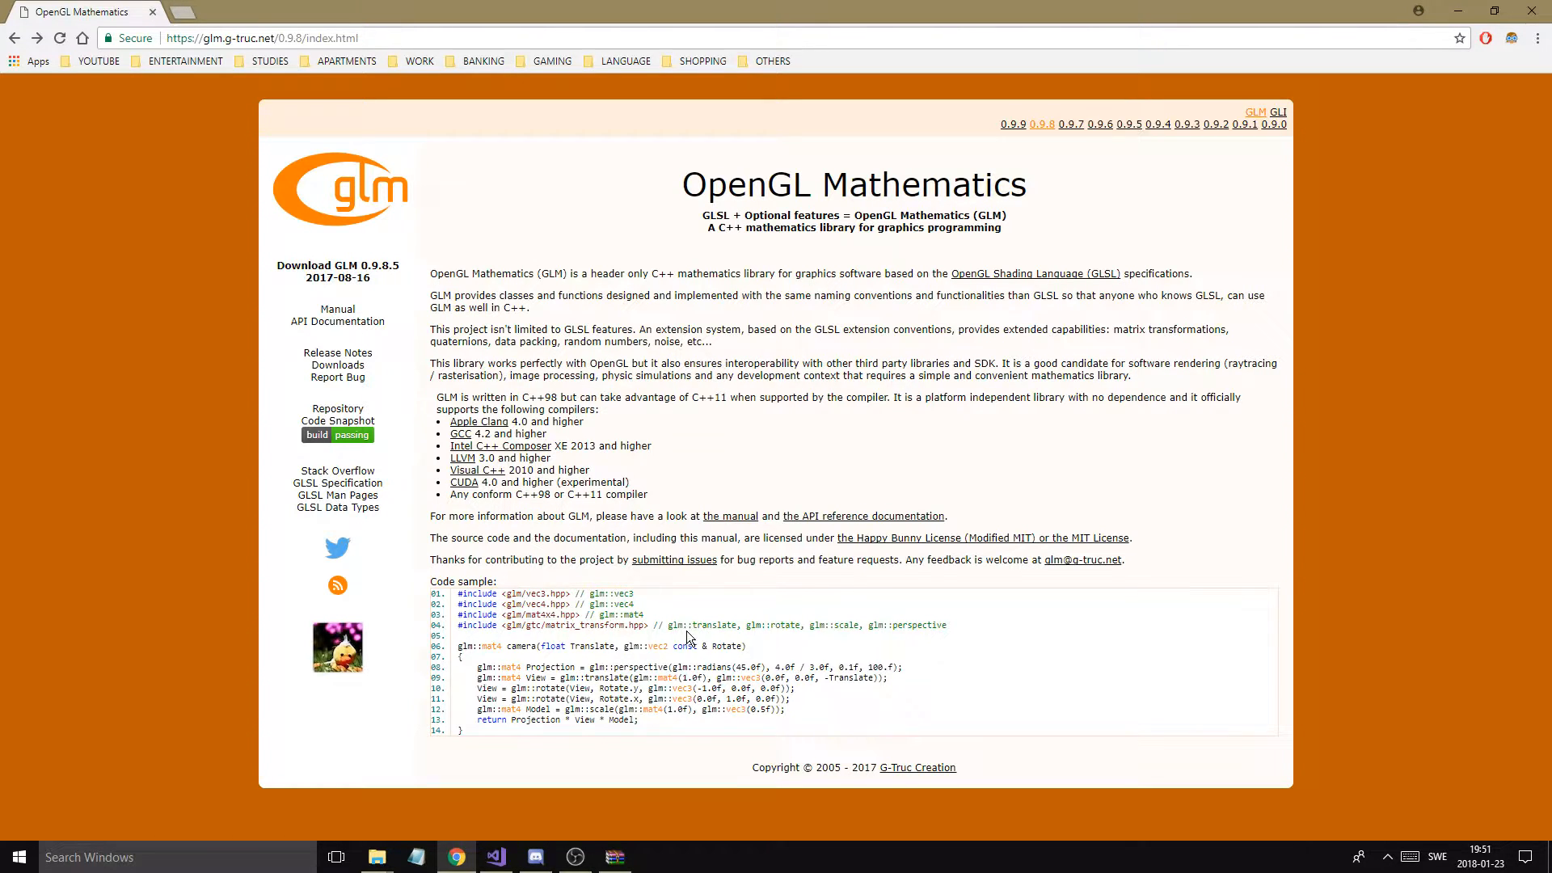
{"action": "left_click_drag", "start_coordinate": [668, 625], "coordinate": [859, 625]}
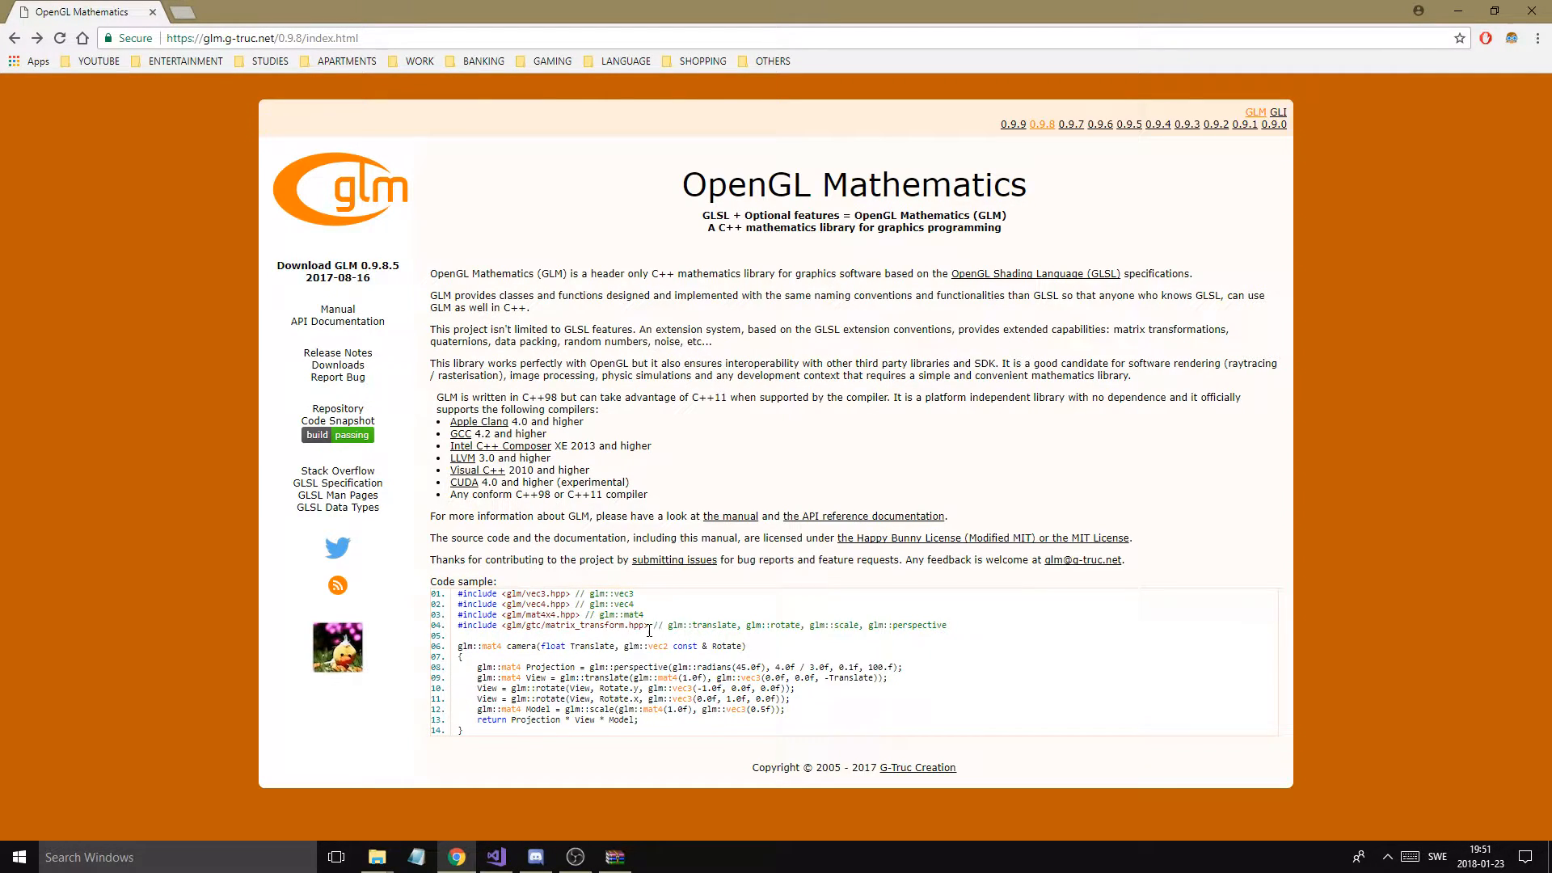
{"action": "mouse_move", "coordinate": [652, 743]}
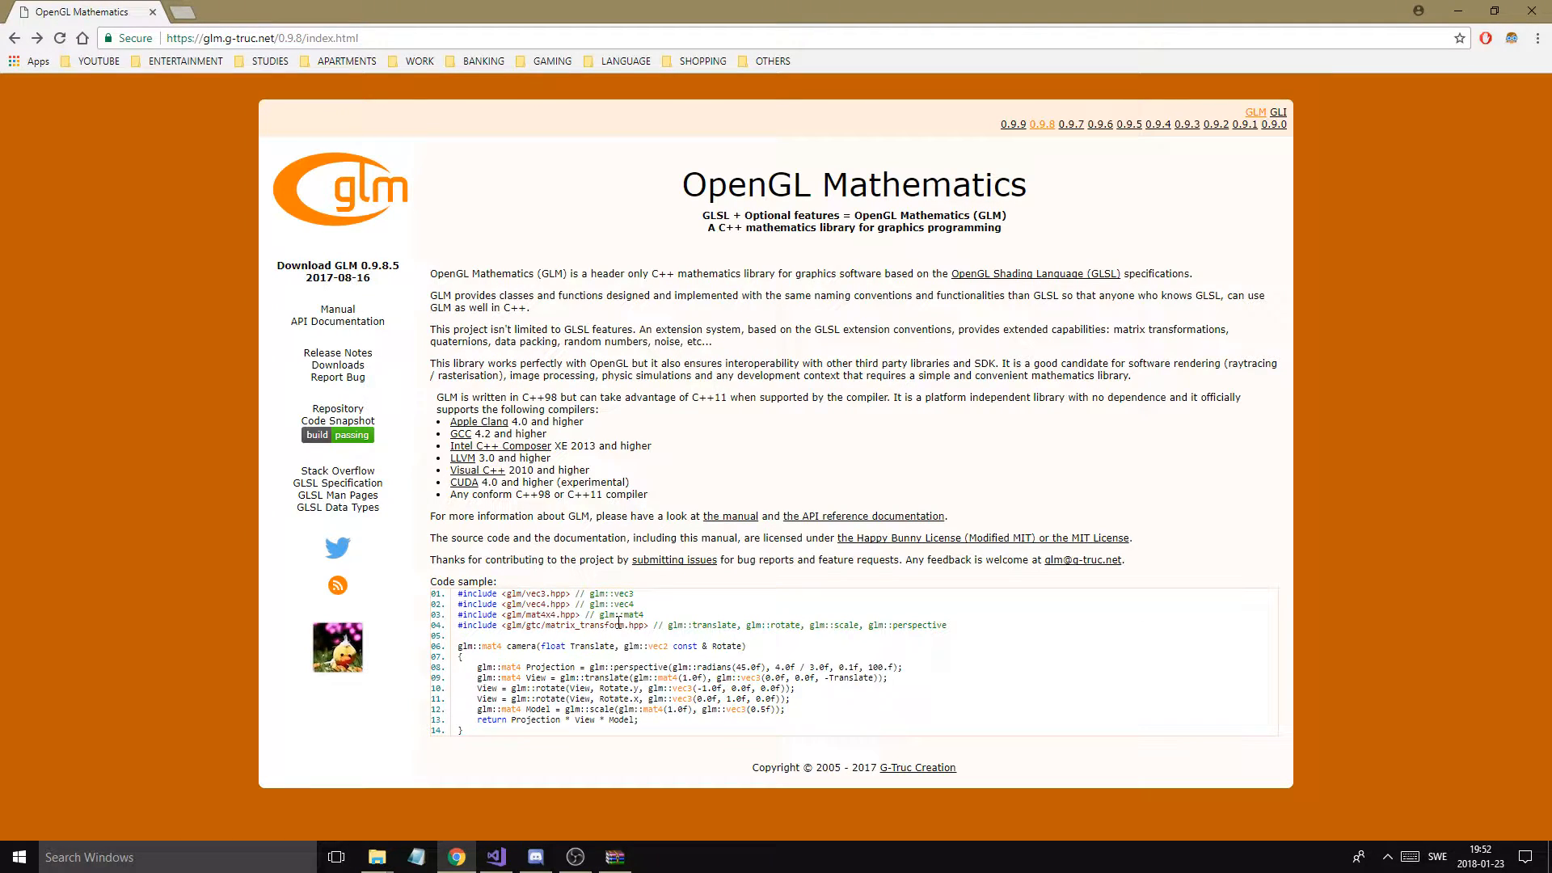
{"action": "mouse_move", "coordinate": [694, 268]}
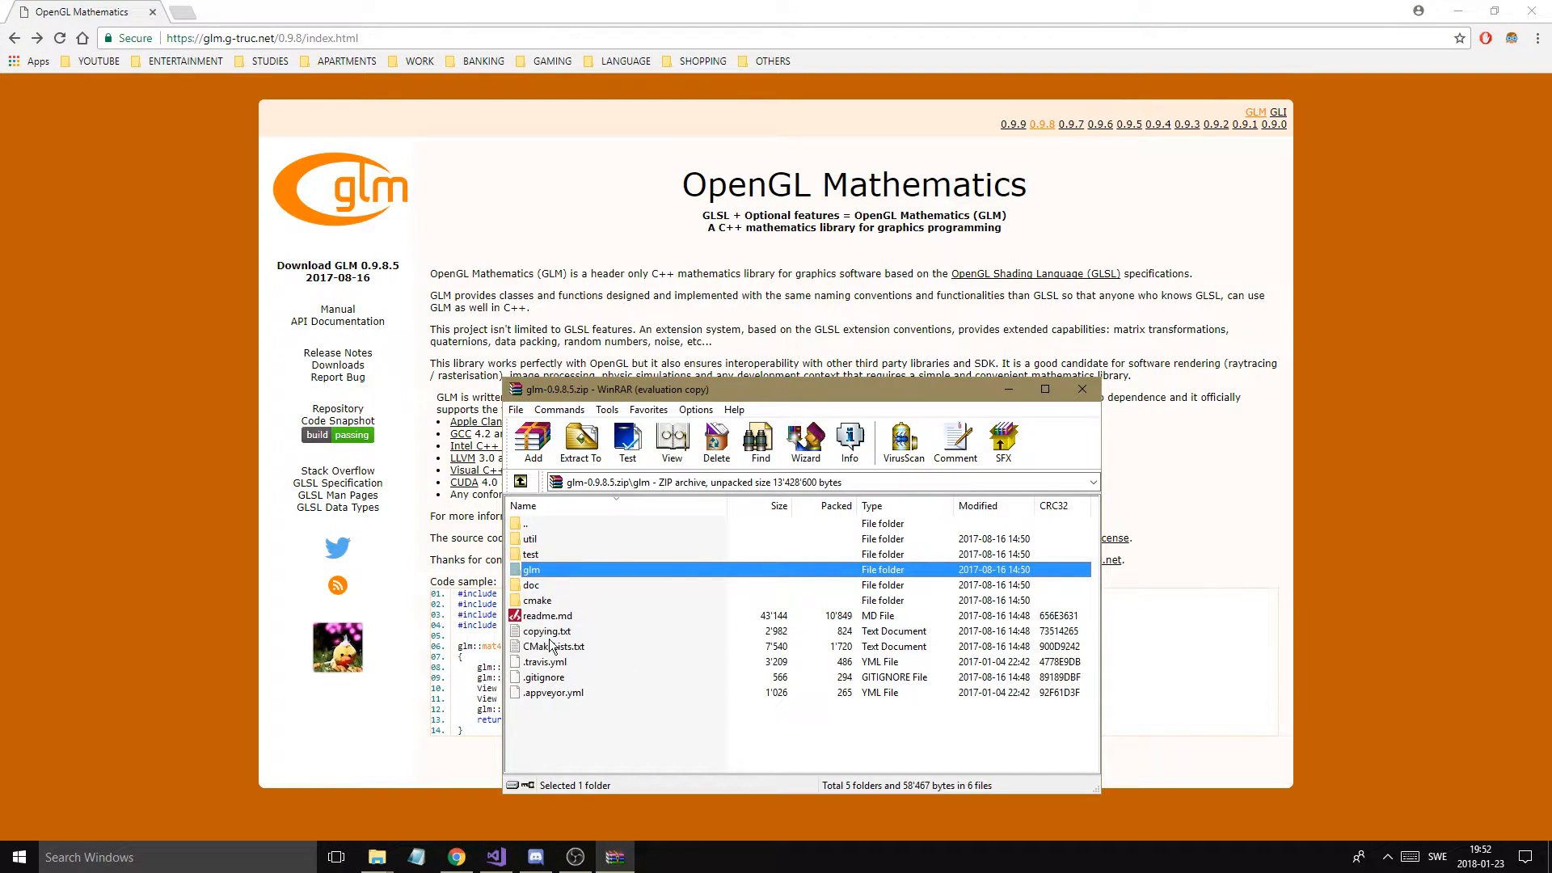
Browse into glm\glm in glm-0.9.8.5.zip to view the headers, then close WinRAR
{"action": "double_click", "coordinate": [531, 569]}
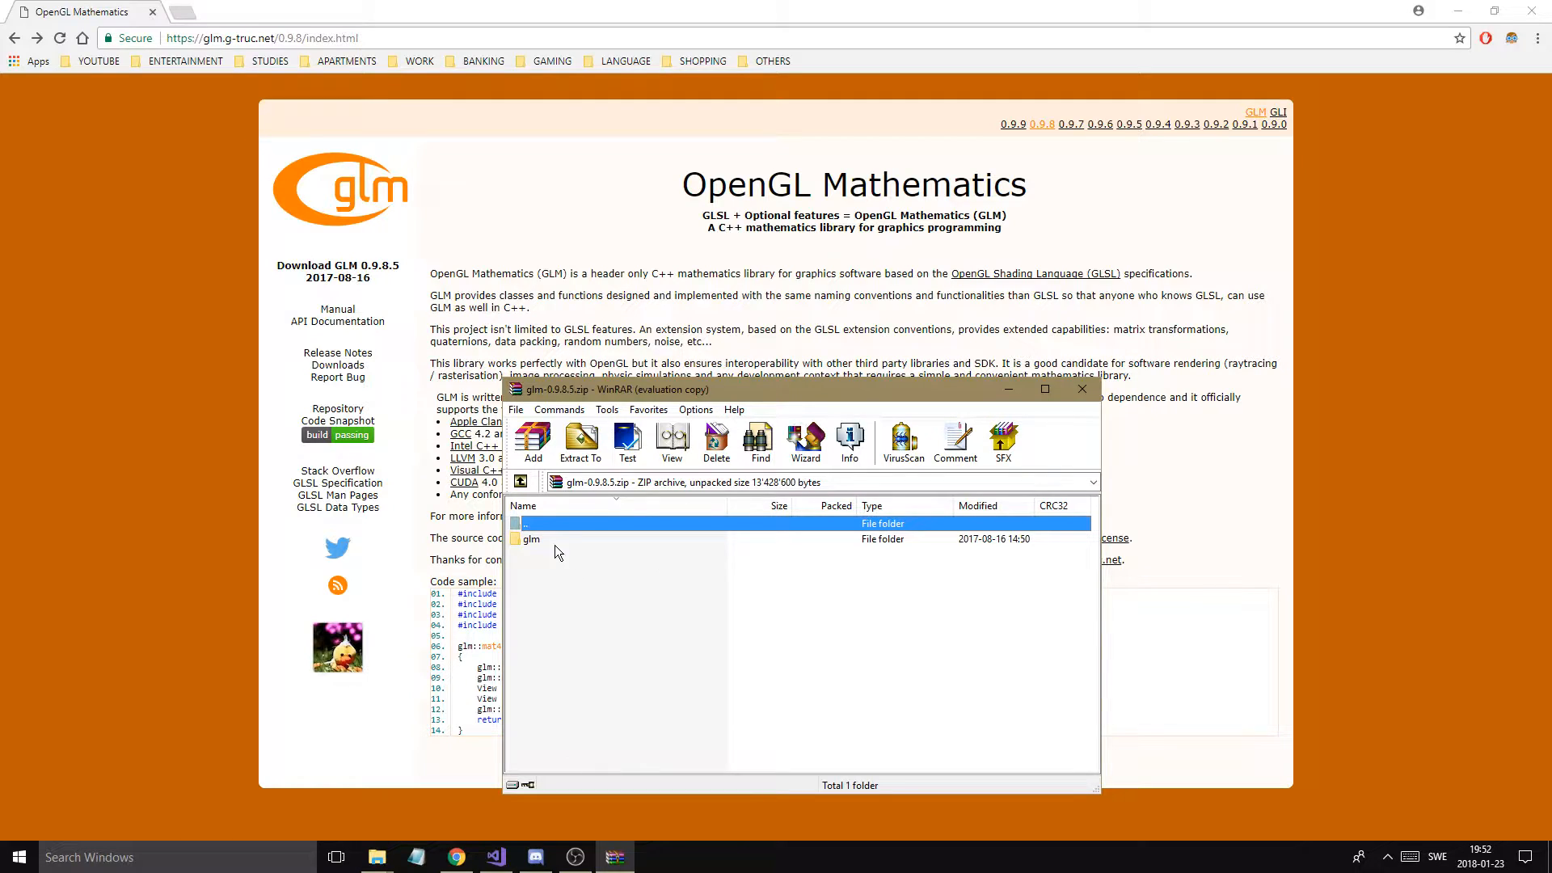
{"action": "left_click", "coordinate": [529, 538]}
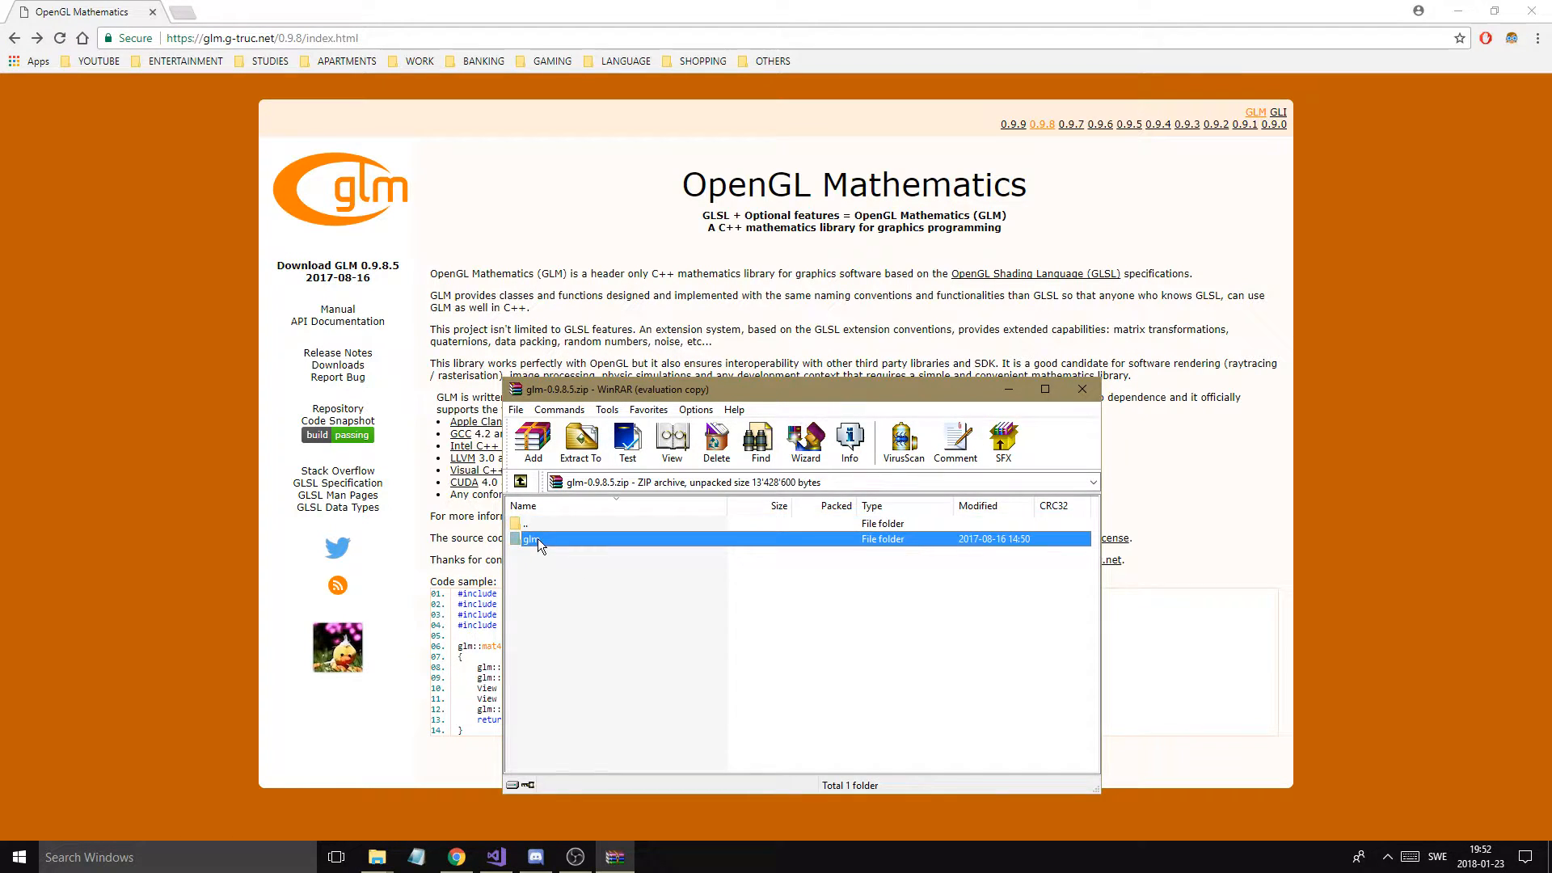
{"action": "double_click", "coordinate": [531, 538]}
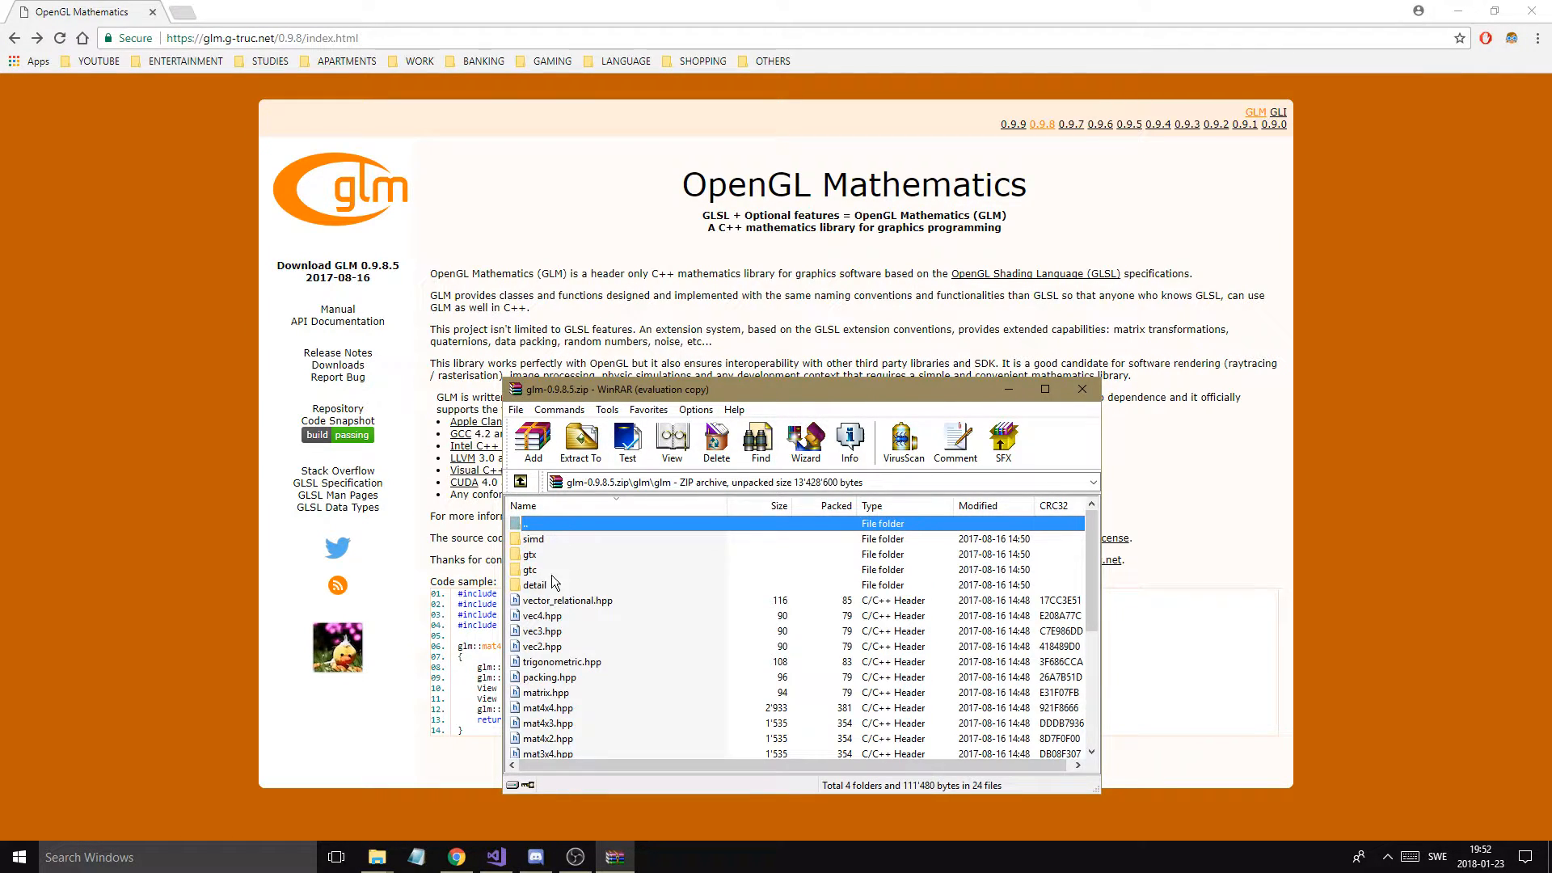
{"action": "scroll", "scroll_direction": "down", "scroll_amount": 3}
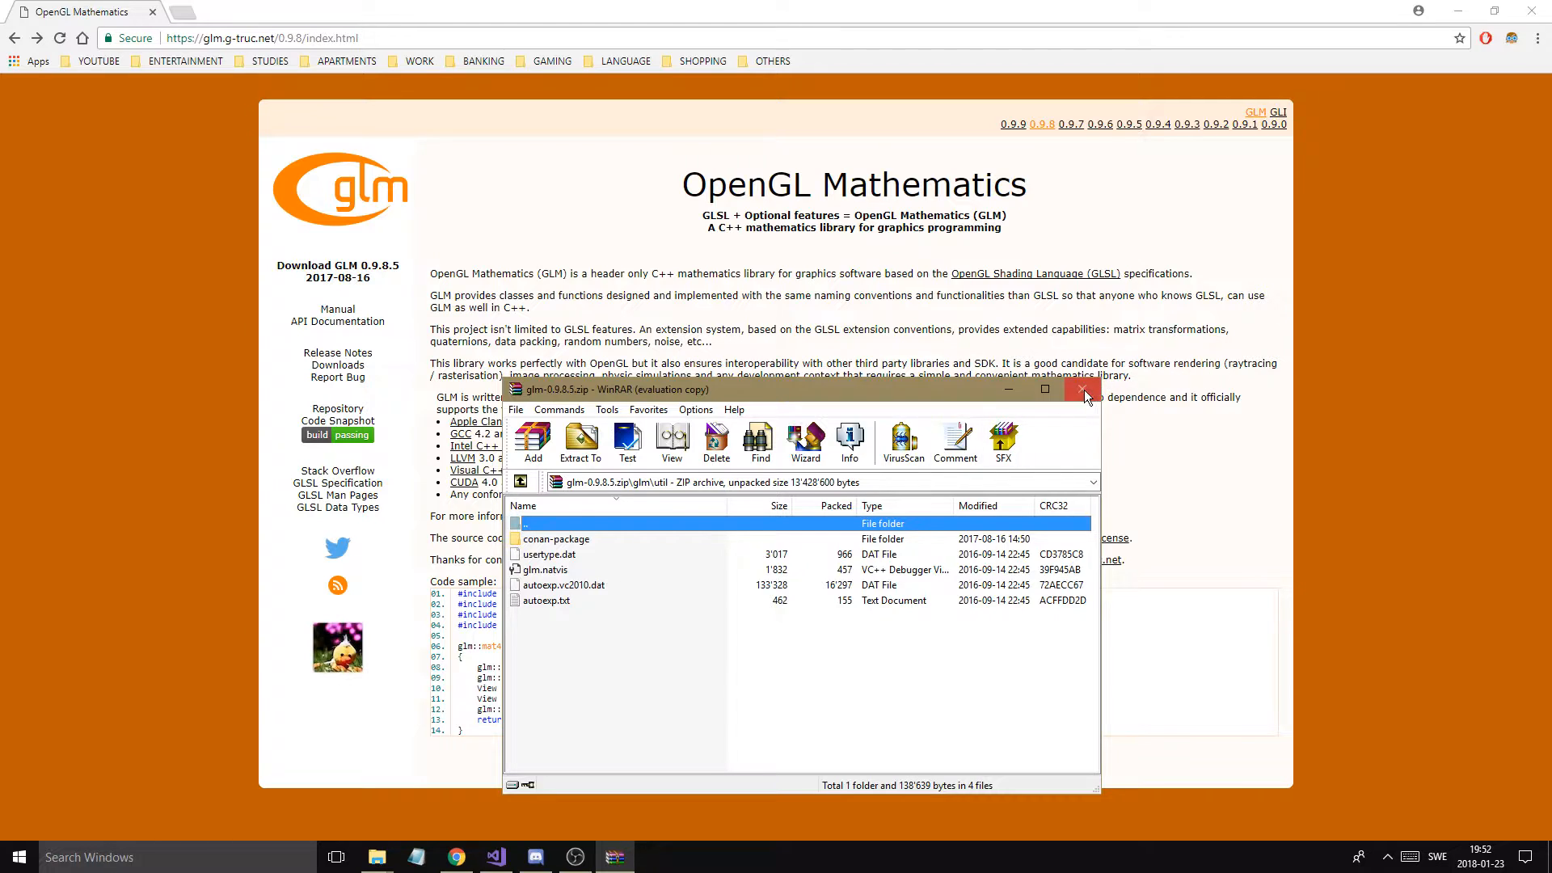
{"action": "left_click", "coordinate": [1082, 389]}
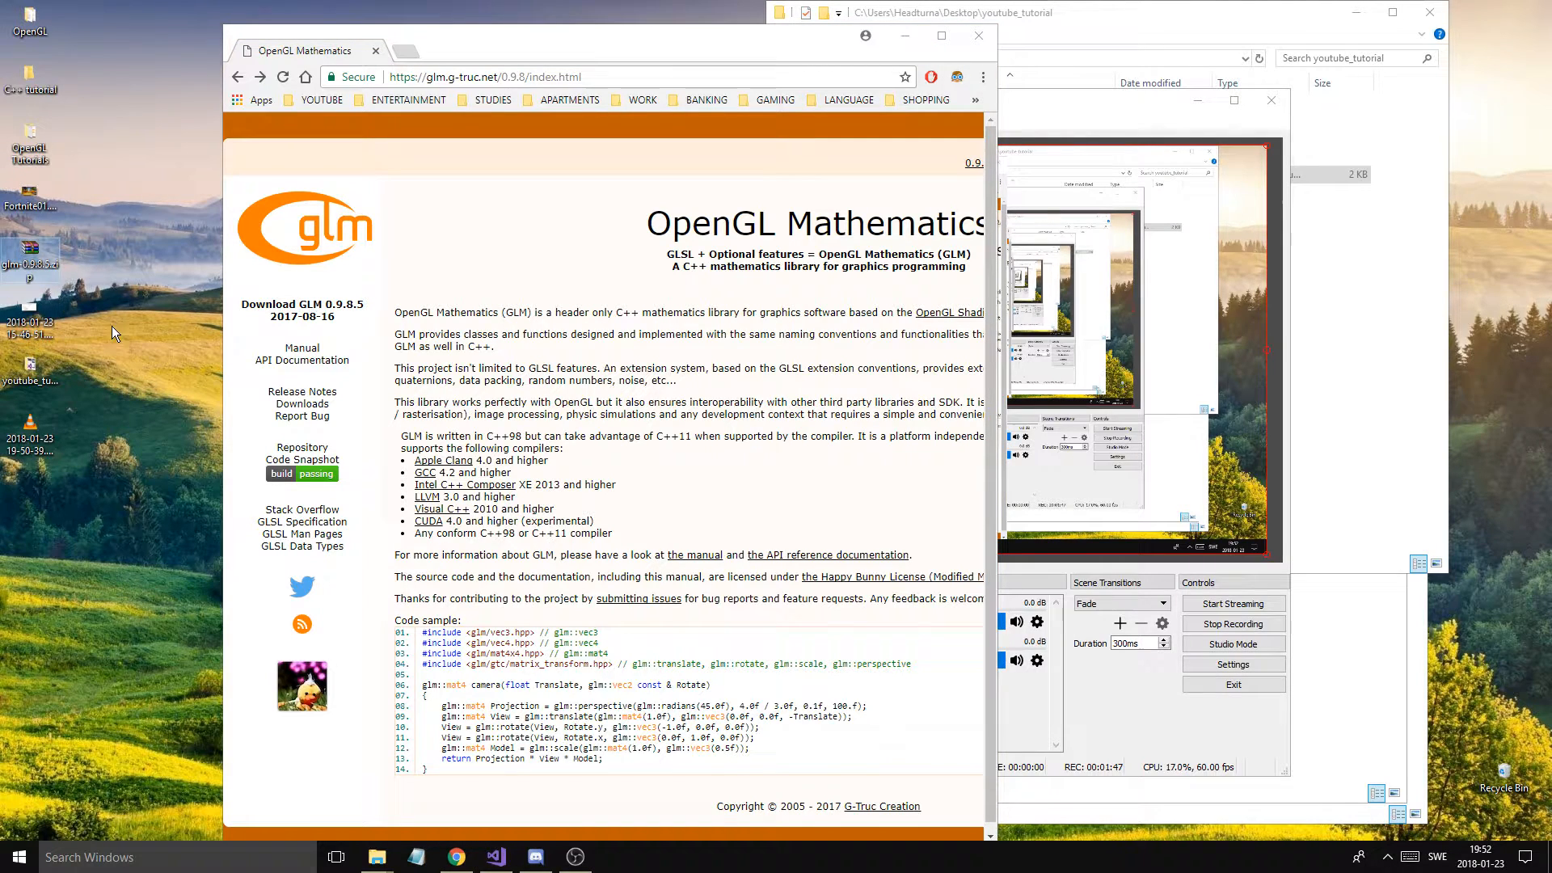
{"action": "left_click", "coordinate": [494, 857]}
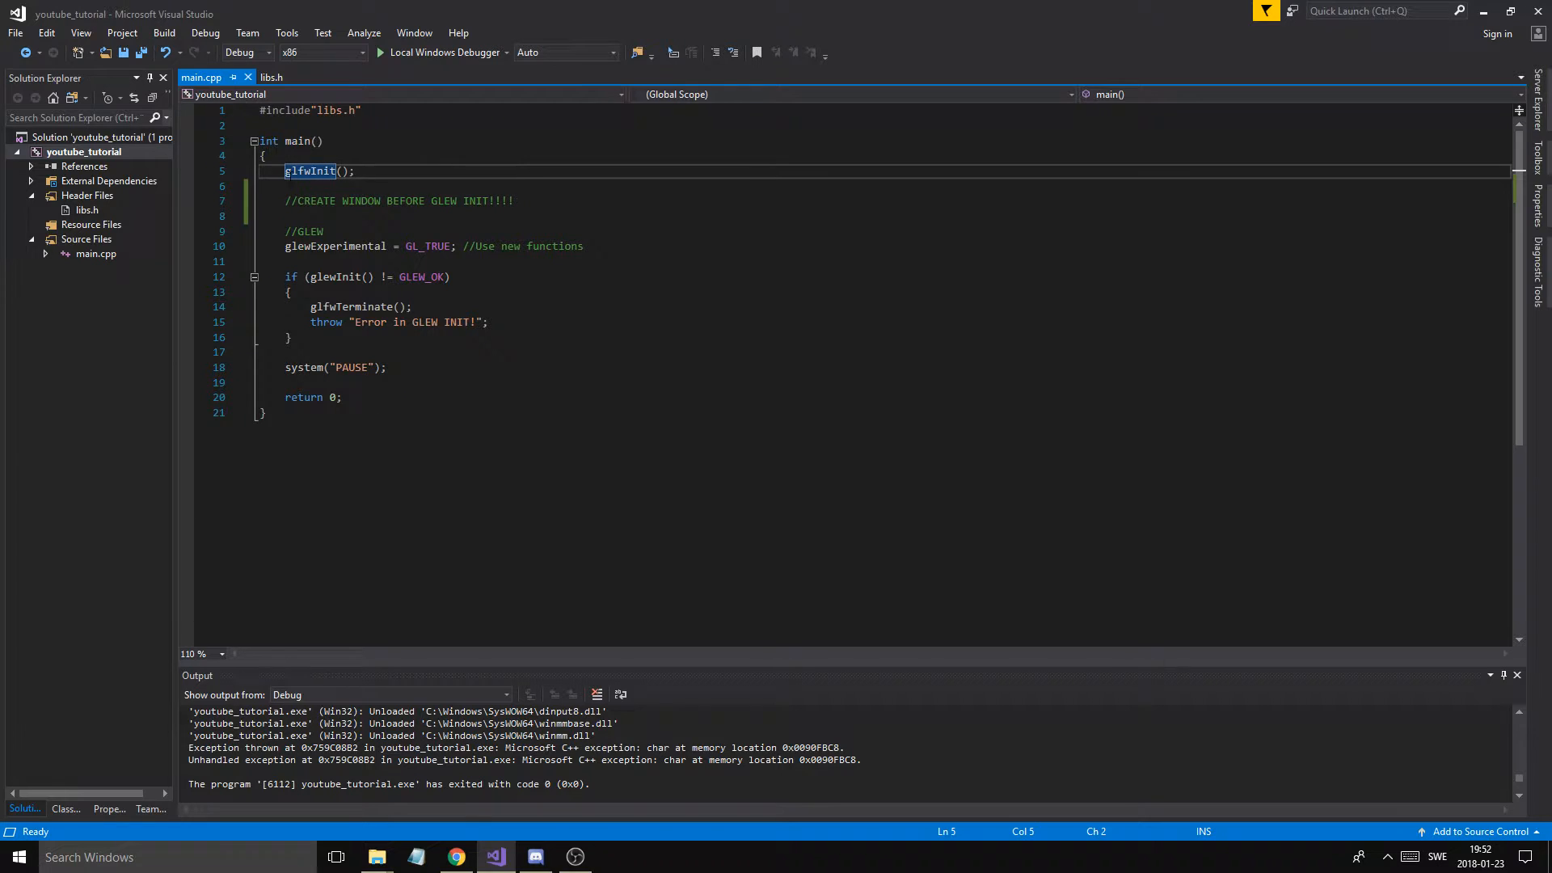
{"action": "left_click", "coordinate": [388, 367]}
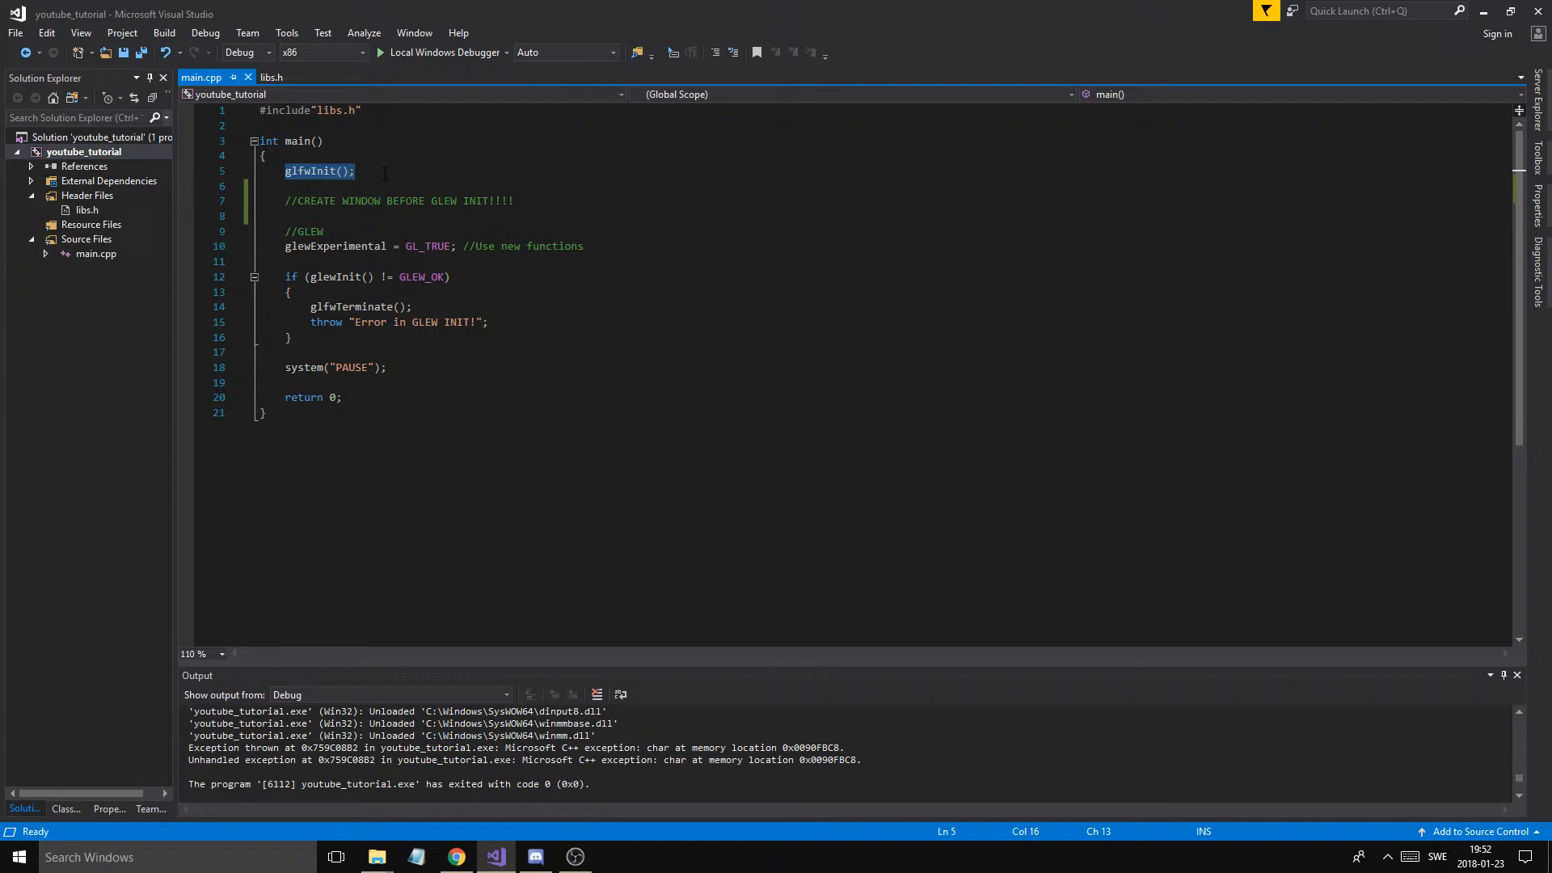
{"action": "mouse_move", "coordinate": [316, 171]}
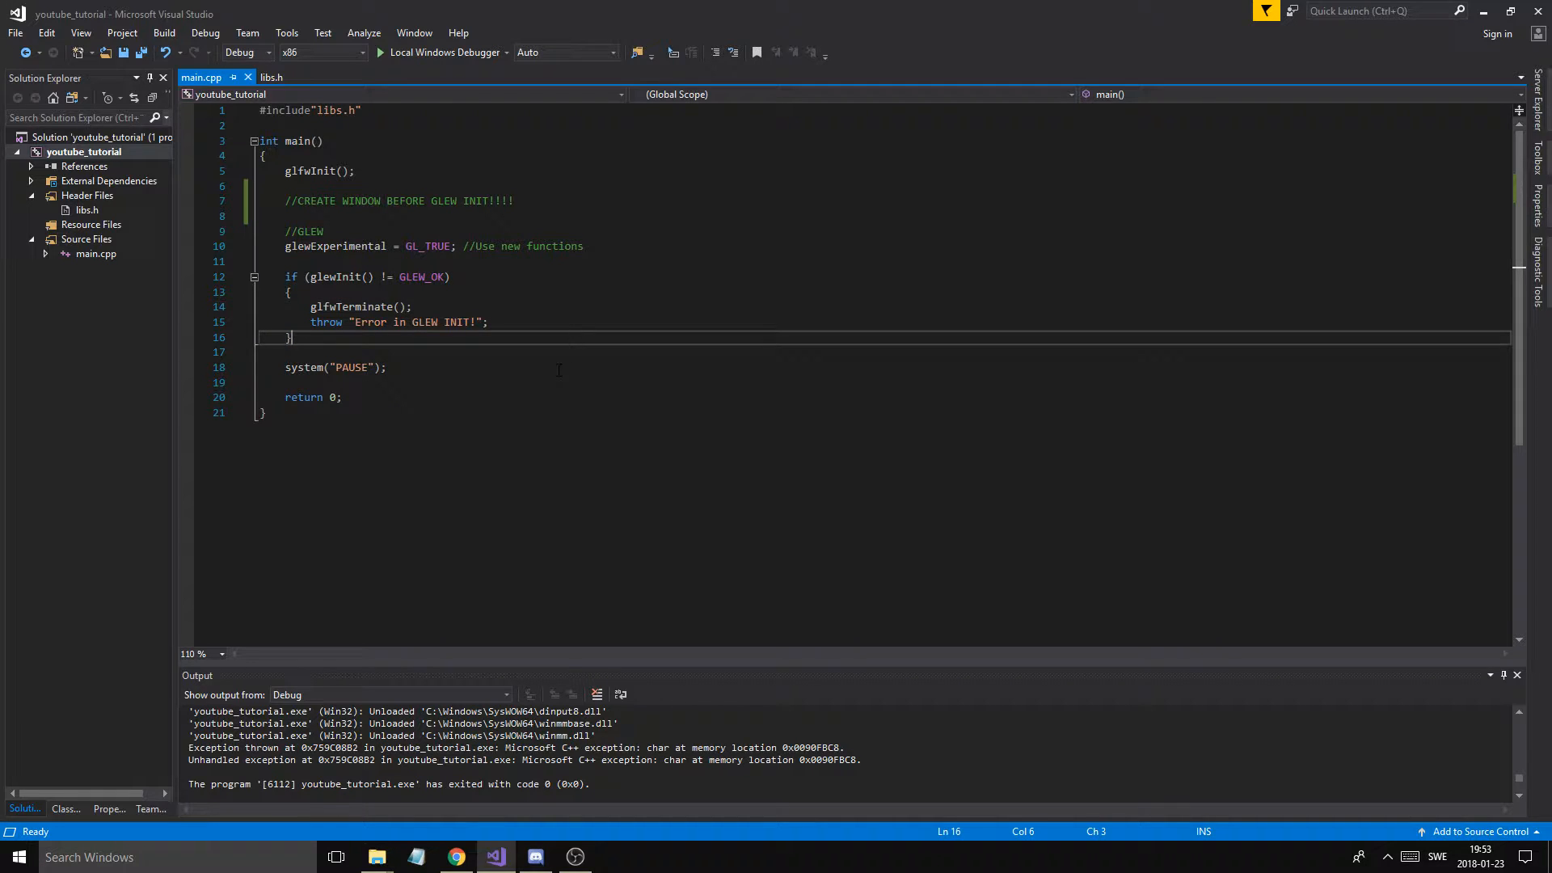
{"action": "left_click", "coordinate": [273, 77]}
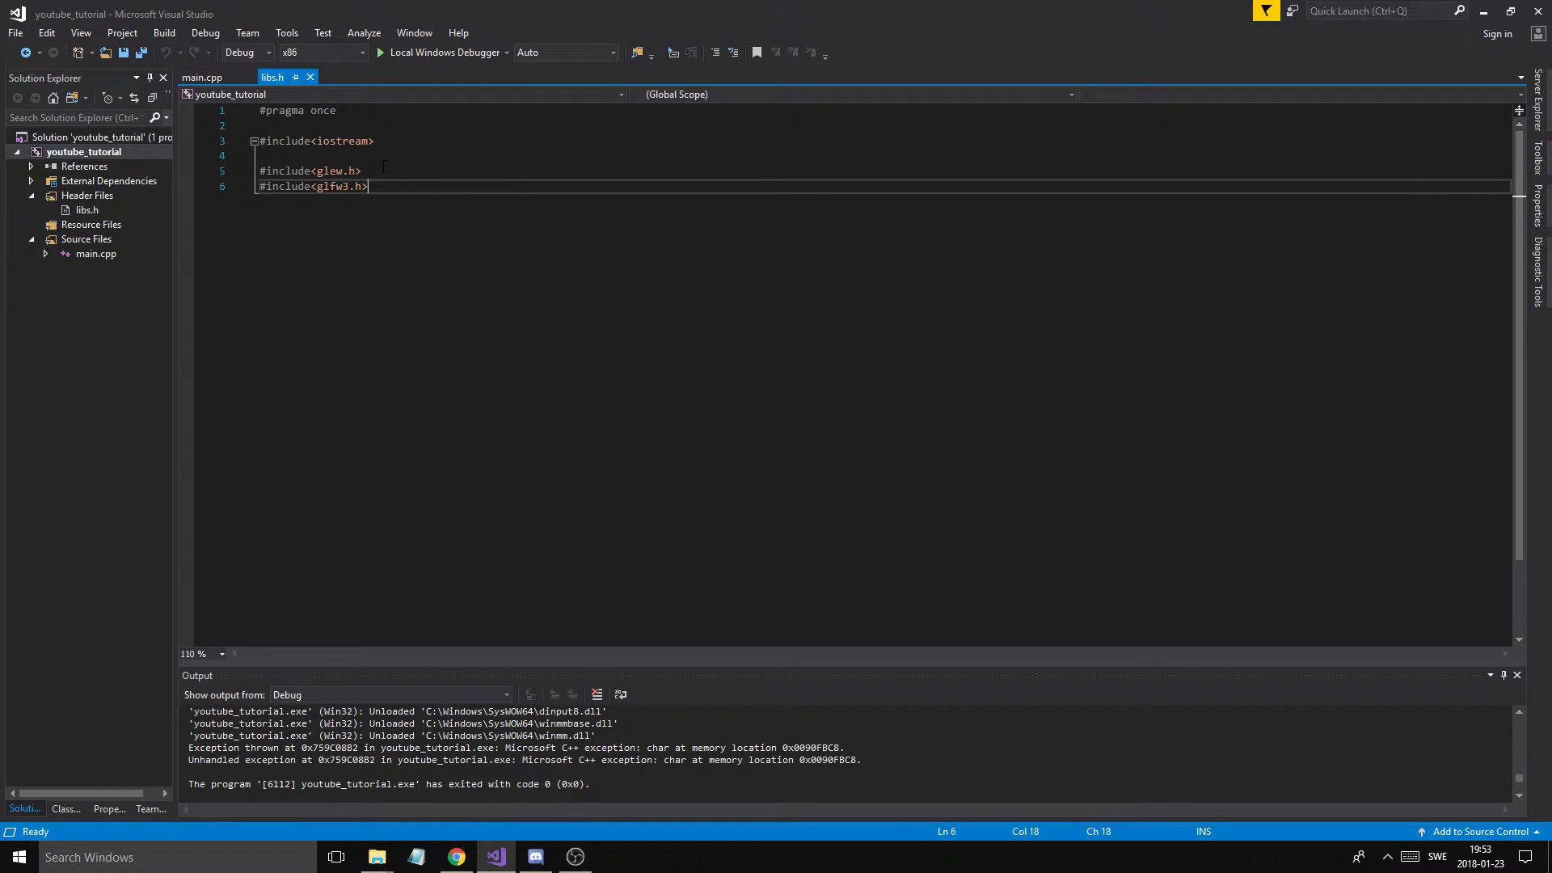
{"action": "left_click", "coordinate": [209, 77]}
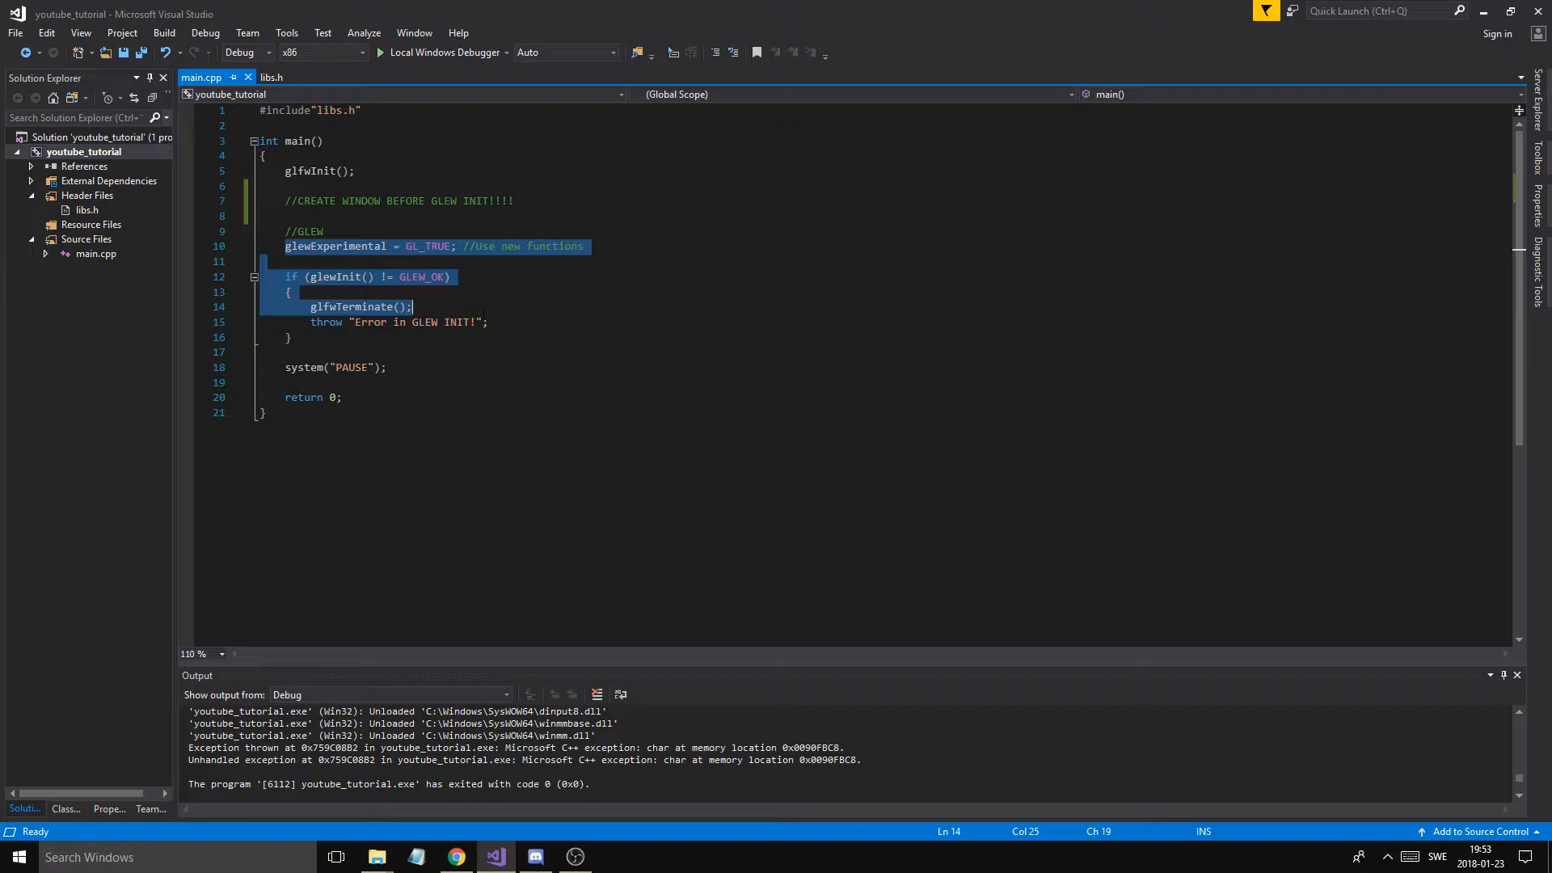
{"action": "left_click", "coordinate": [387, 246]}
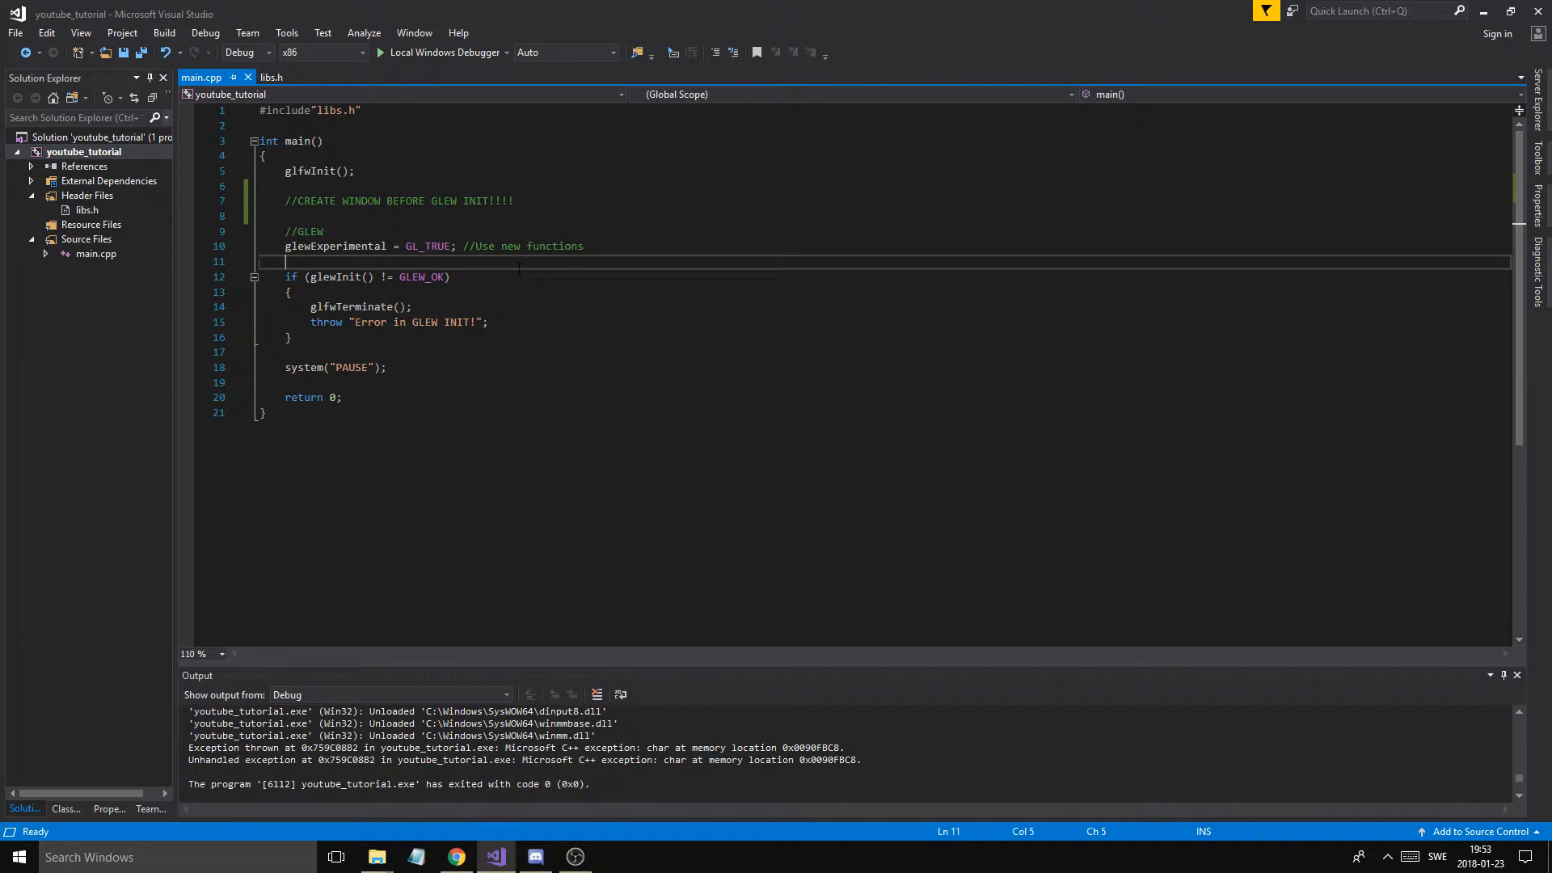
{"action": "double_click", "coordinate": [335, 246]}
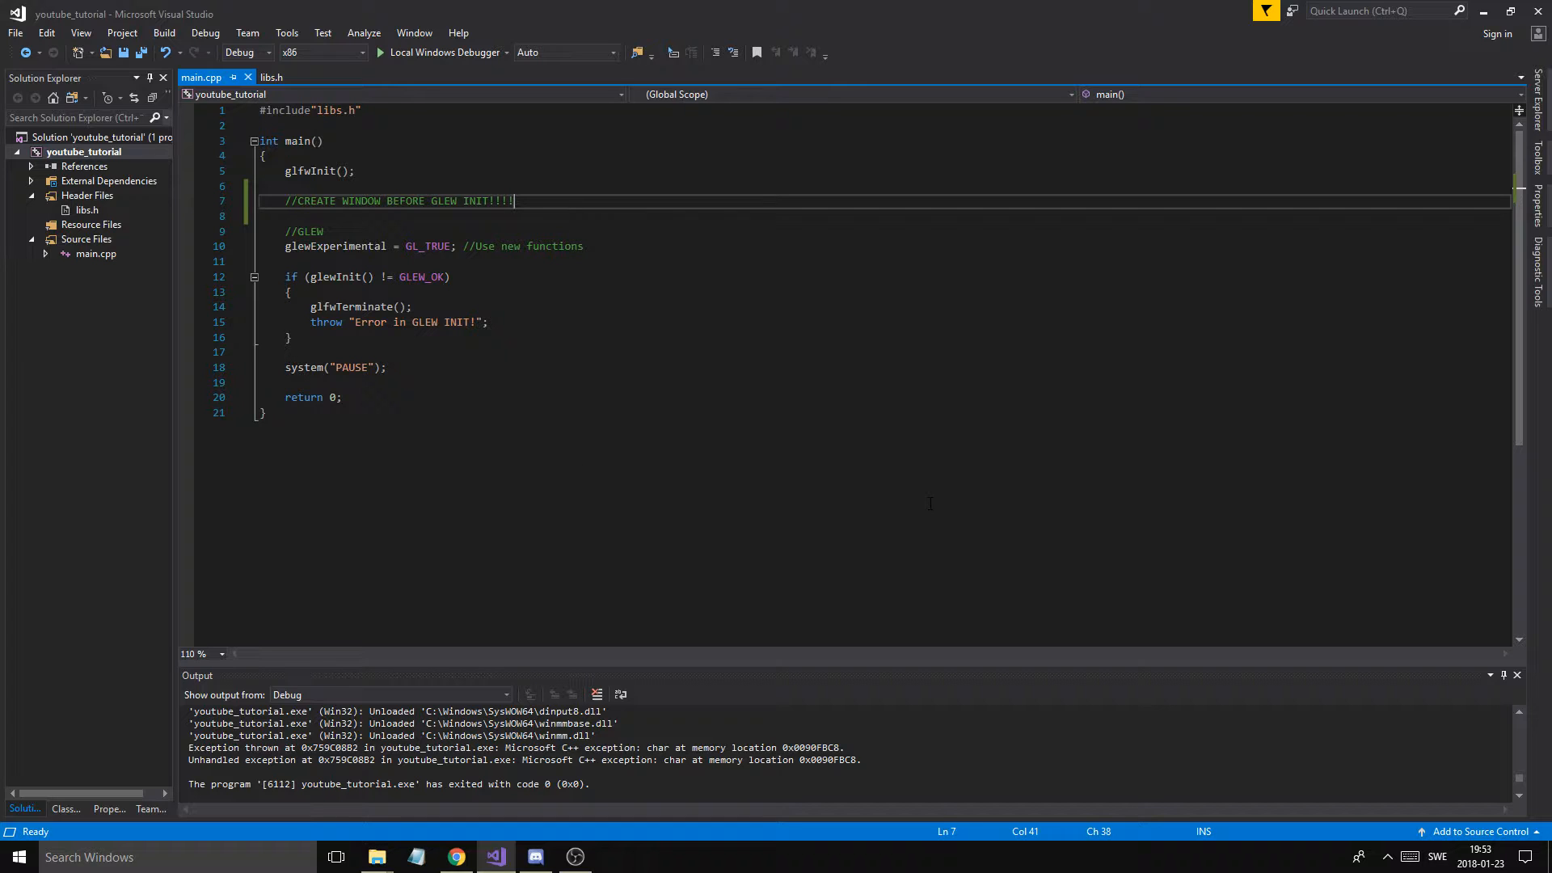
{"action": "mouse_move", "coordinate": [718, 427]}
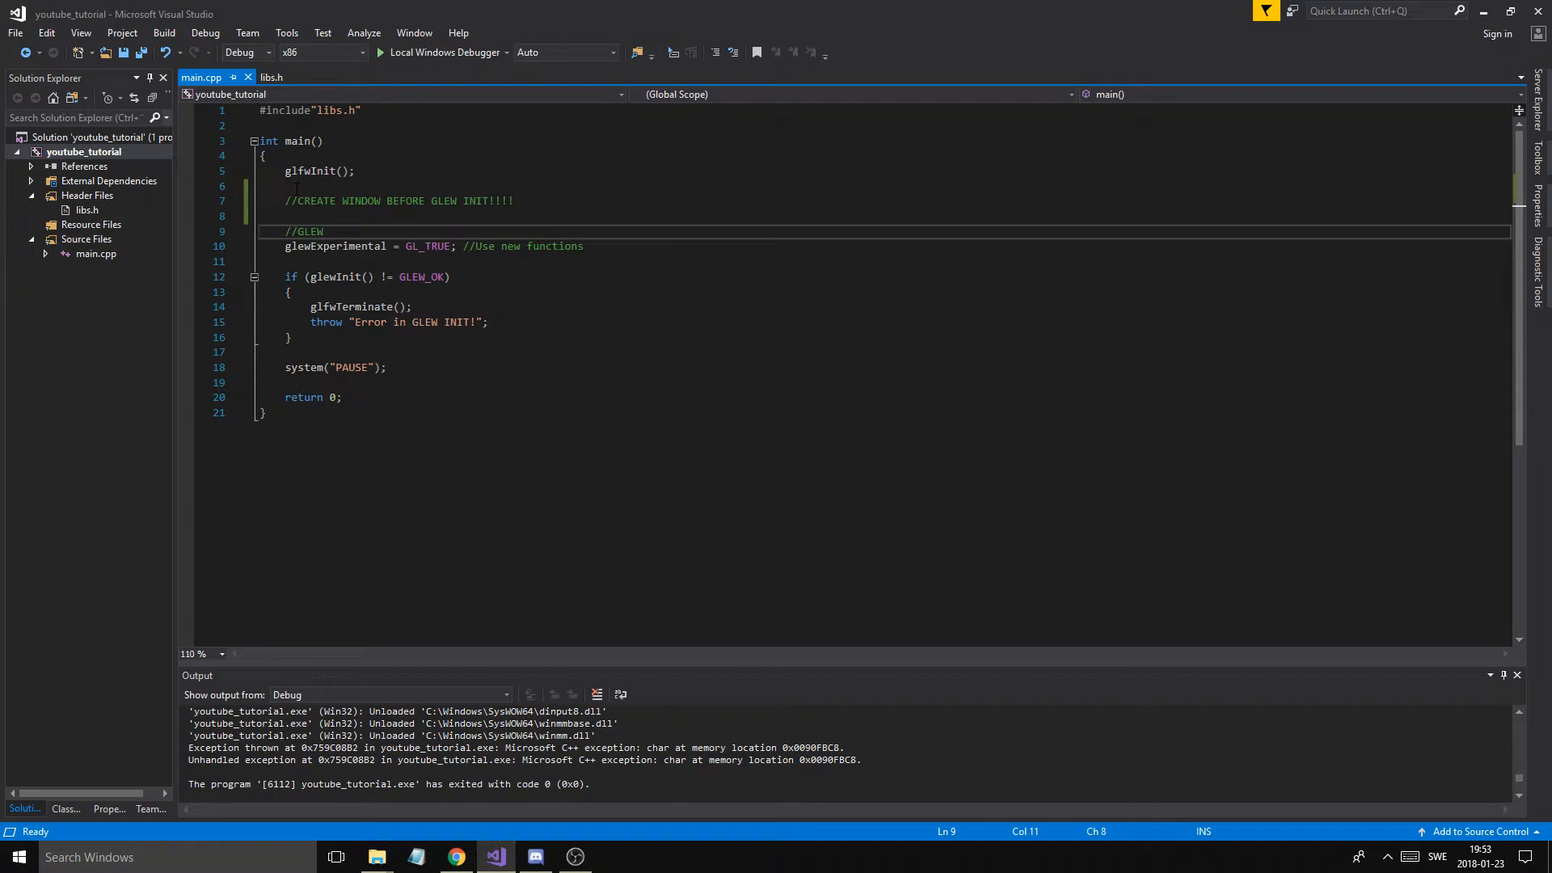
{"action": "left_click_drag", "start_coordinate": [286, 171], "coordinate": [354, 171]}
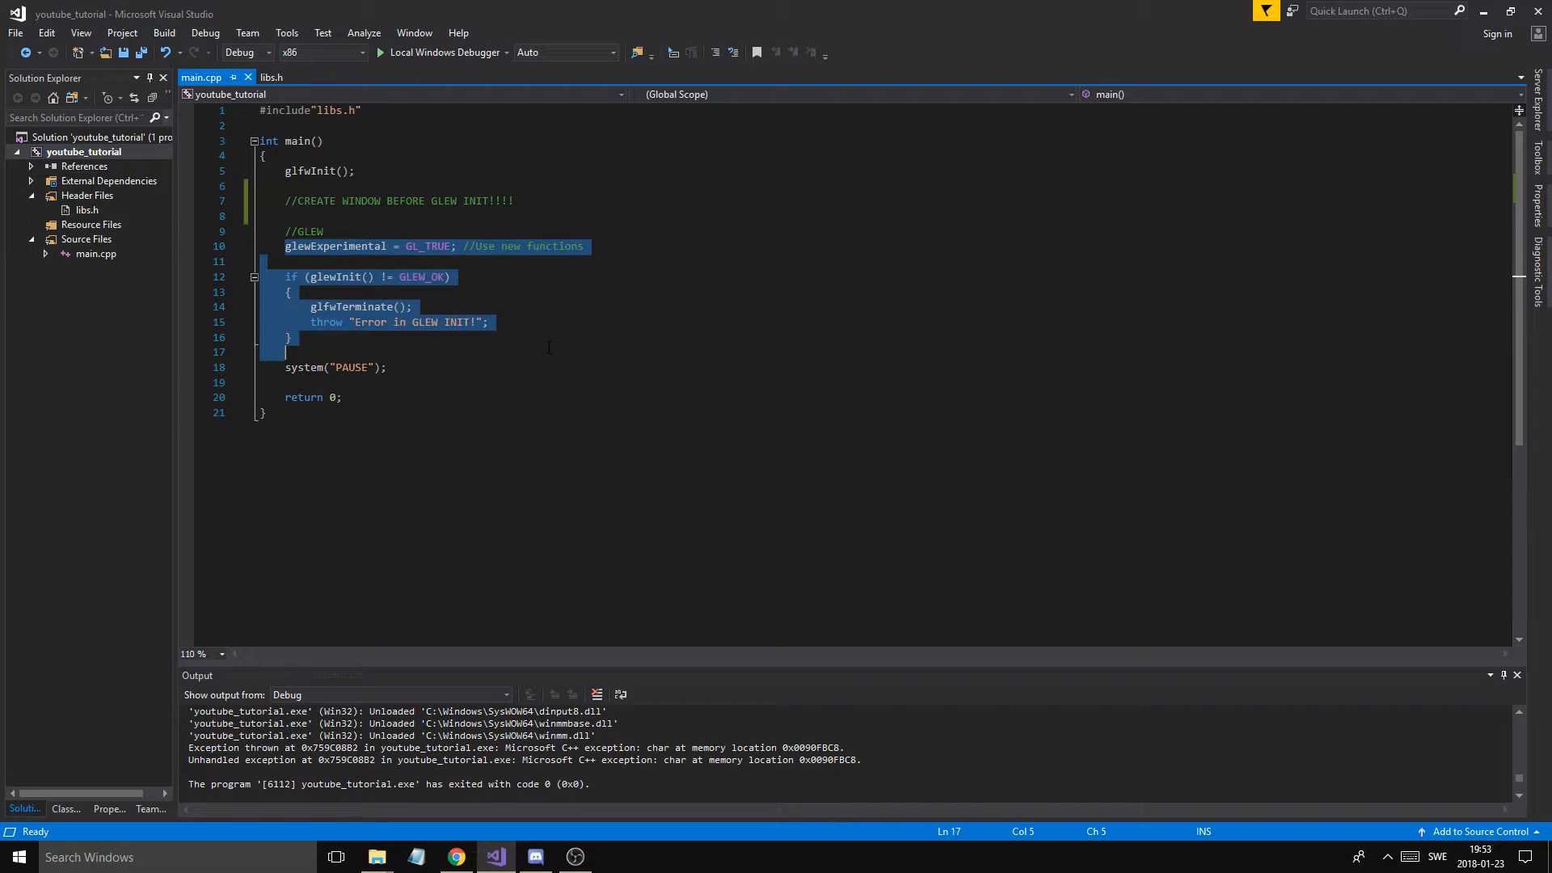
{"action": "left_click", "coordinate": [303, 337]}
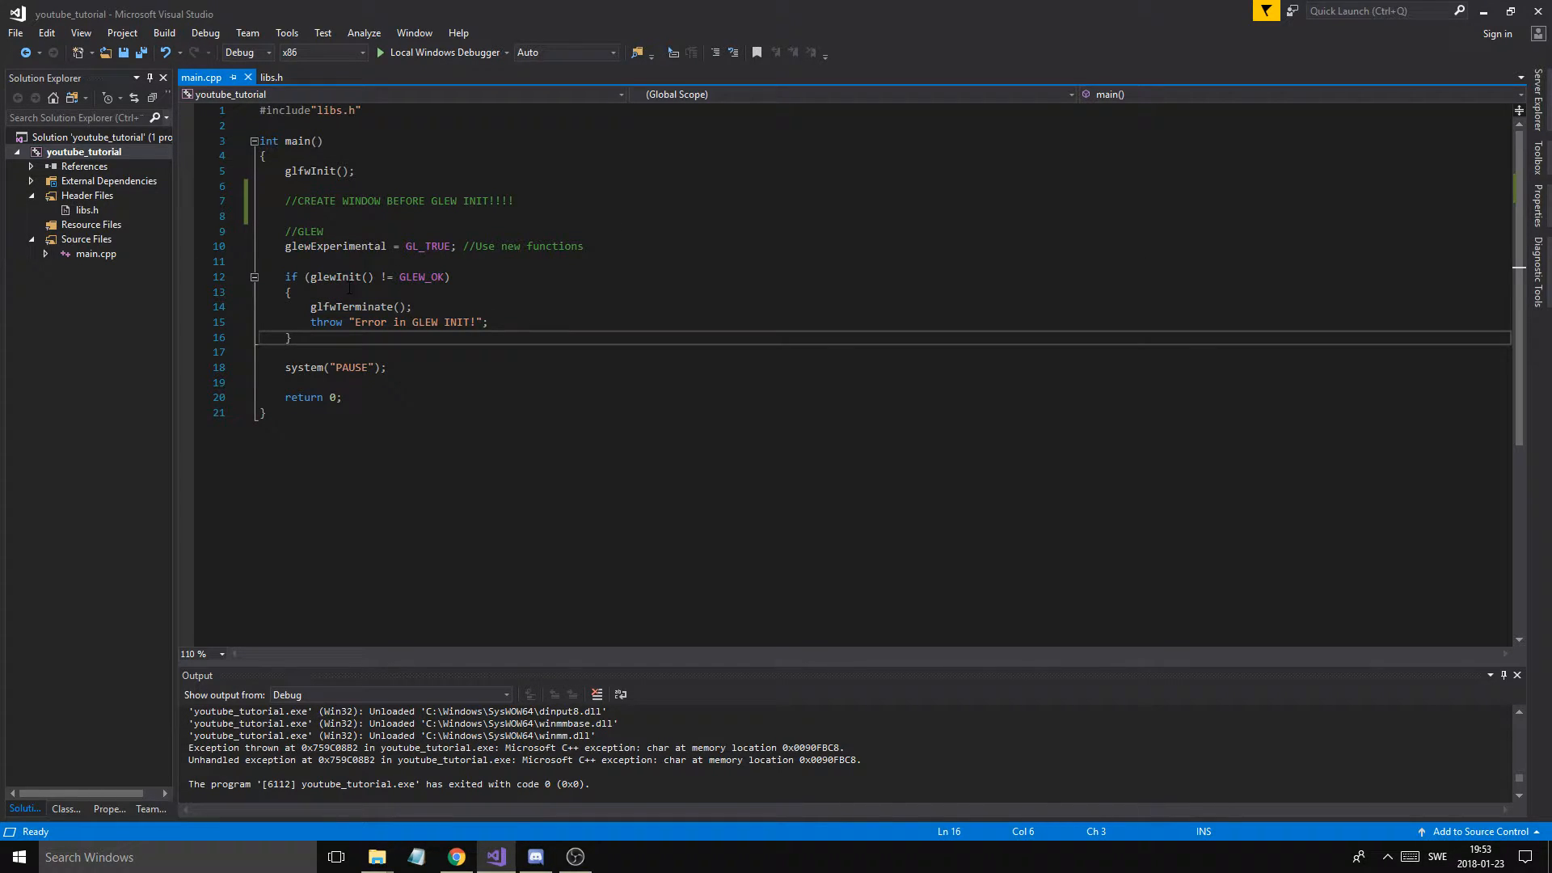
{"action": "double_click", "coordinate": [422, 276]}
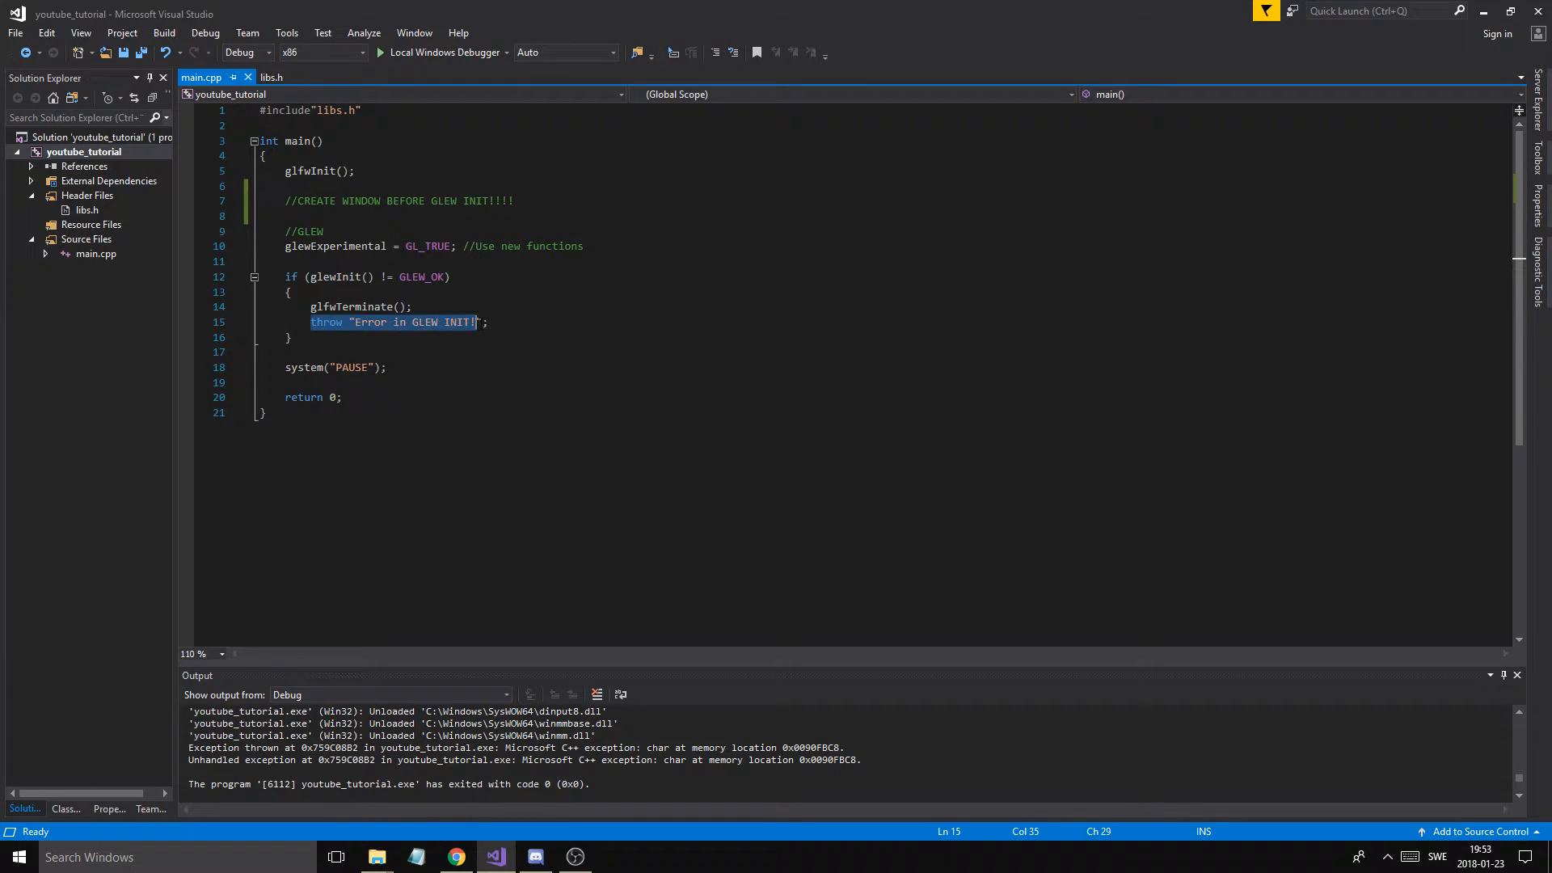
{"action": "double_click", "coordinate": [334, 245]}
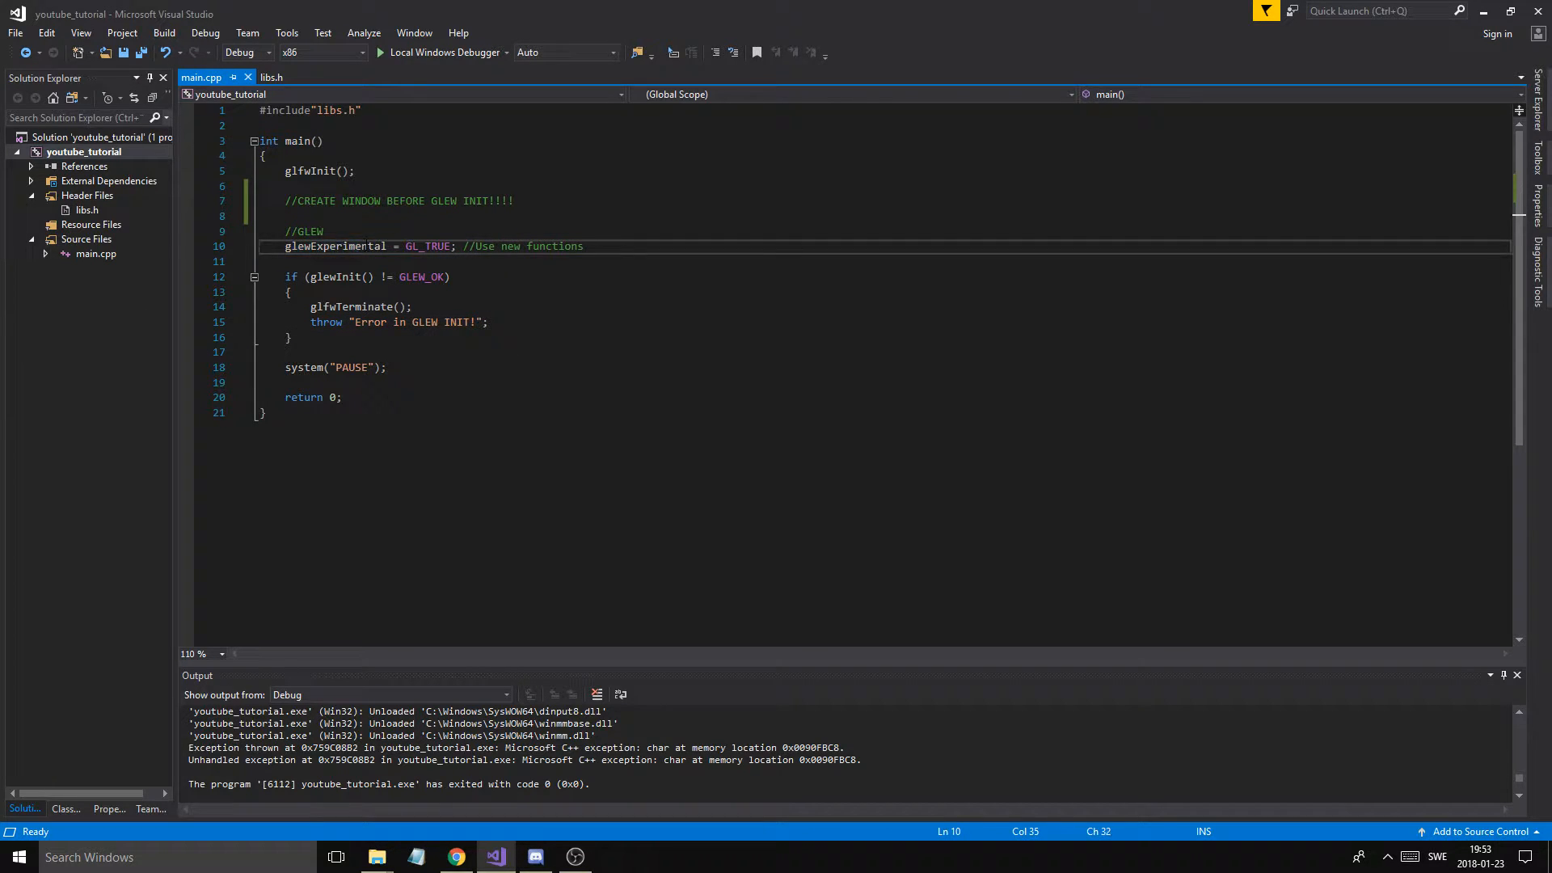
{"action": "mouse_move", "coordinate": [334, 246]}
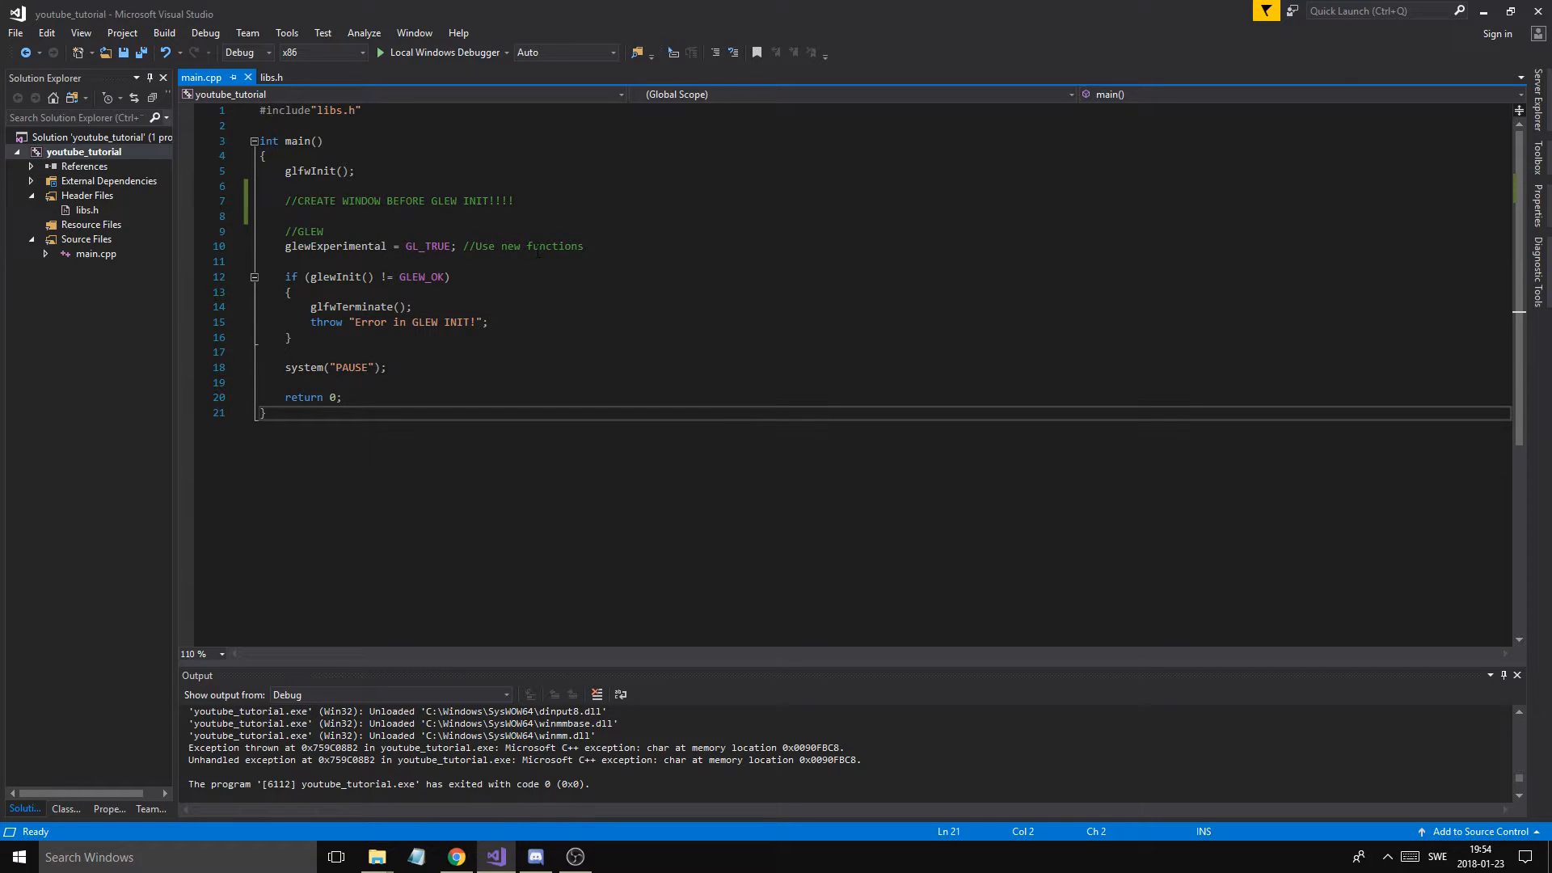
Return to glm.g-truc.net and follow the Downloads link for the library
{"action": "left_click", "coordinate": [455, 857]}
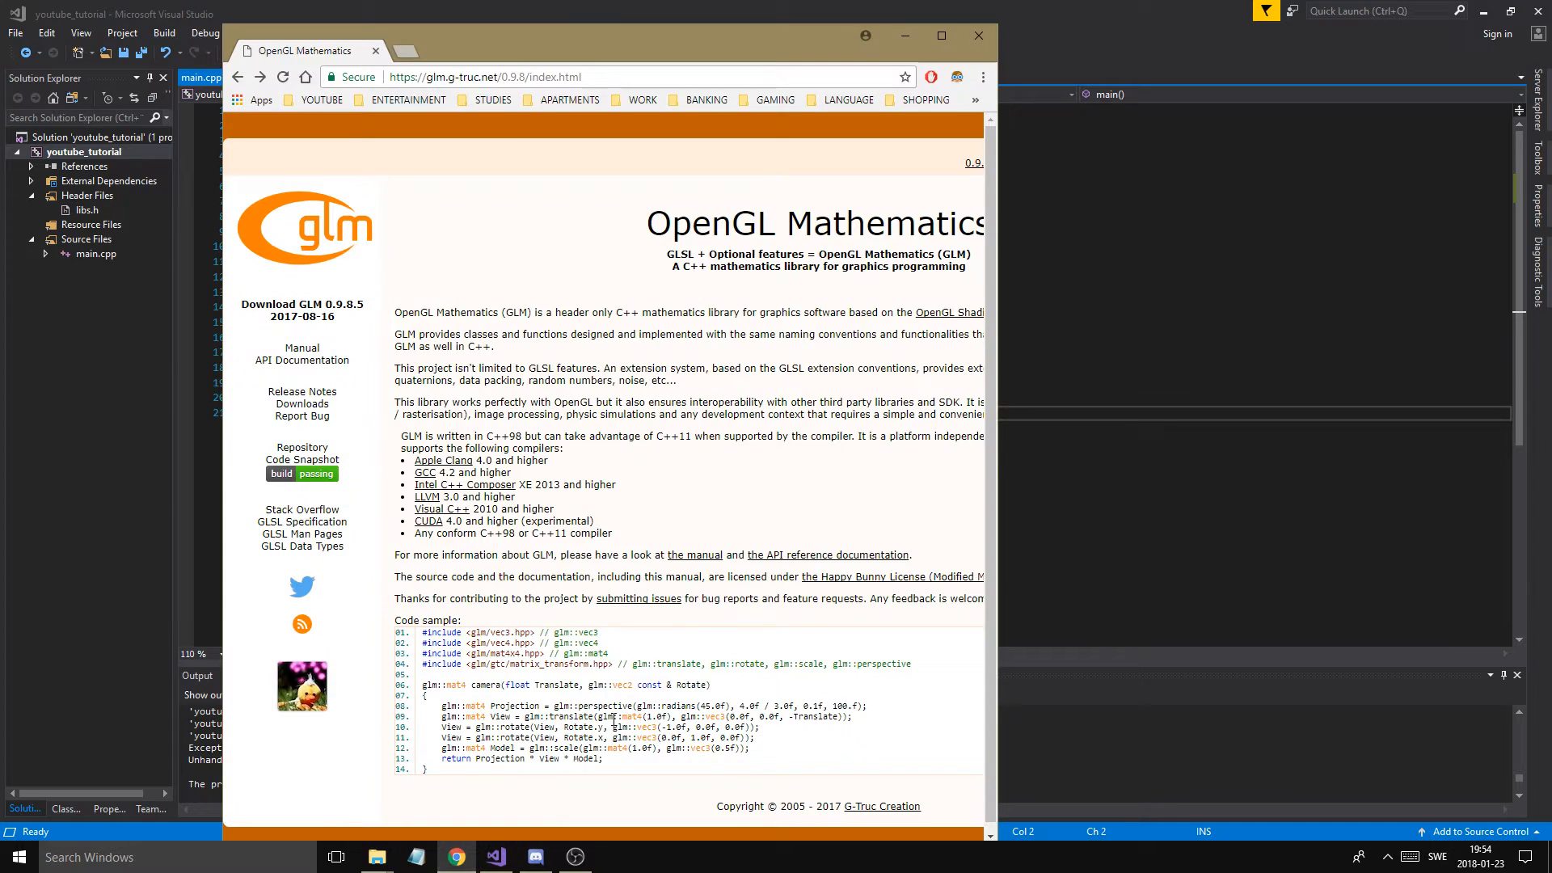
{"action": "mouse_move", "coordinate": [334, 318]}
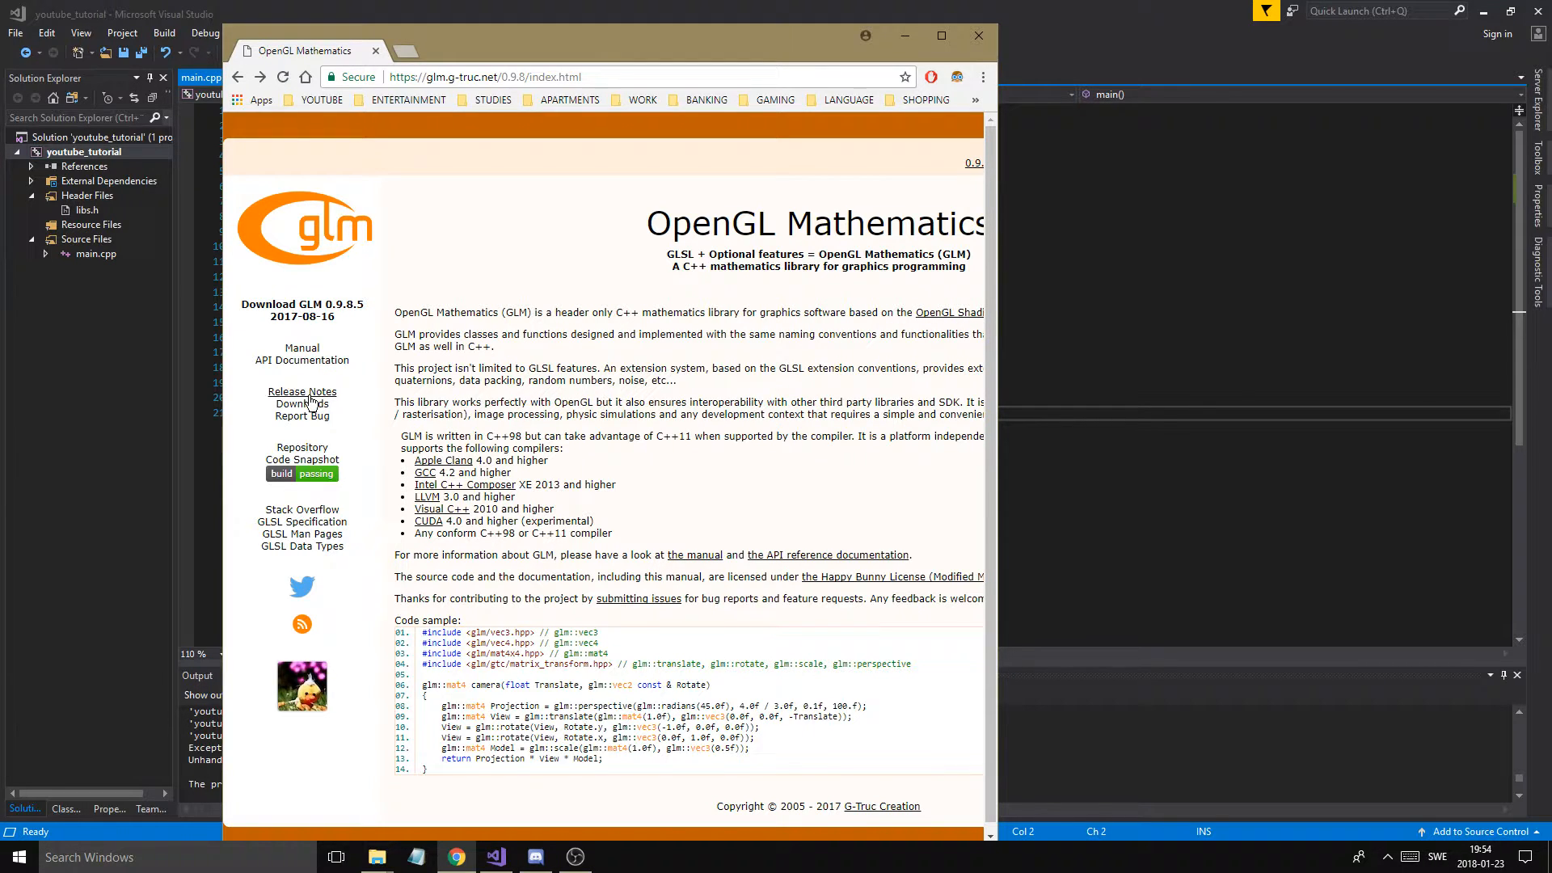
{"action": "left_click", "coordinate": [301, 403]}
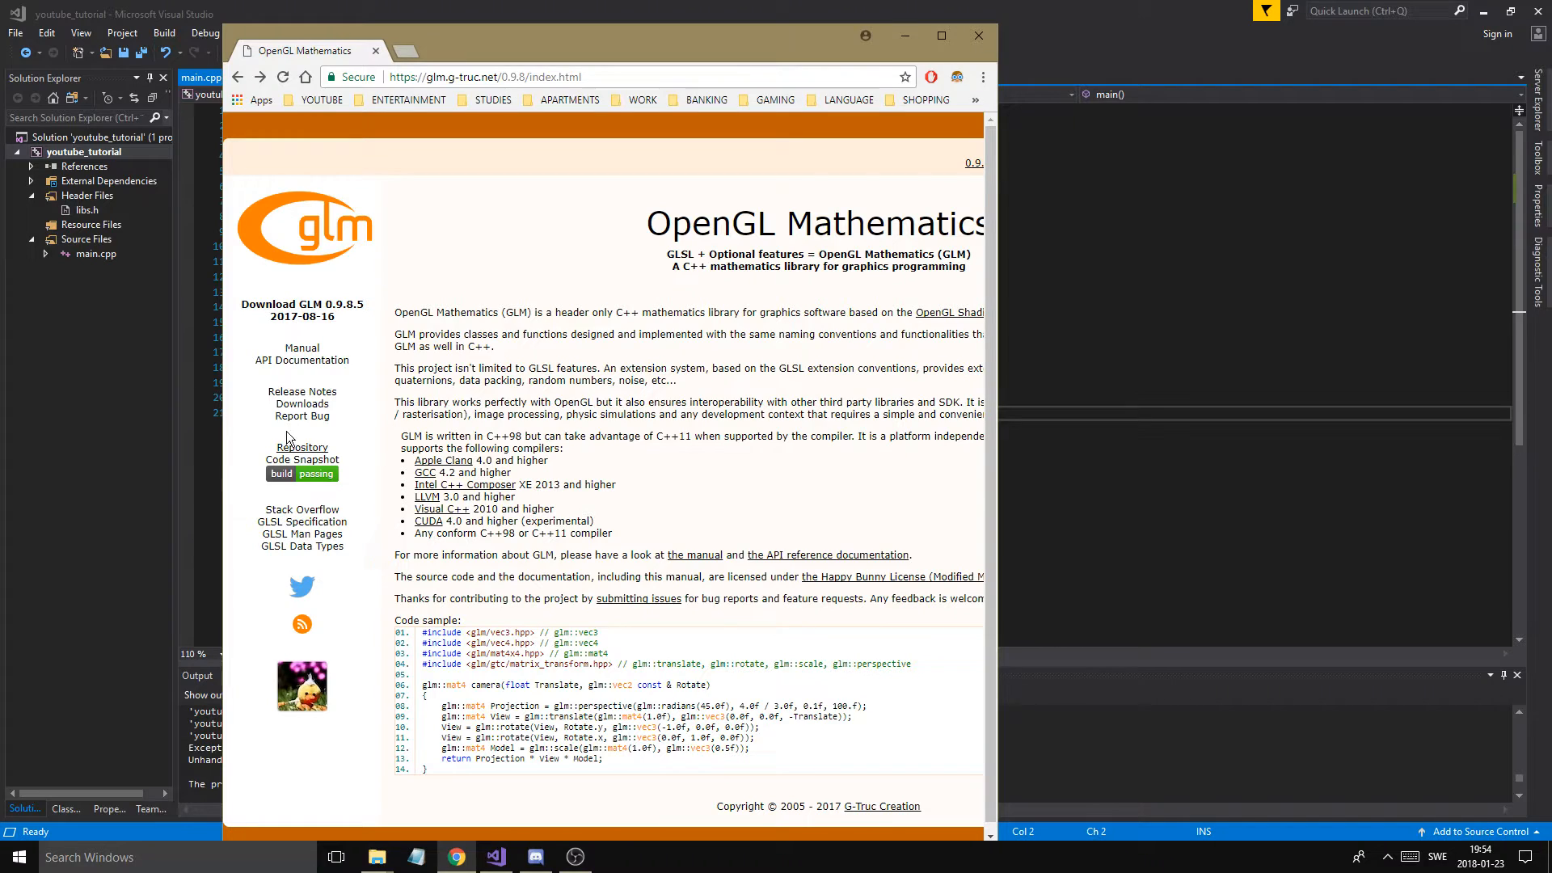
{"action": "scroll", "scroll_direction": "down", "scroll_amount": 3}
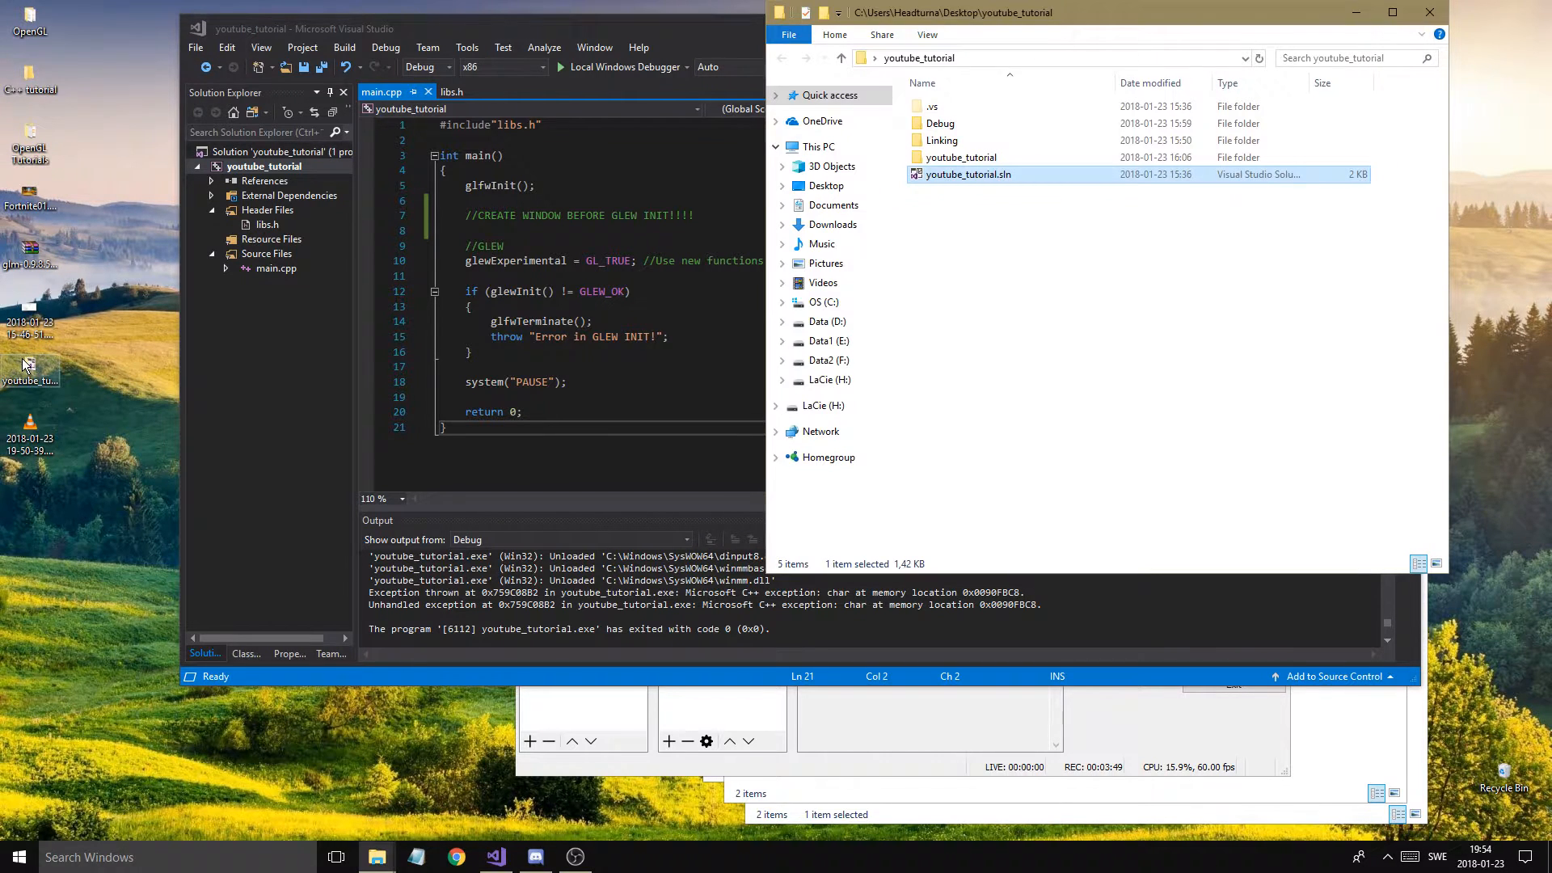
Create a GLM folder under Linking with an include folder inside it
{"action": "double_click", "coordinate": [942, 140]}
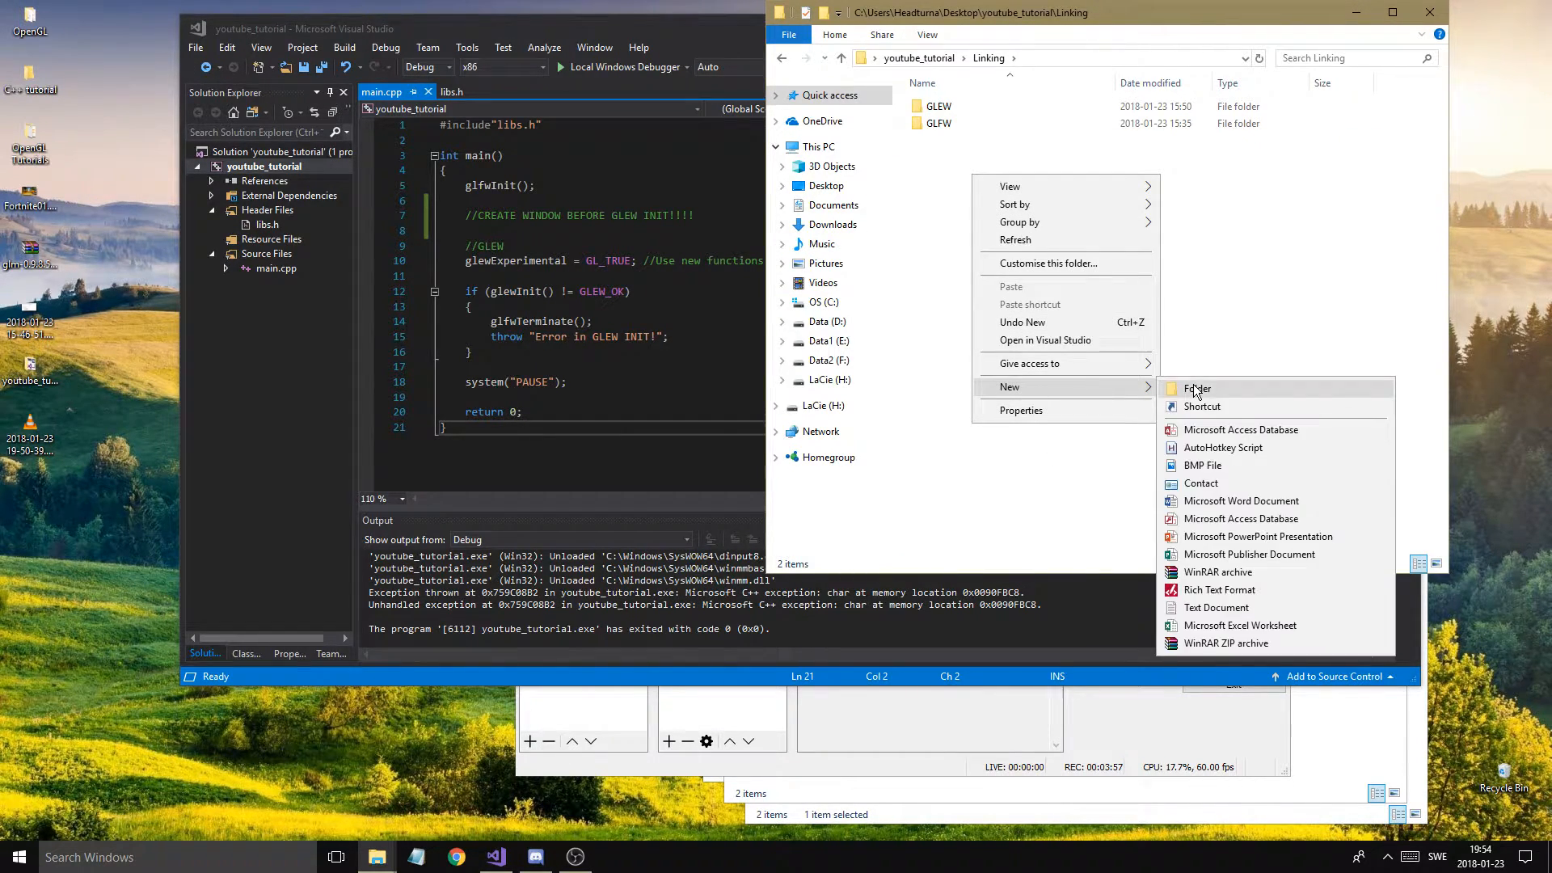
{"action": "left_click", "coordinate": [1197, 389]}
{"action": "type", "text": "GLM"}
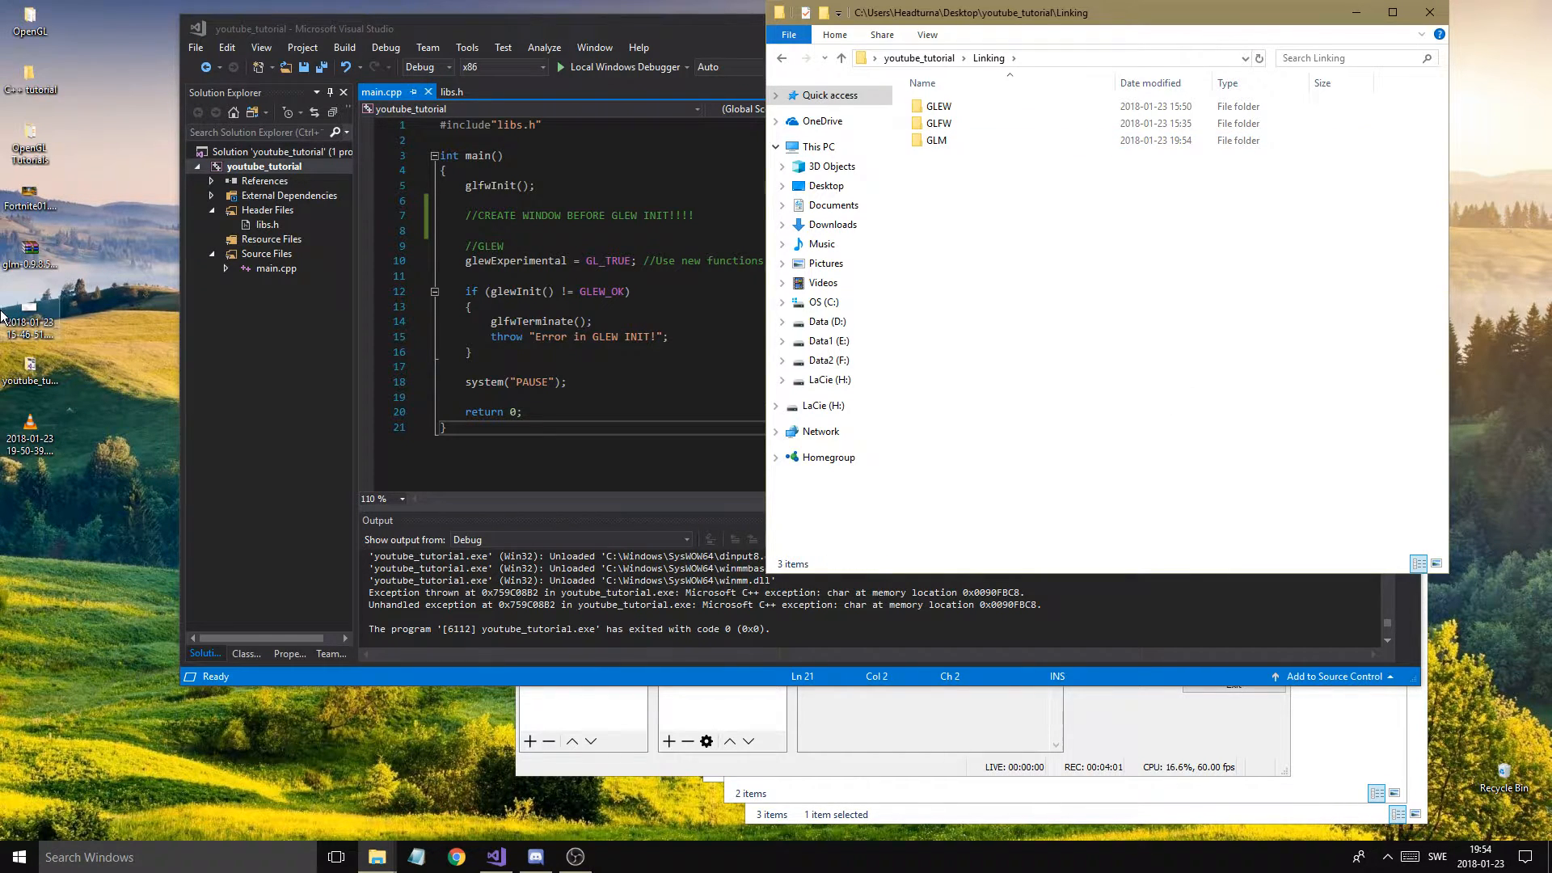
{"action": "mouse_move", "coordinate": [832, 225]}
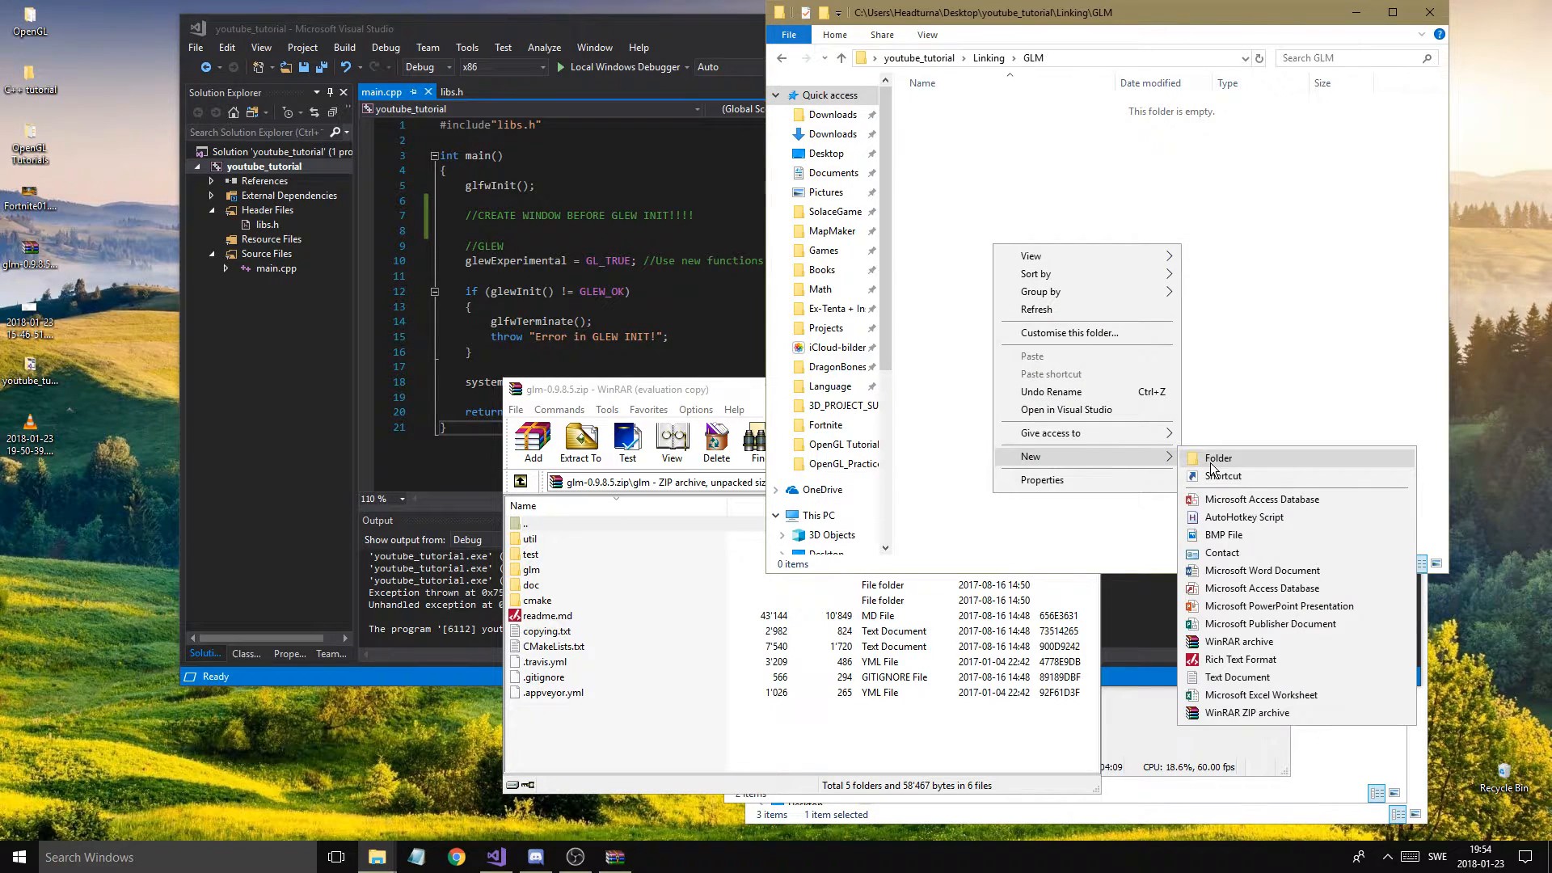
{"action": "left_click", "coordinate": [1218, 457]}
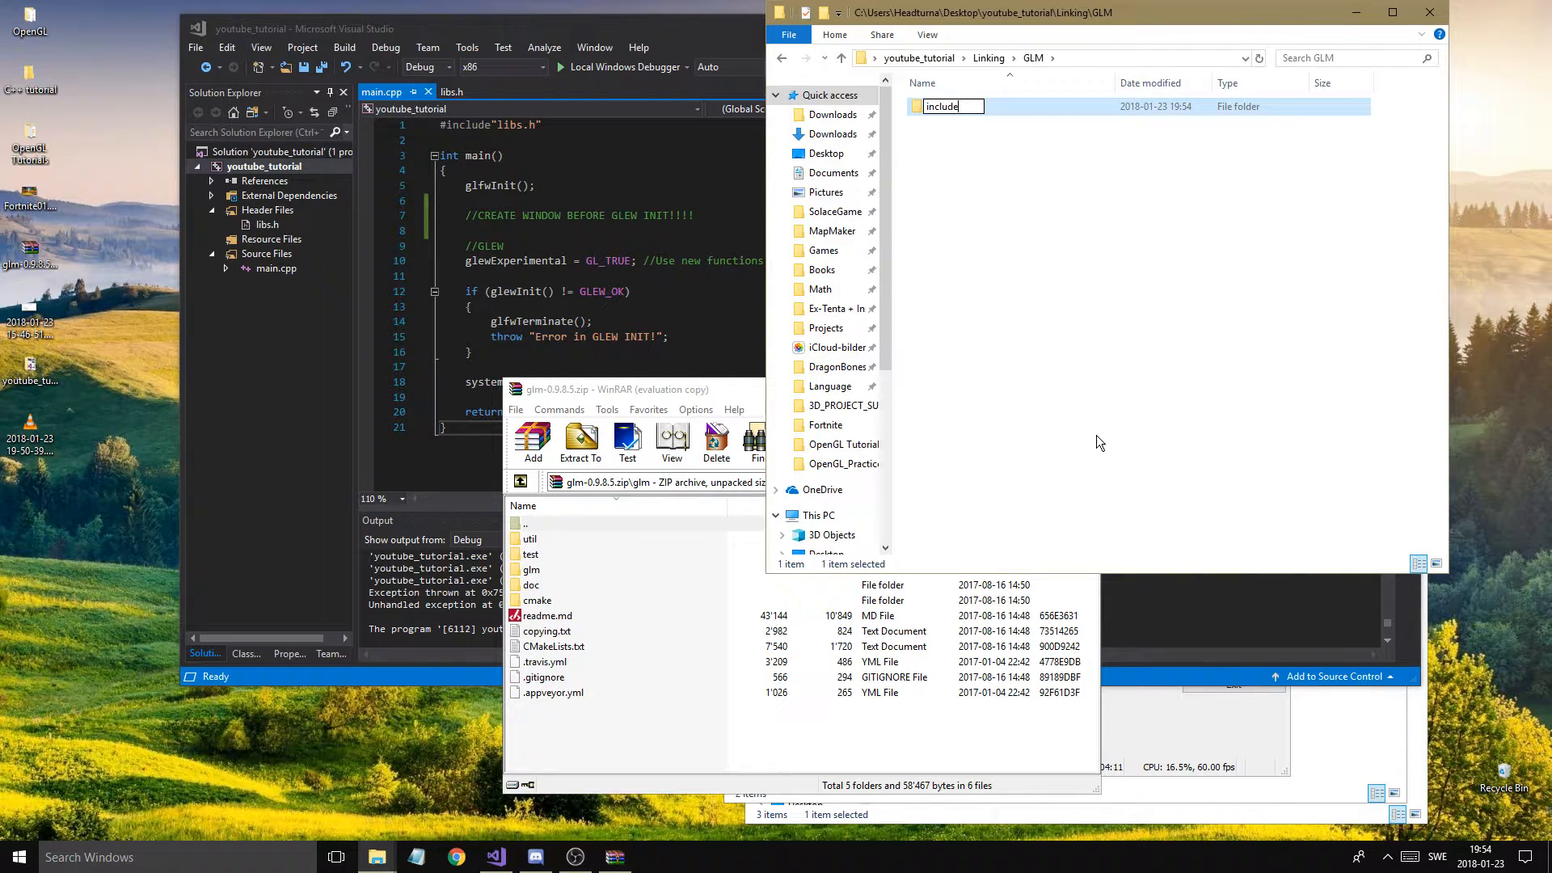
Bring the GLM archive forward and enter its glm folder of headers
{"action": "left_click", "coordinate": [531, 569]}
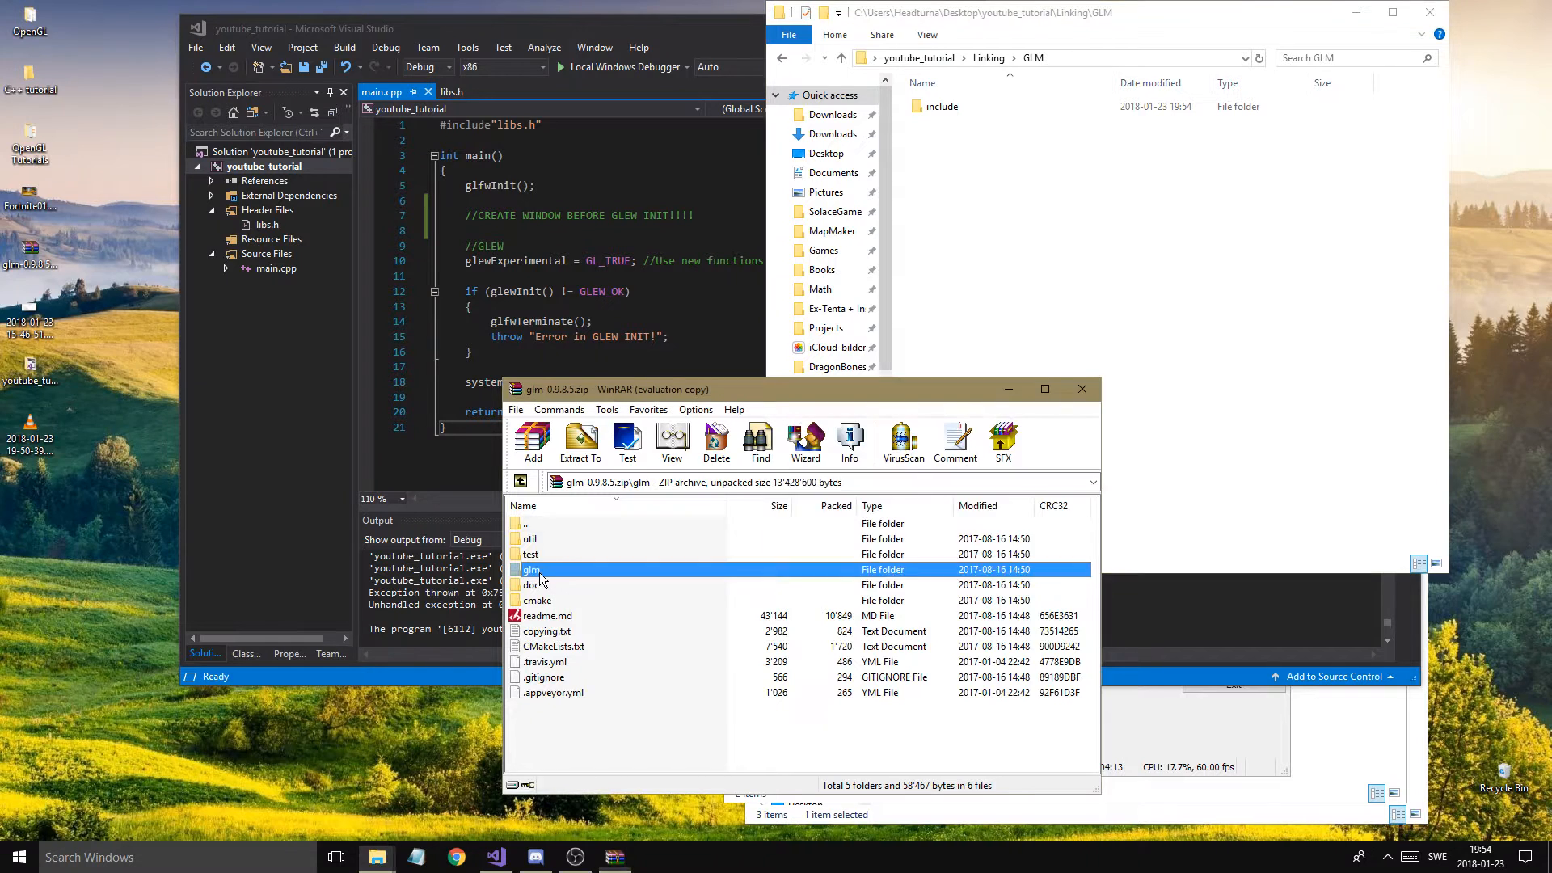
{"action": "double_click", "coordinate": [531, 569]}
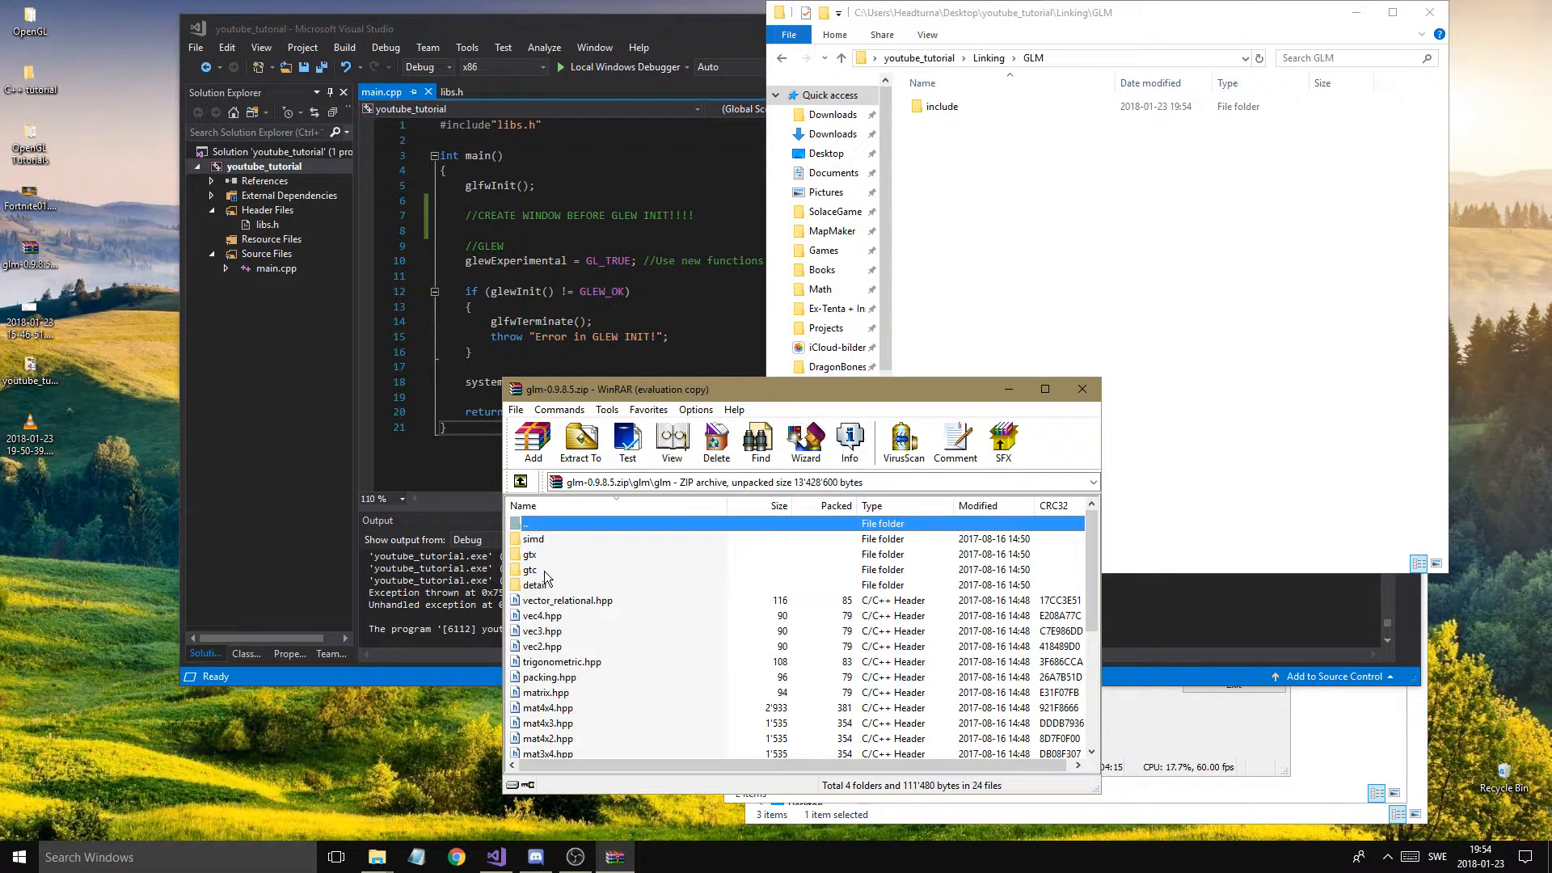
{"action": "scroll", "scroll_direction": "down", "scroll_amount": 3}
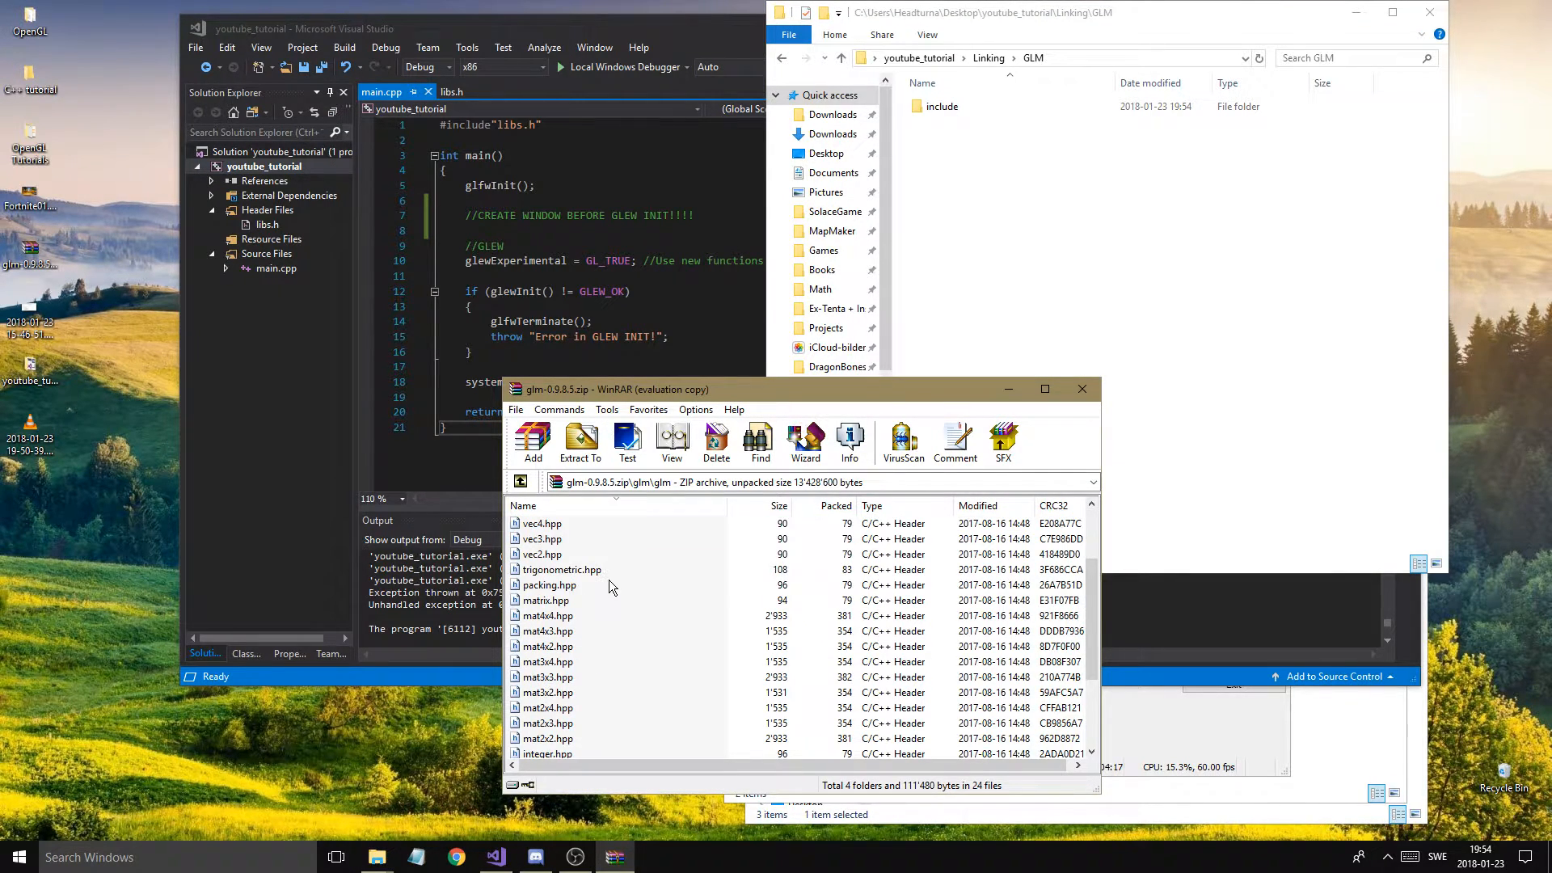
Select all glm headers and subfolders in the archive for extraction into Linking\GLM\include
{"action": "key", "text": "ctrl+a"}
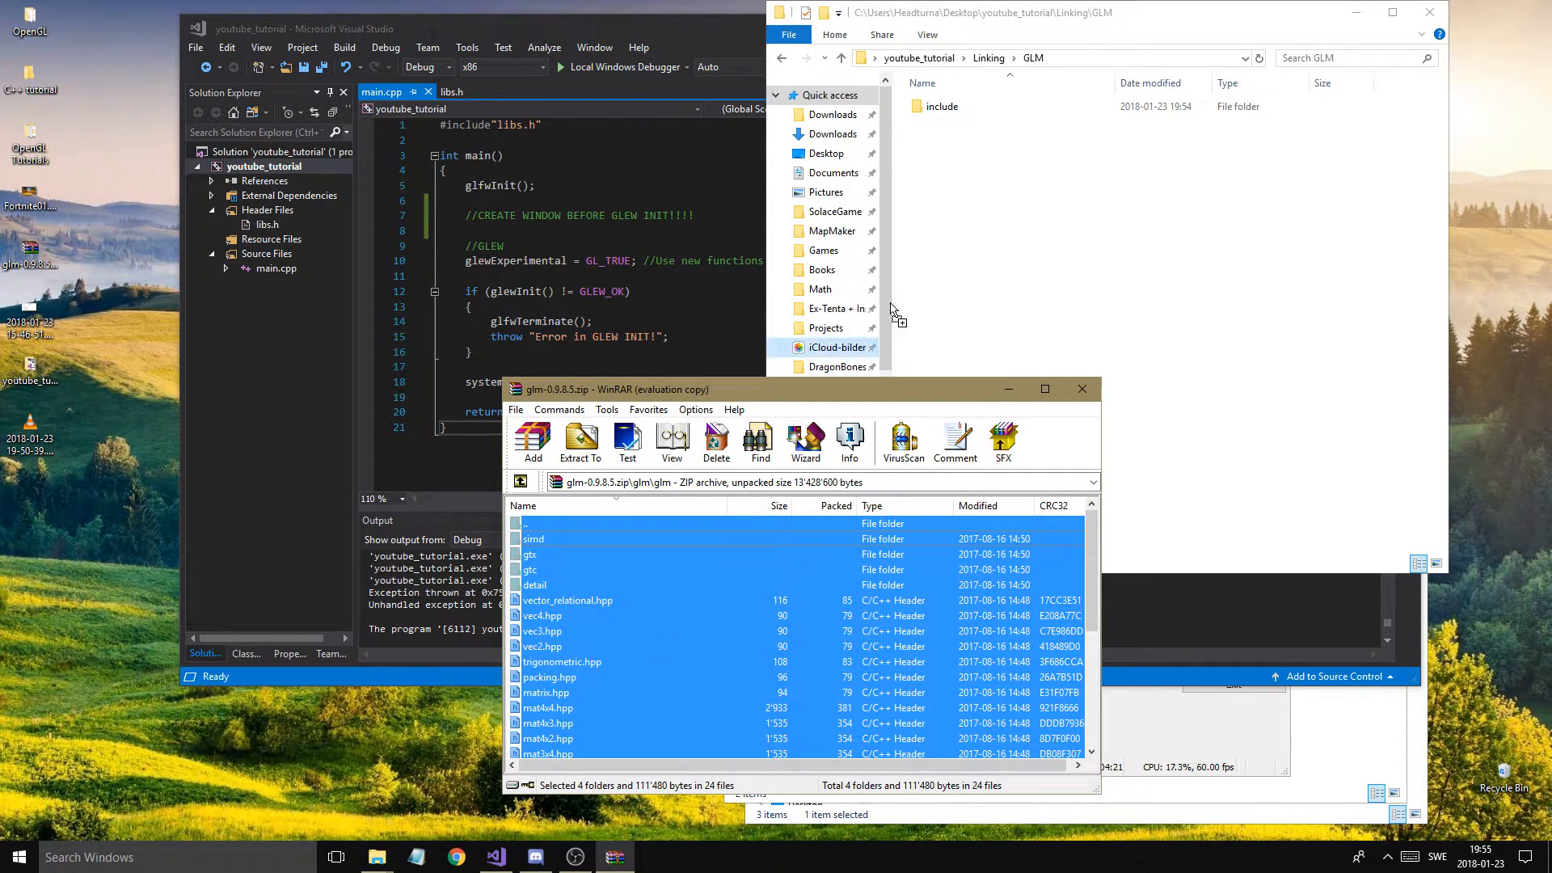
{"action": "scroll", "scroll_direction": "down", "scroll_amount": 3}
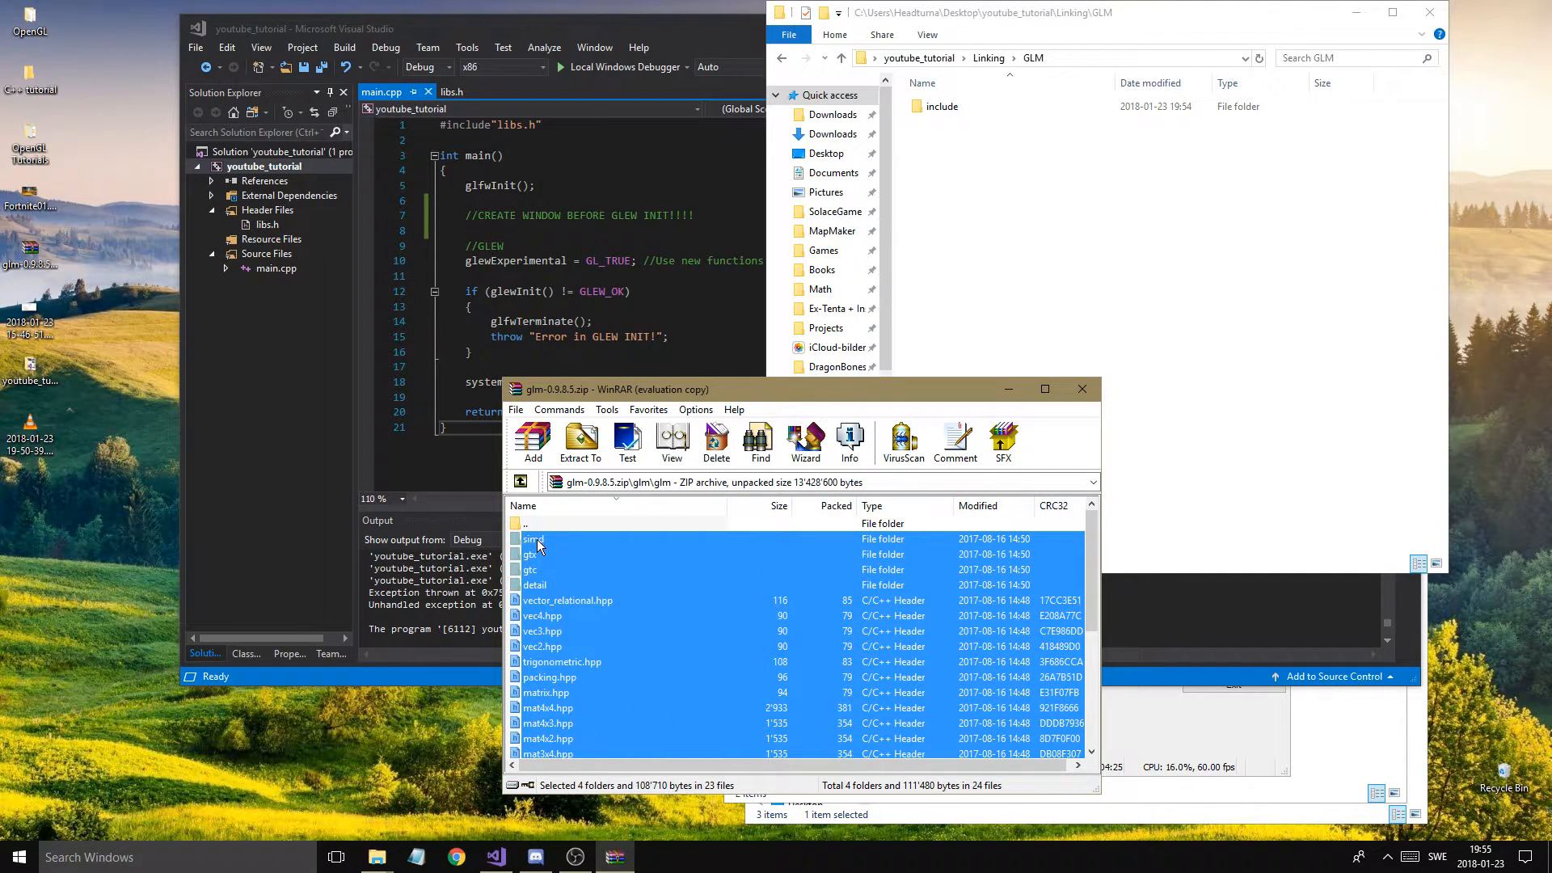
{"action": "left_click", "coordinate": [580, 442]}
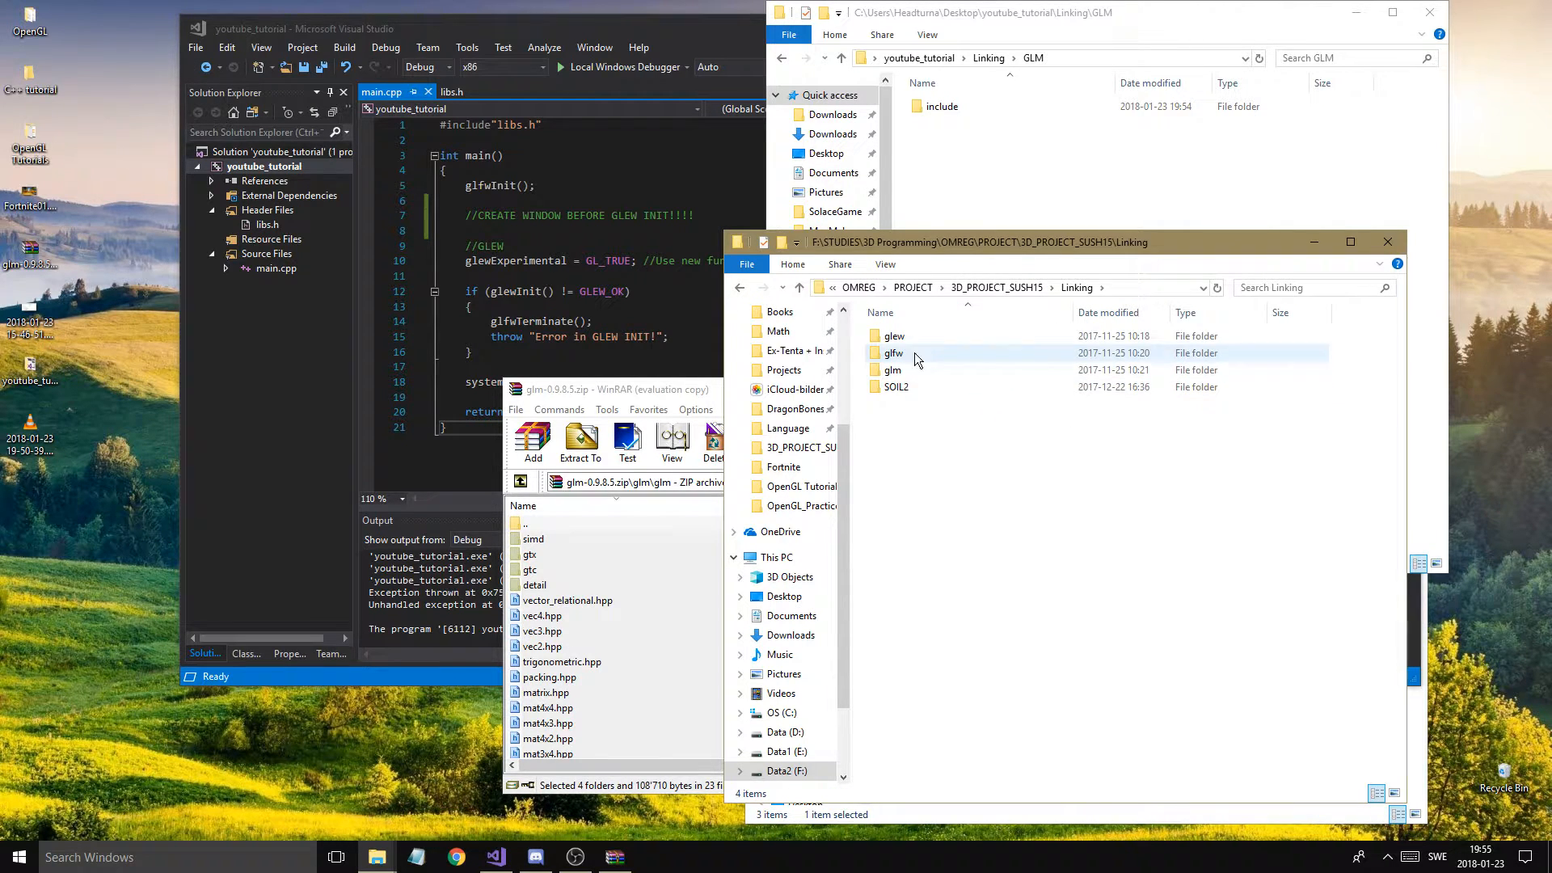
{"action": "double_click", "coordinate": [892, 370]}
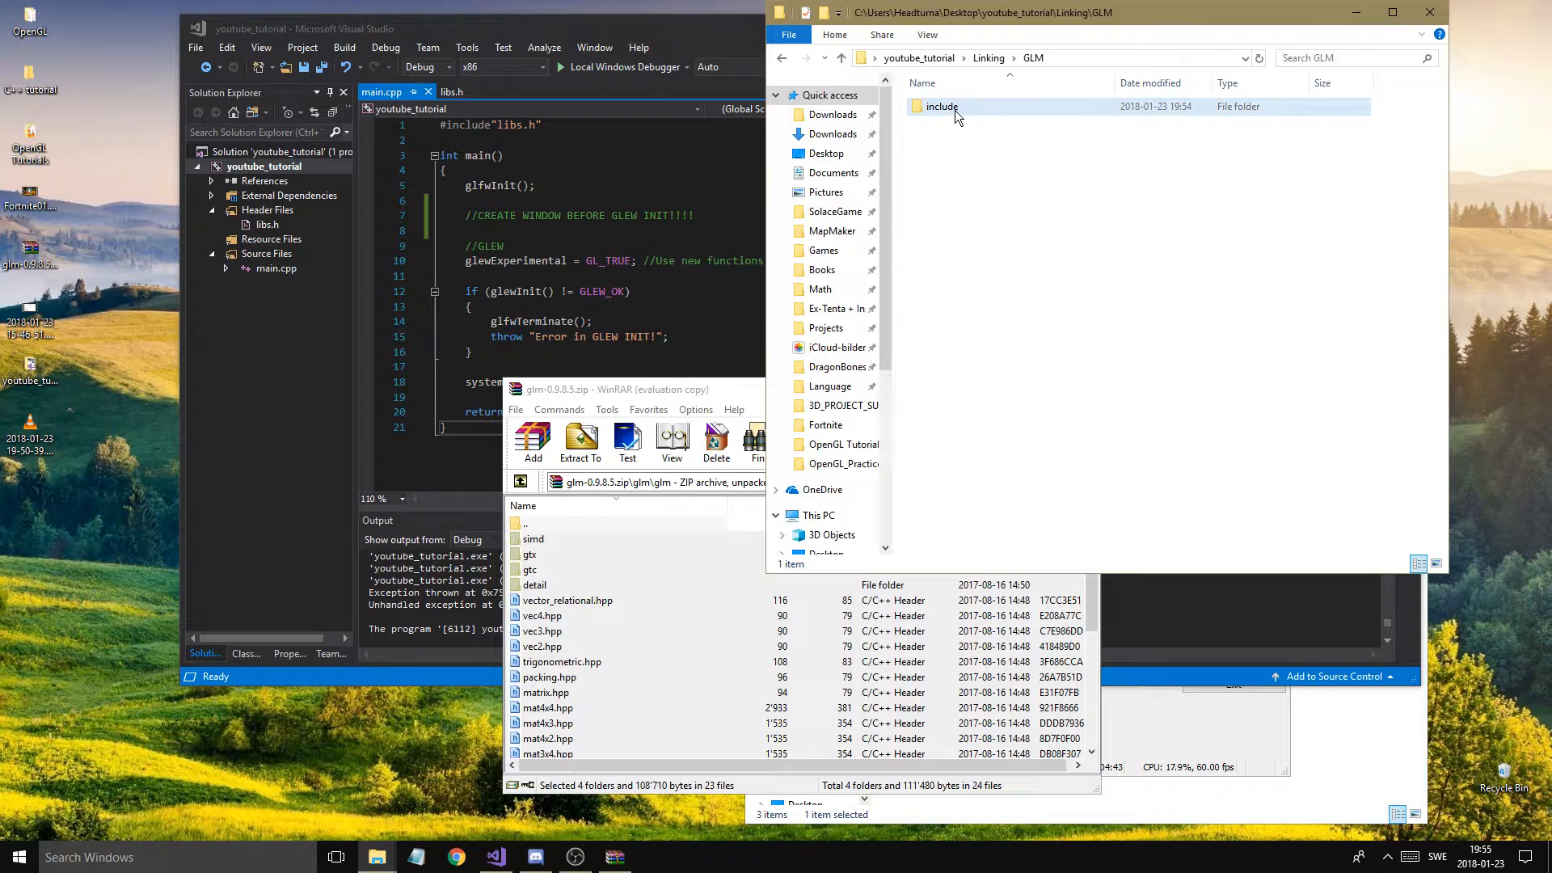
{"action": "double_click", "coordinate": [941, 106]}
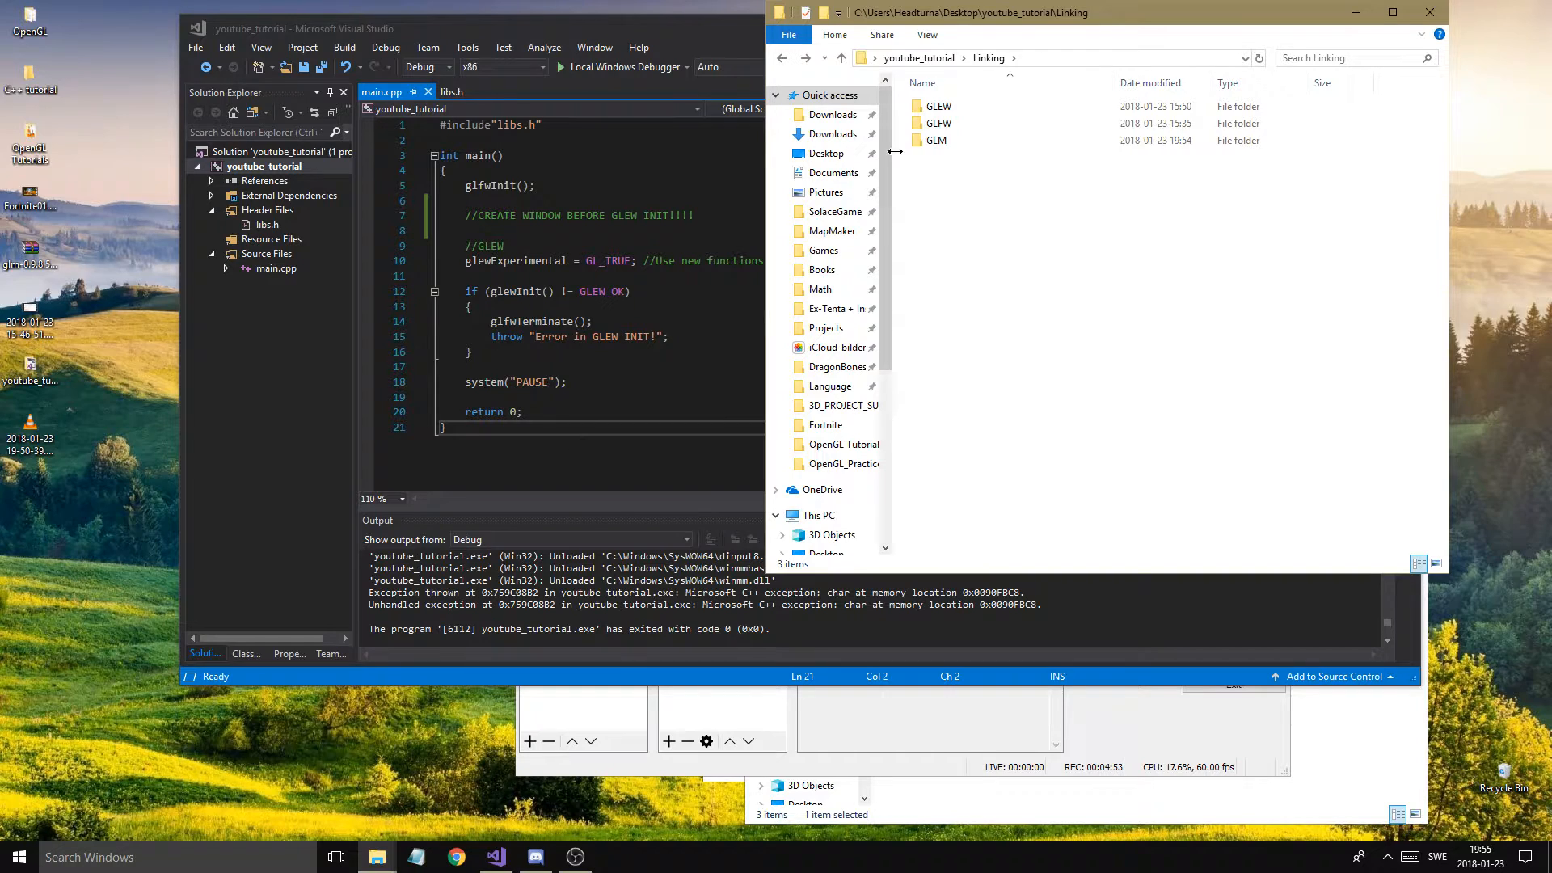
Add Linking\GLM\include to Additional Include Directories beside the GLEW and GLFW paths
{"action": "double_click", "coordinate": [515, 260]}
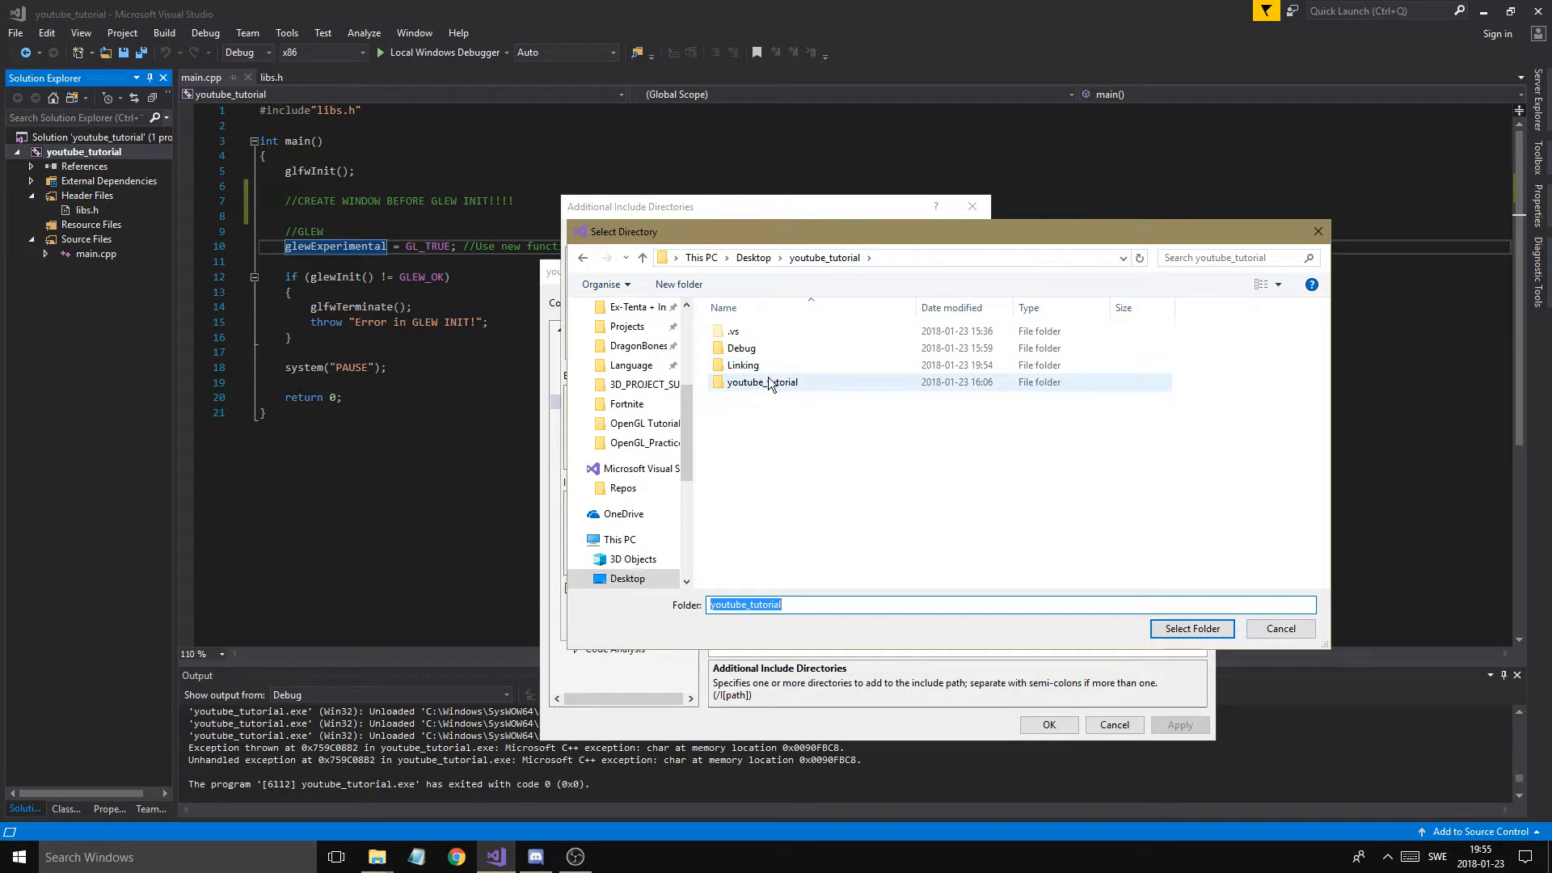
{"action": "double_click", "coordinate": [743, 364]}
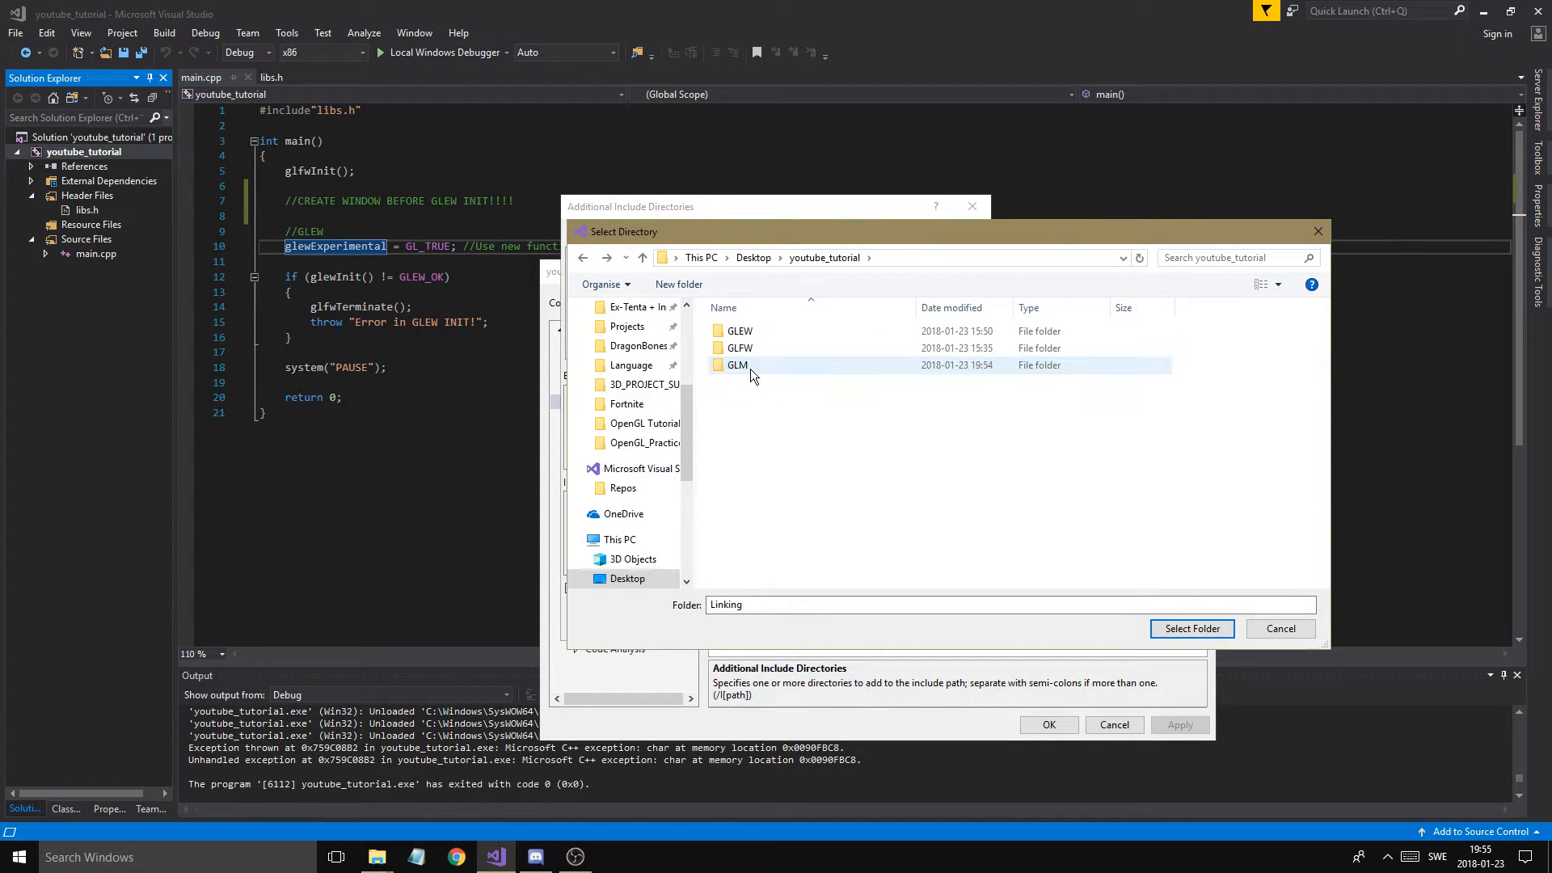
{"action": "double_click", "coordinate": [737, 365]}
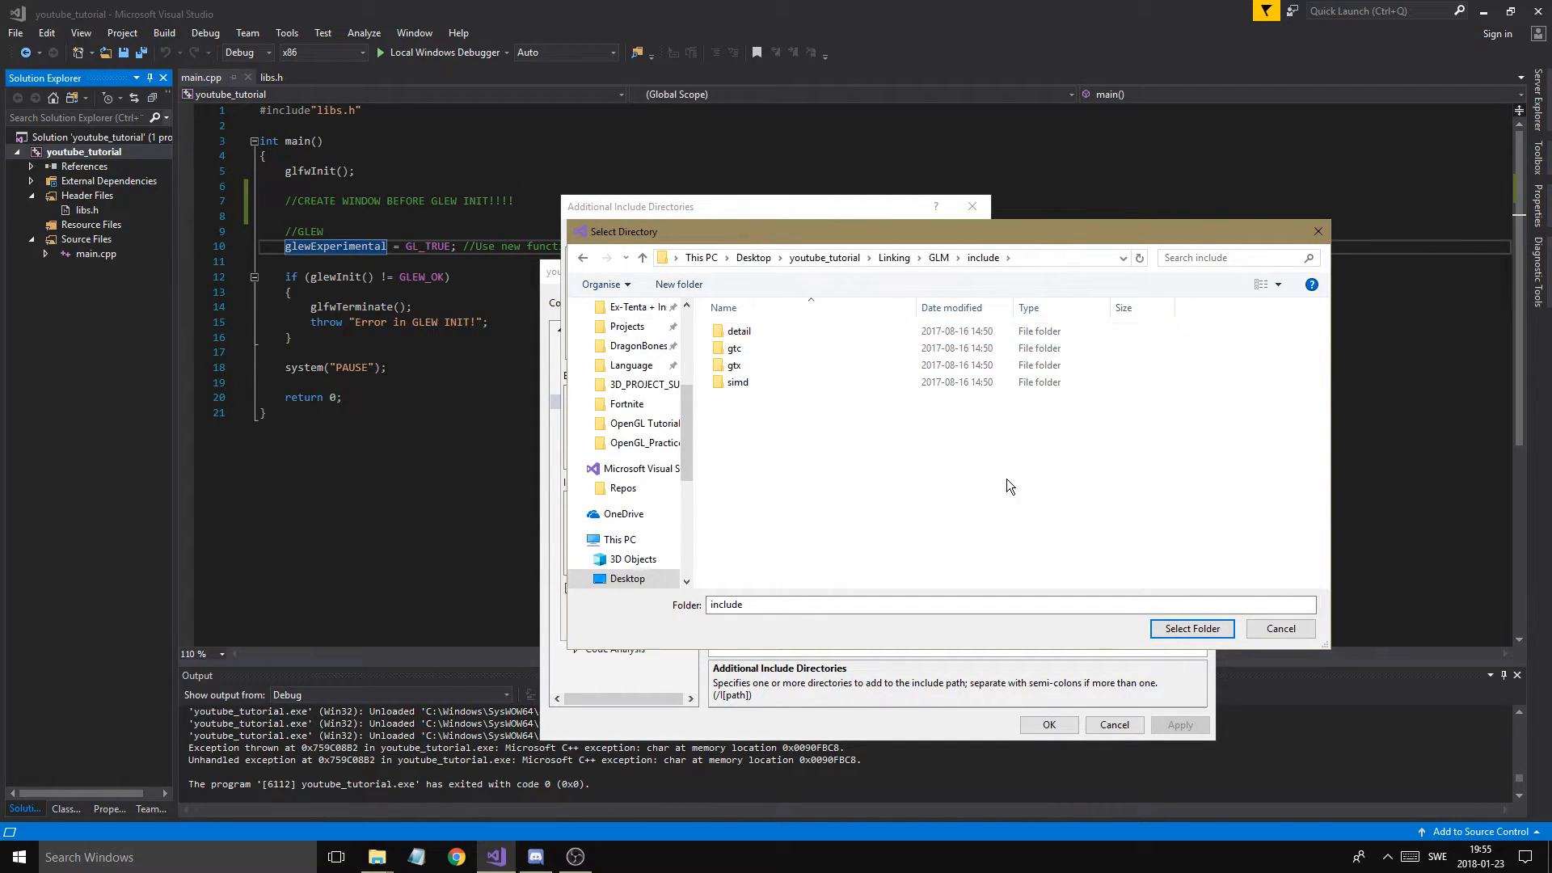
{"action": "left_click", "coordinate": [1192, 628]}
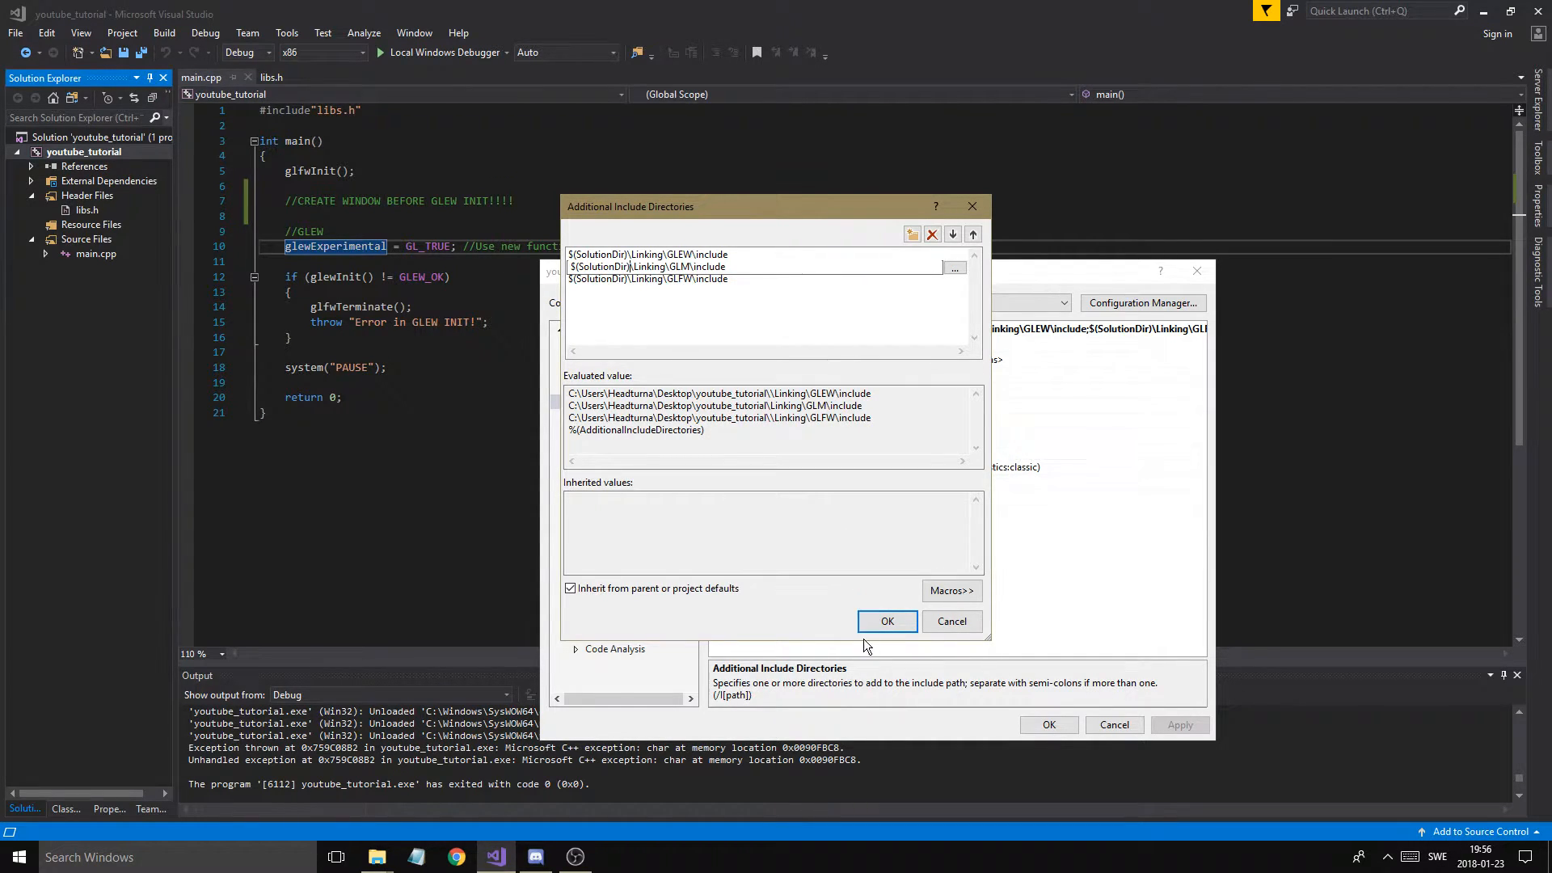
{"action": "left_click", "coordinate": [887, 621]}
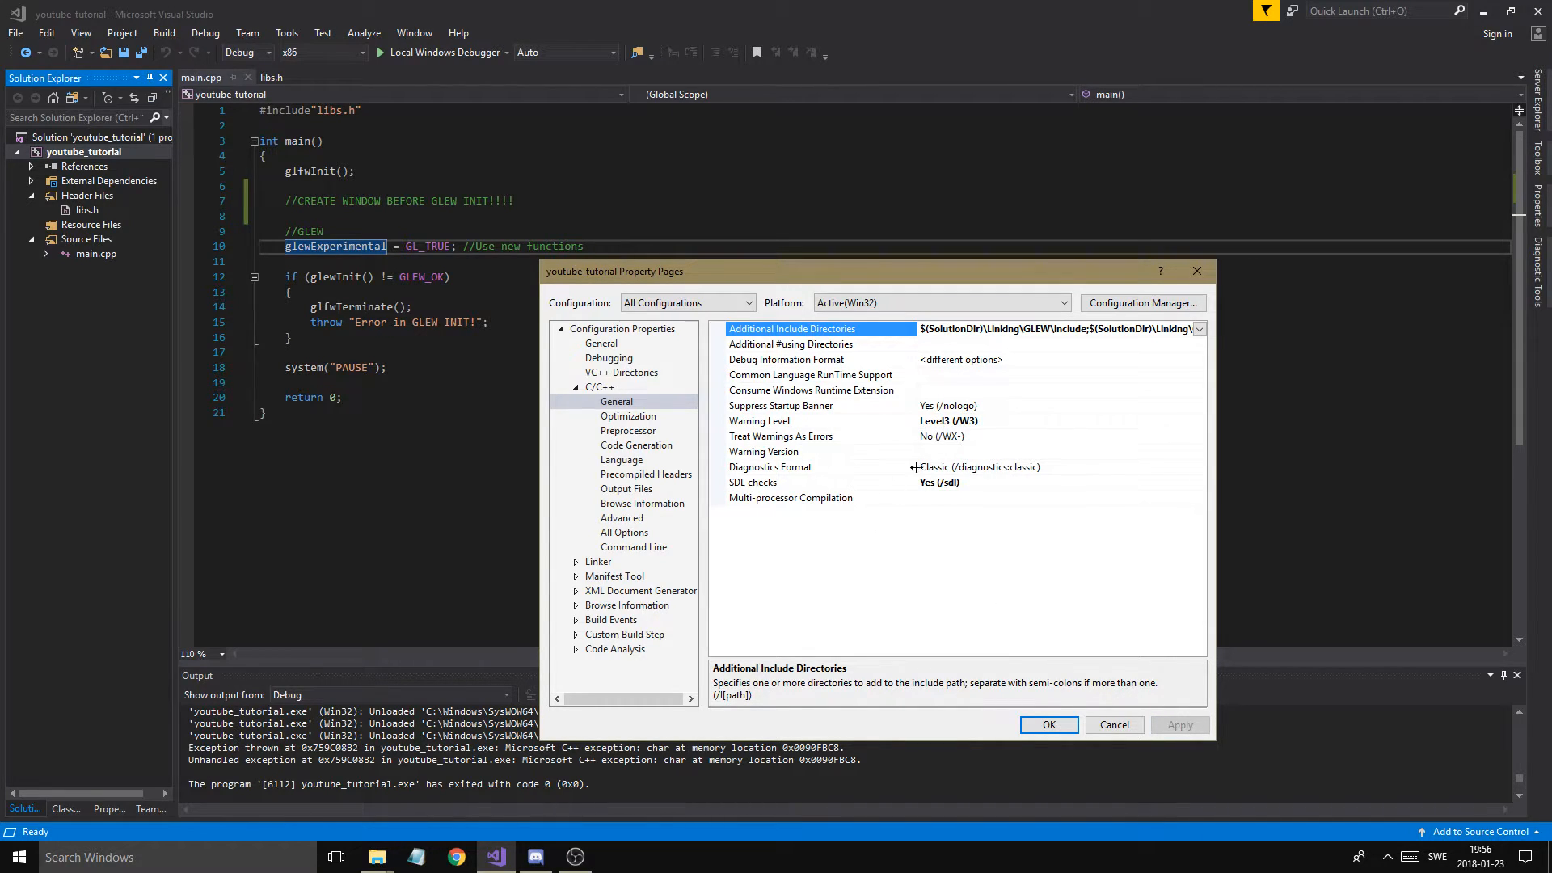
Apply the properties, then in libs.h write #include<glm.hpp> and the vec2.hpp include
{"action": "left_click", "coordinate": [1049, 724]}
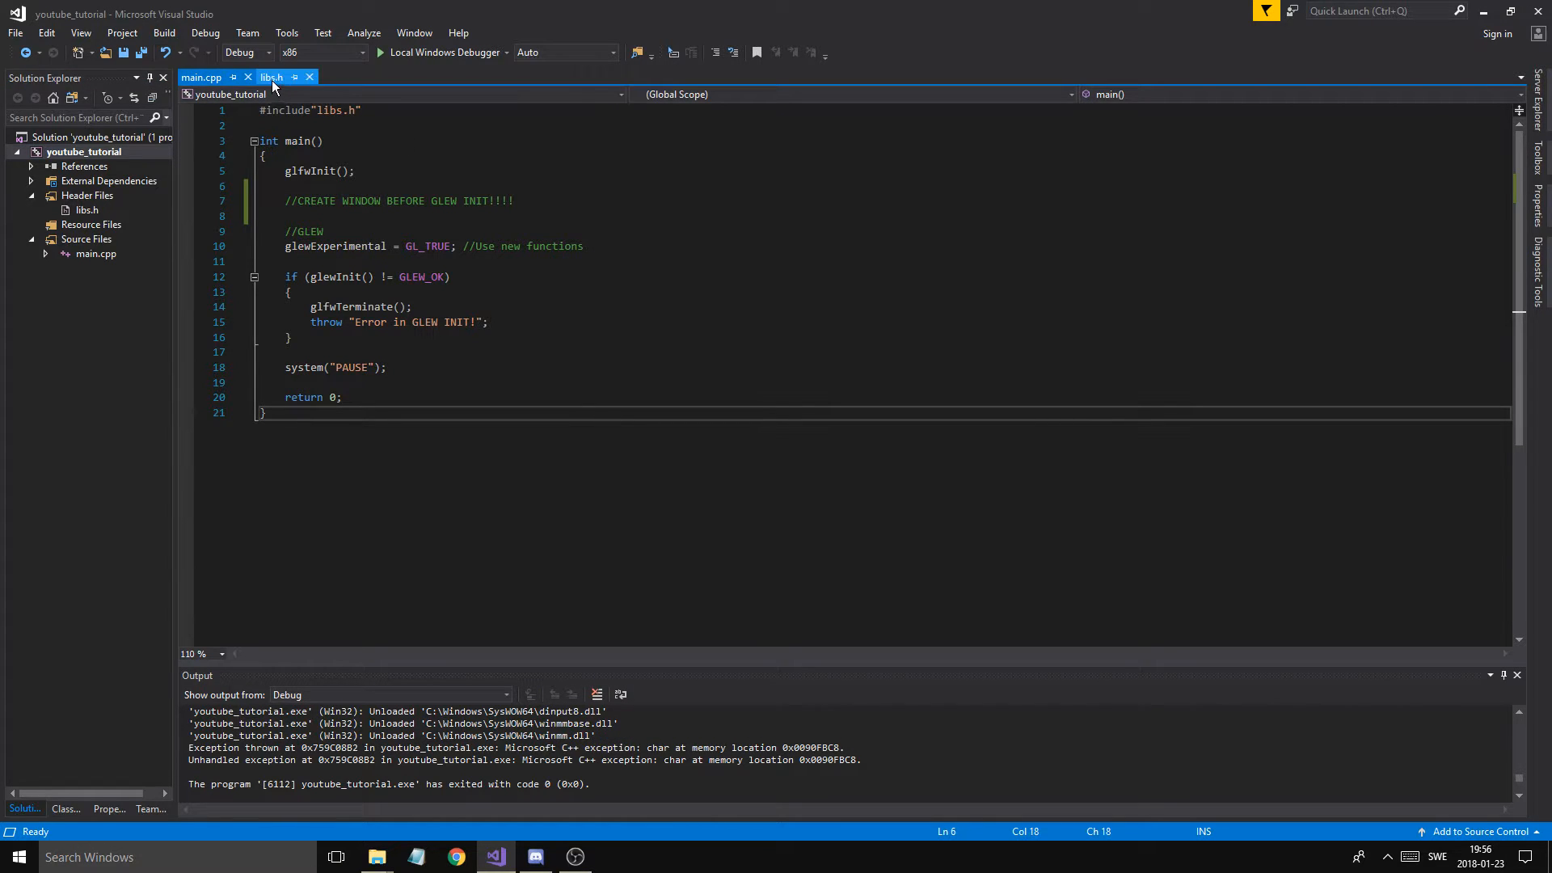
{"action": "left_click", "coordinate": [282, 77]}
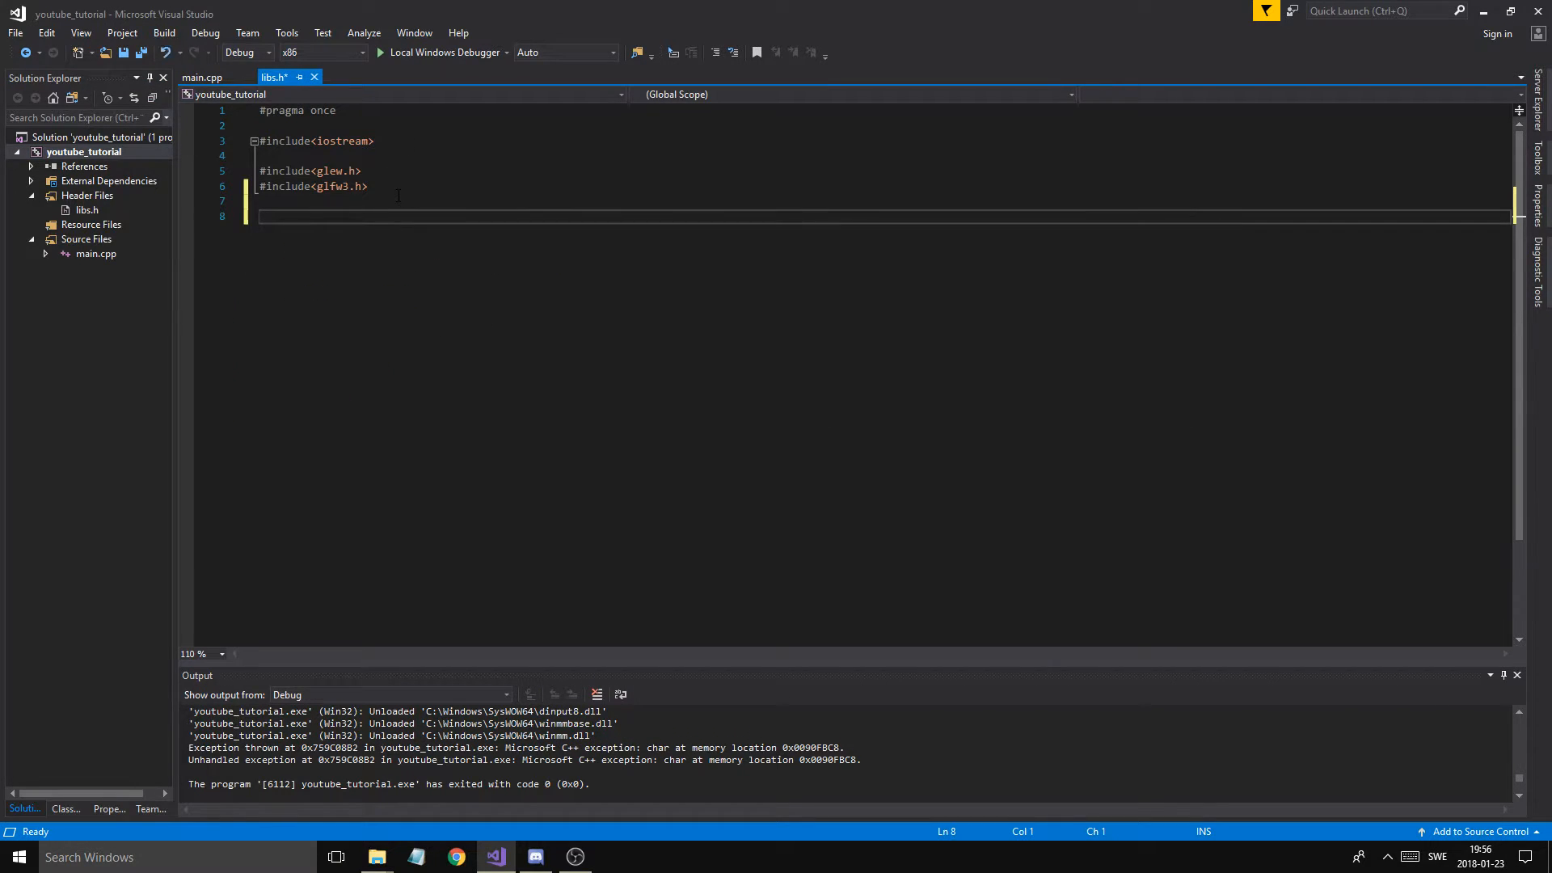
{"action": "type", "text": "#include<glm.hpp>"}
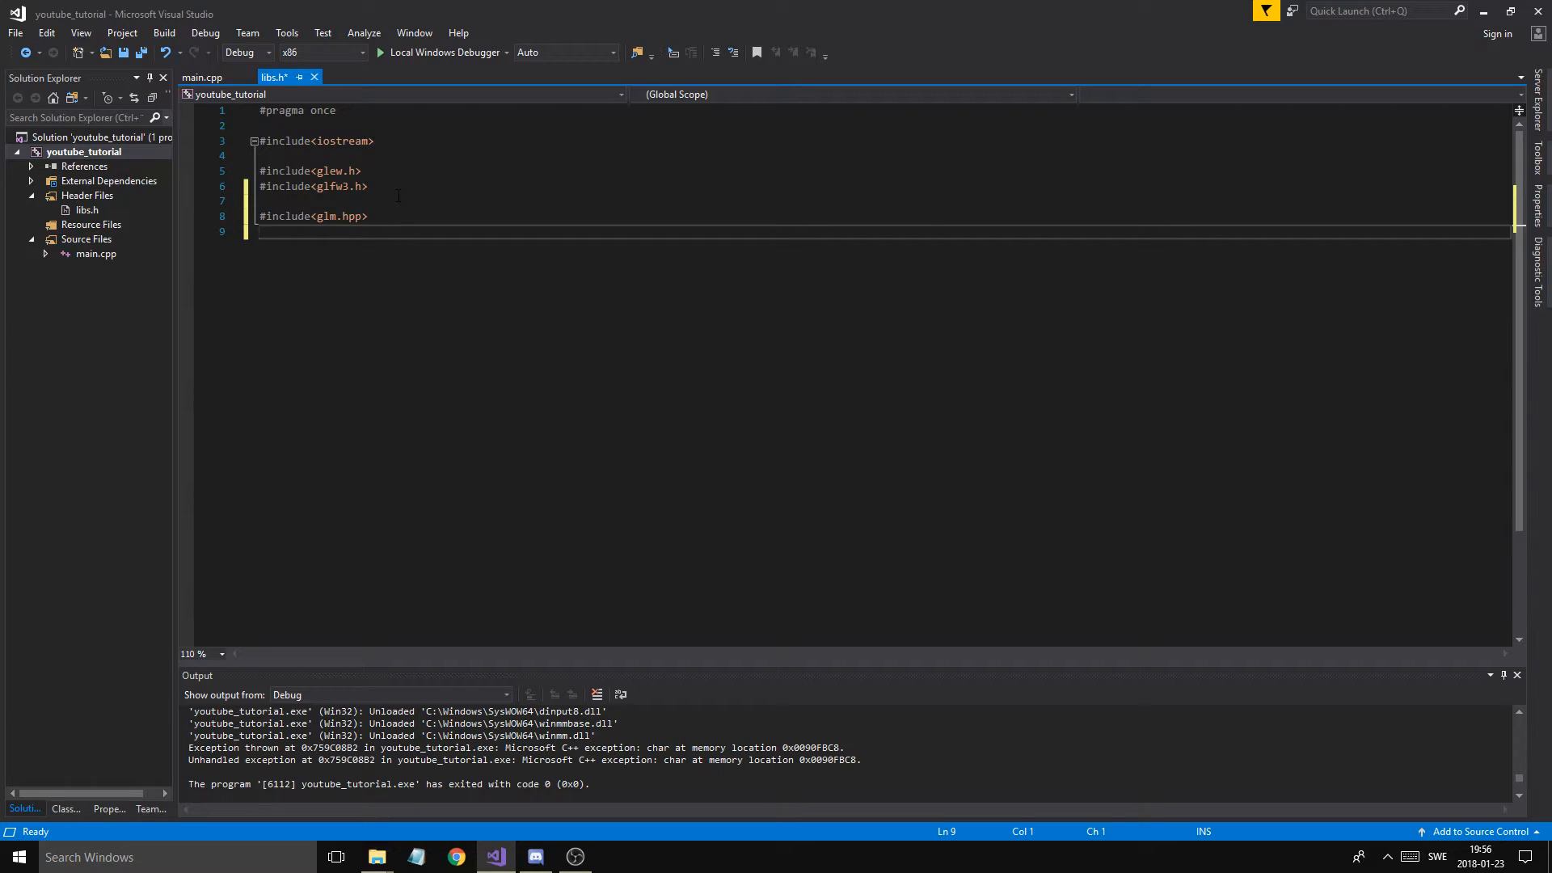
{"action": "type", "text": "#include"}
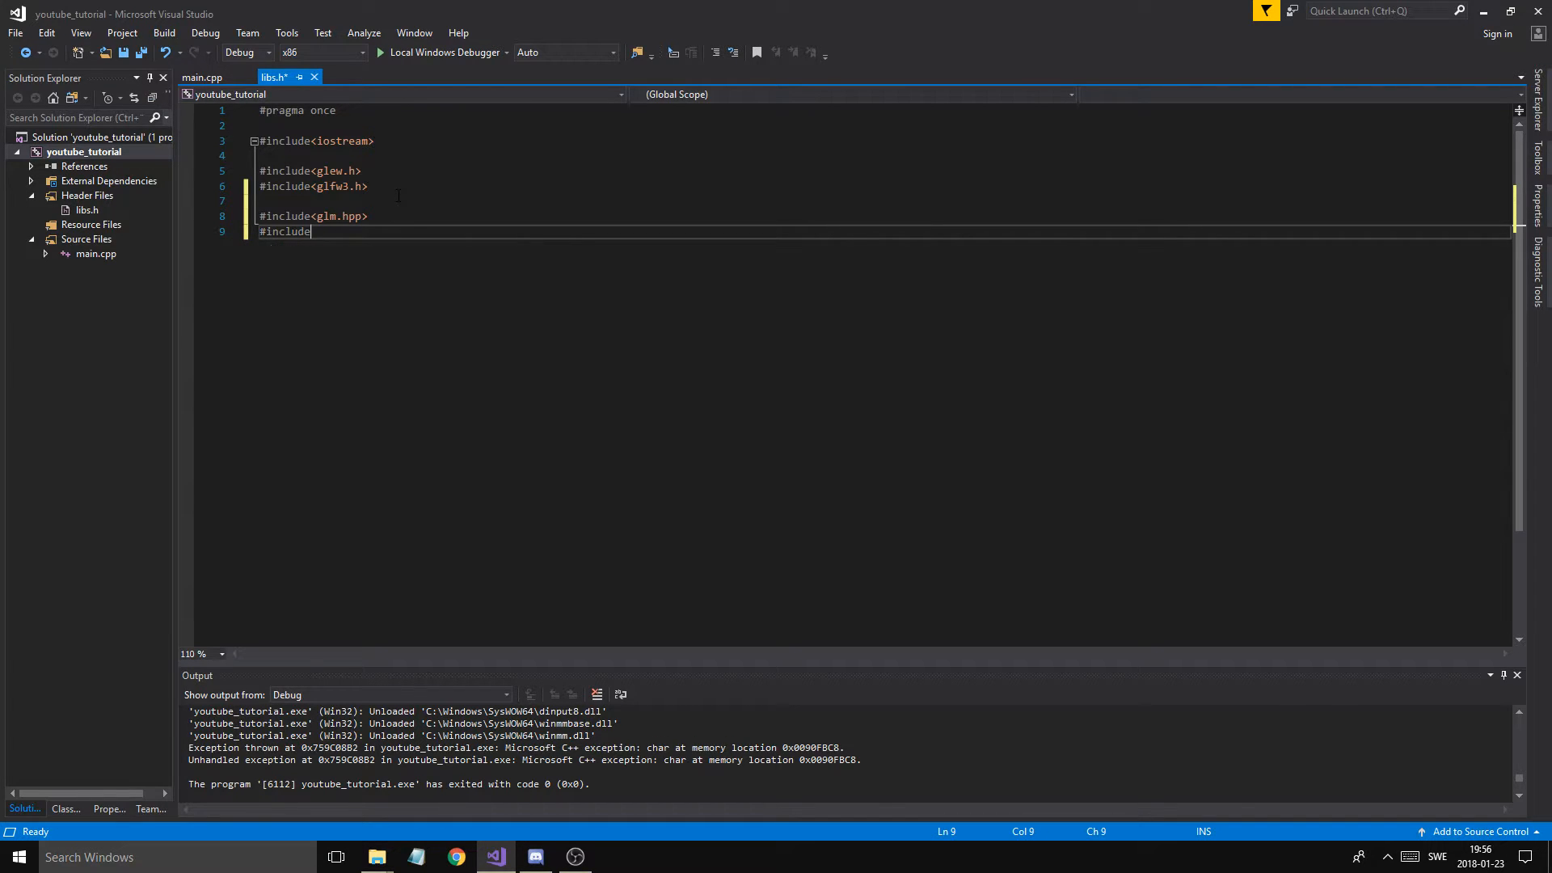
{"action": "type", "text": "<gl>"}
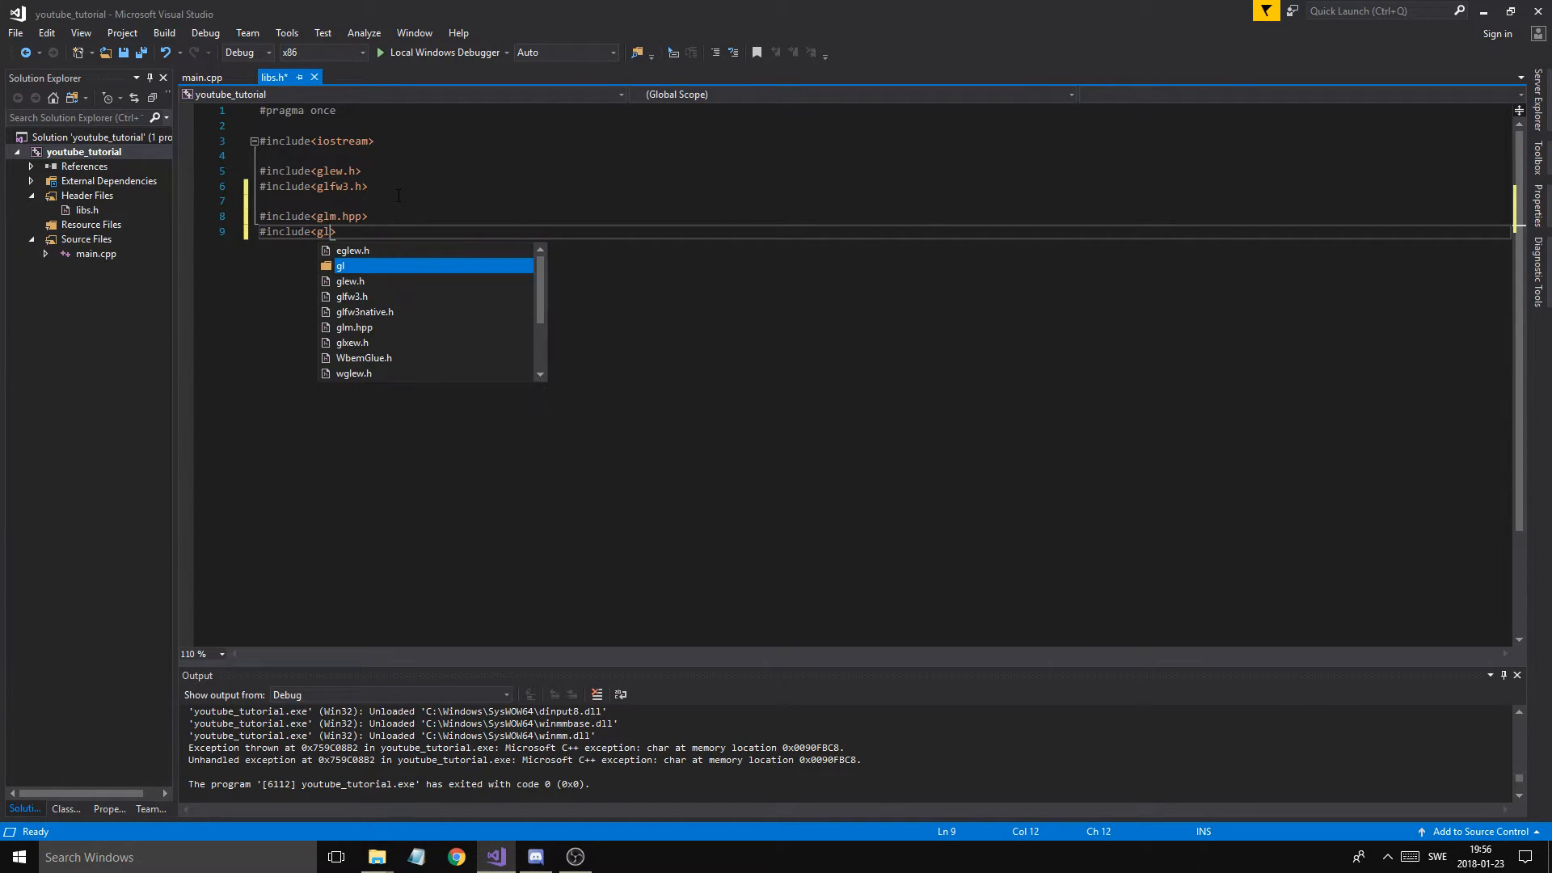
{"action": "type", "text": "m"}
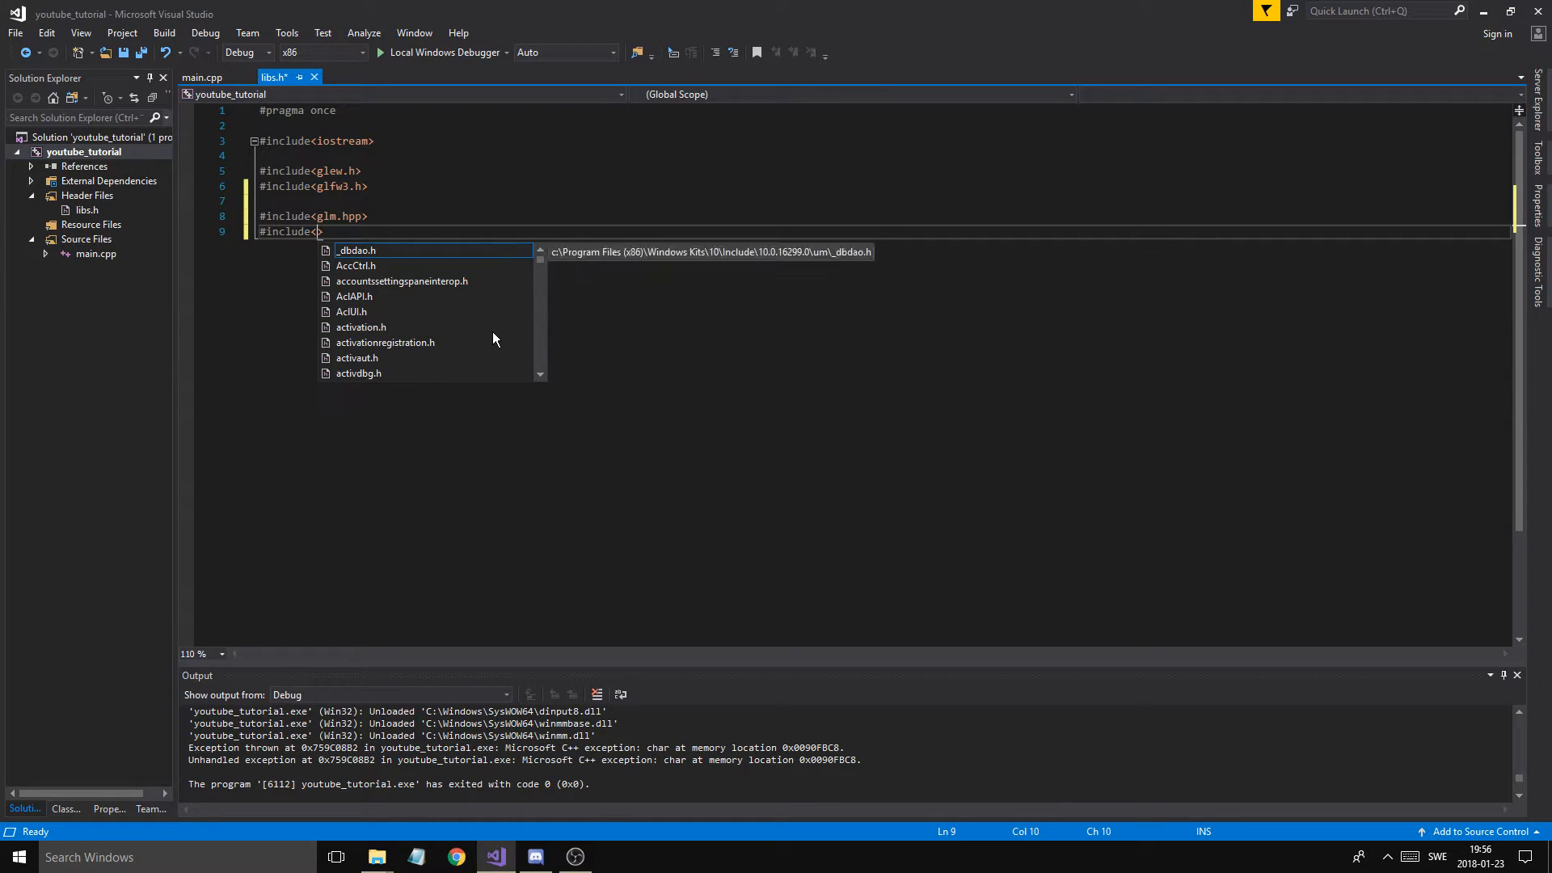
{"action": "type", "text": "vec2.hpp>"}
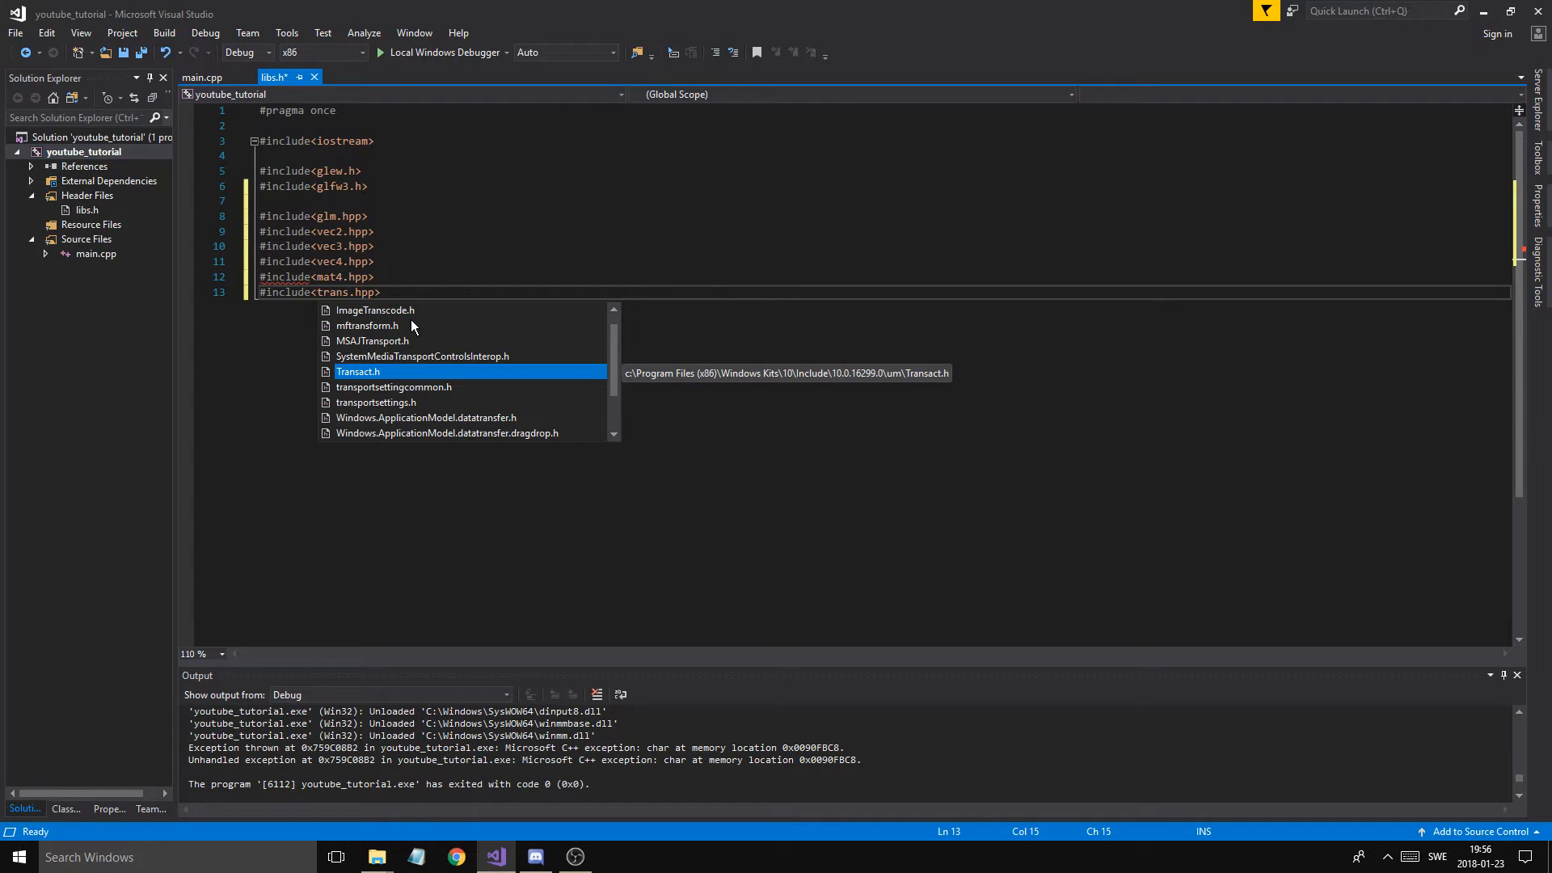
{"action": "type", "text": "form"}
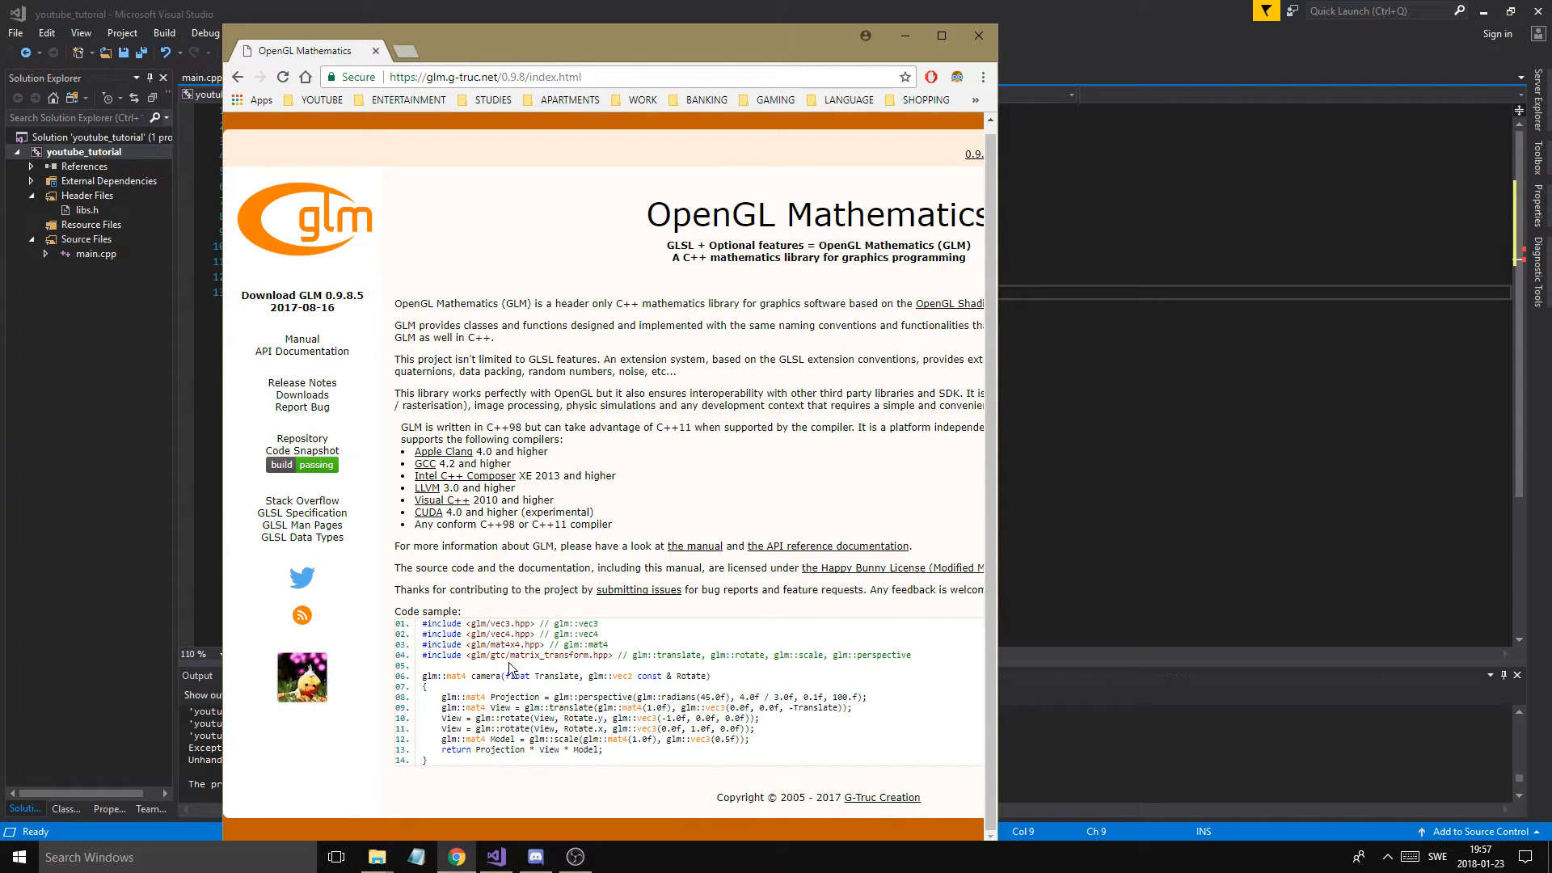
{"action": "mouse_move", "coordinate": [771, 690]}
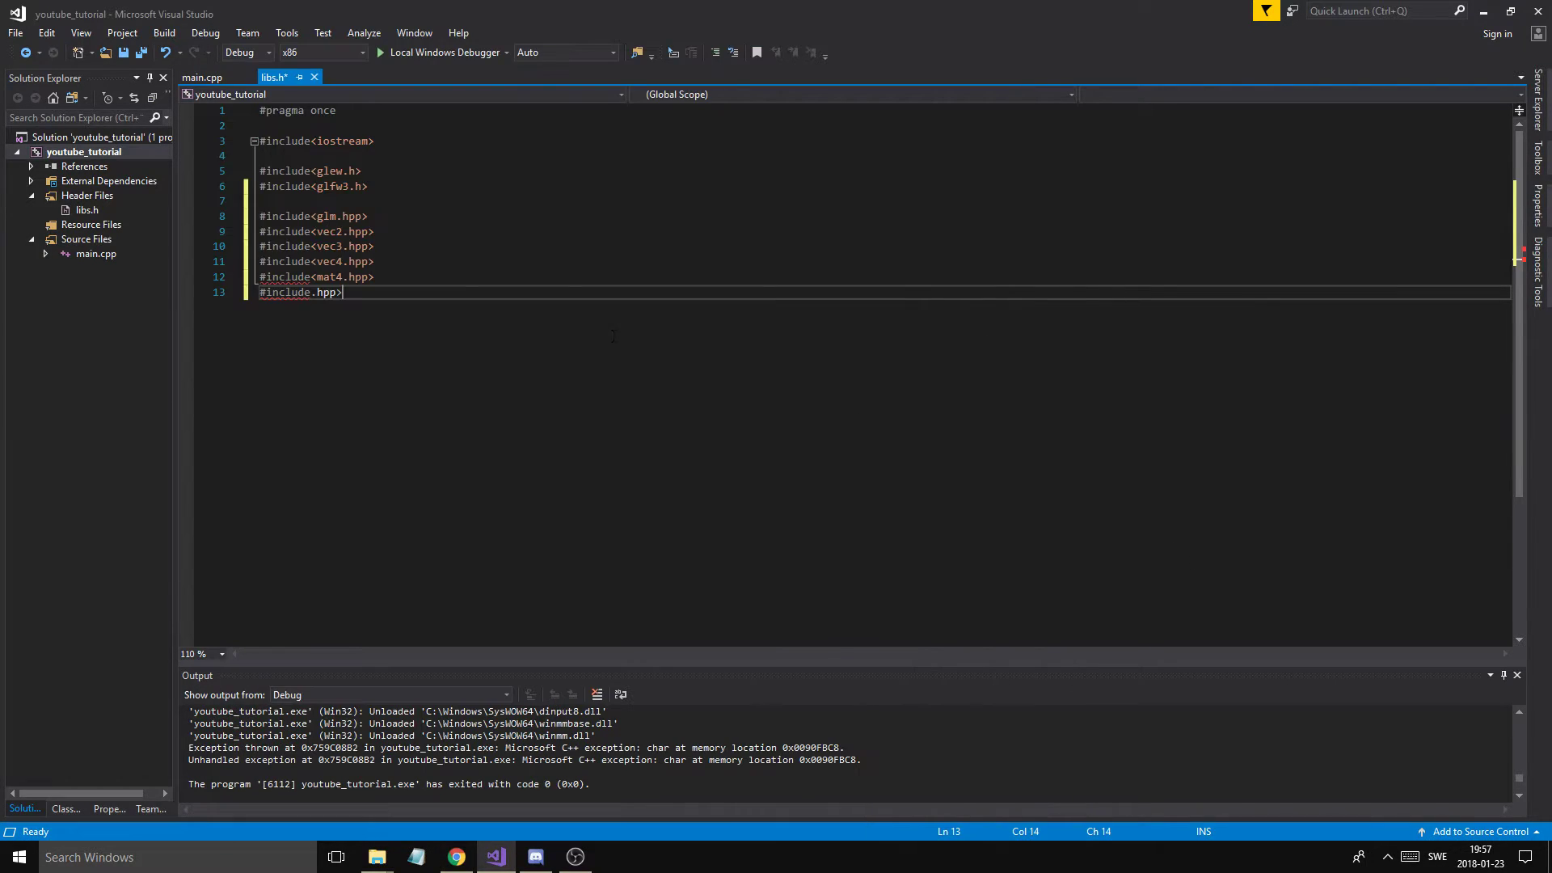
Include gtc\matrix_transform.hpp in libs.h and duplicate that line
{"action": "type", "text": "."}
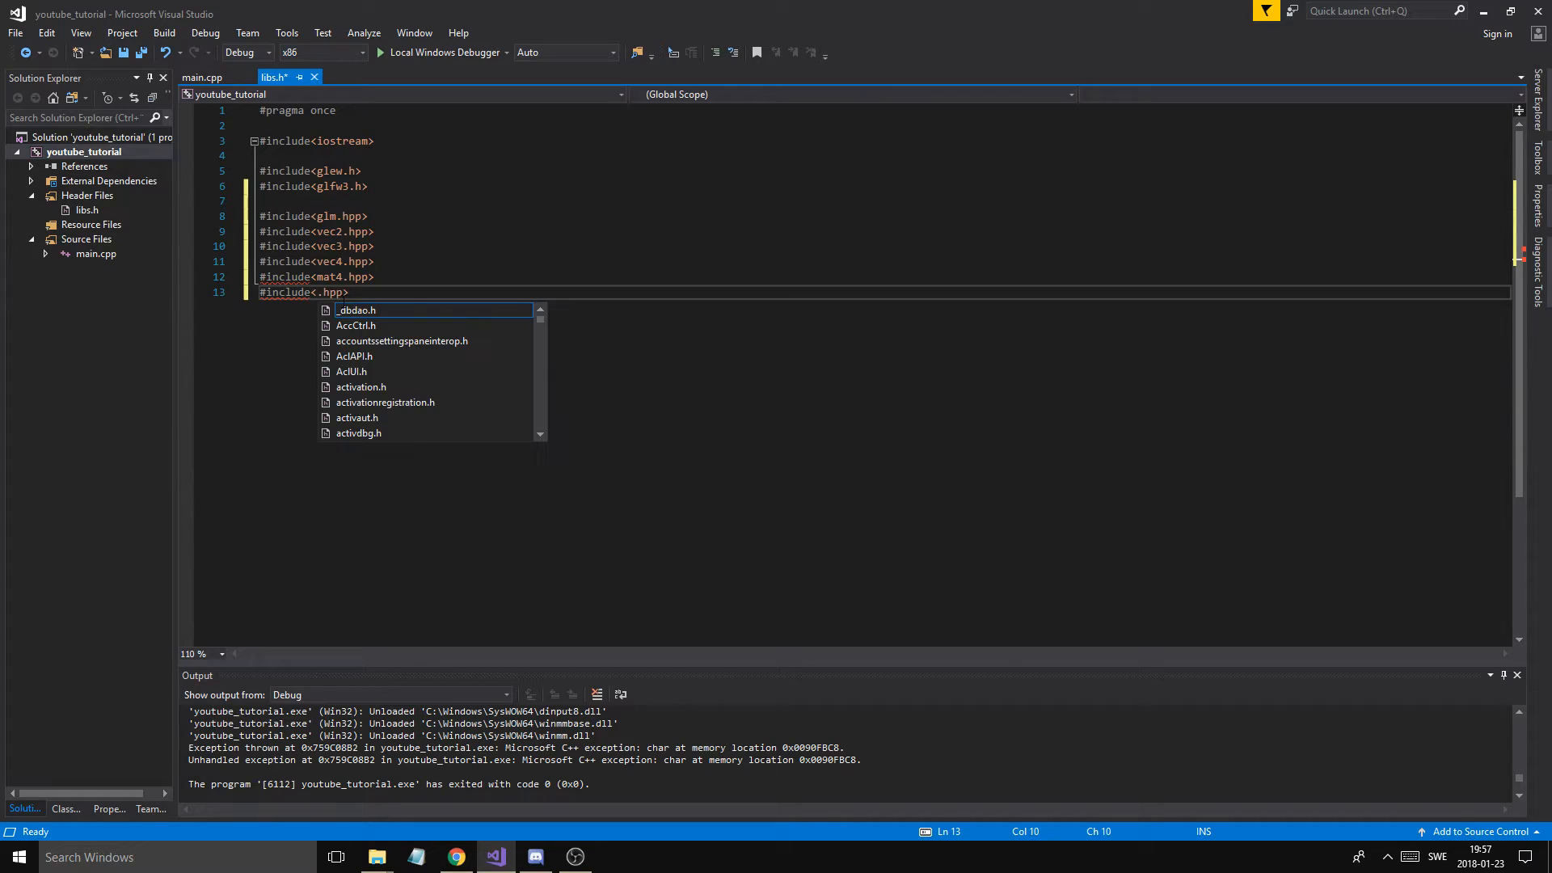
{"action": "type", "text": "gtc\\matrix_transform"}
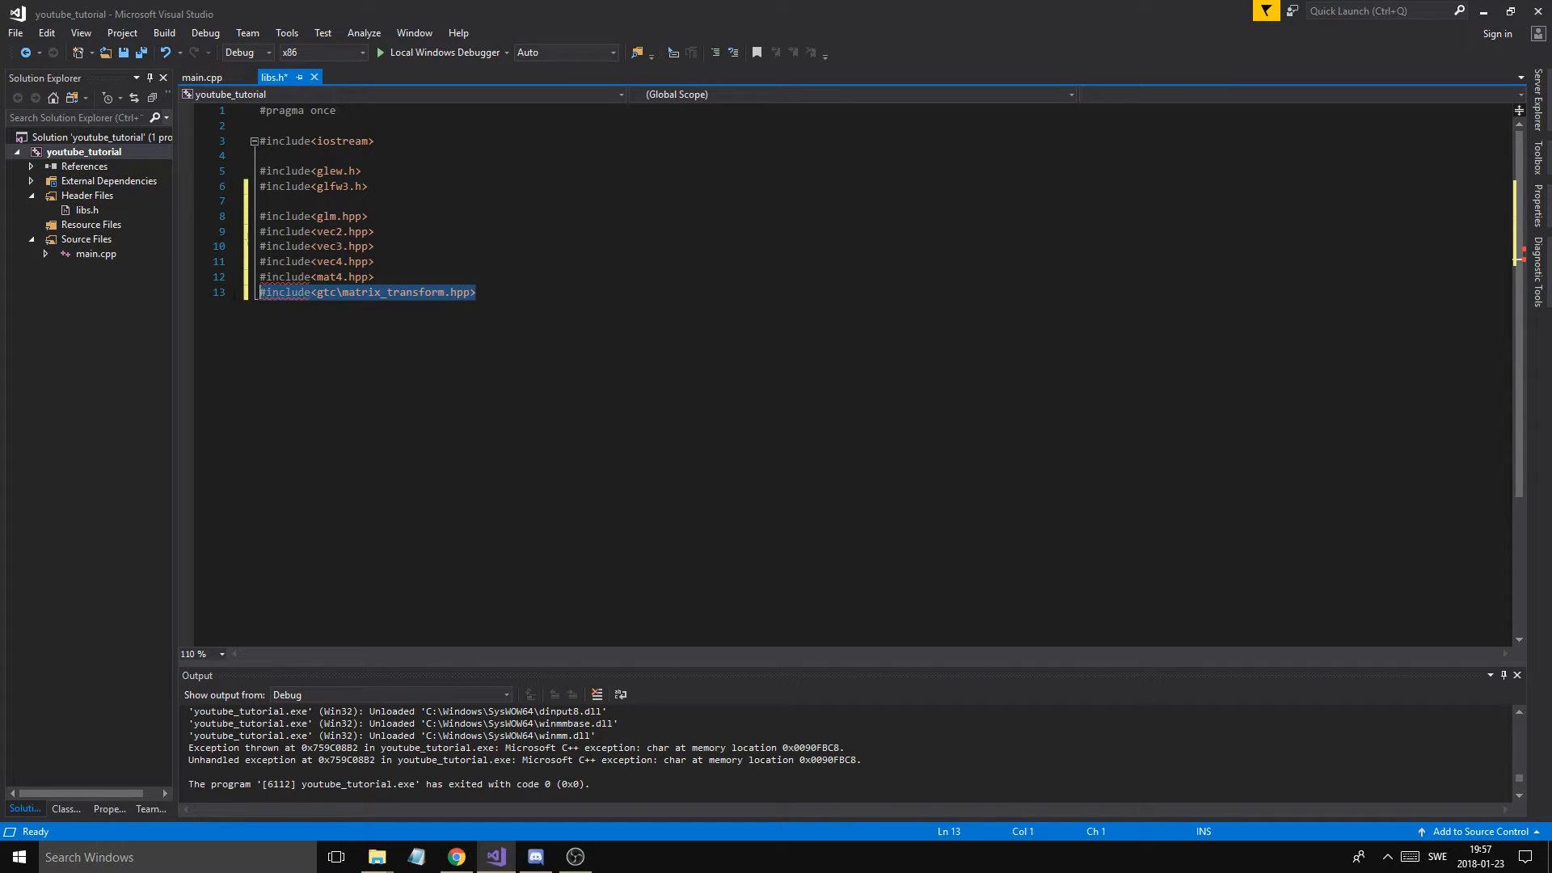
{"action": "left_click", "coordinate": [479, 292]}
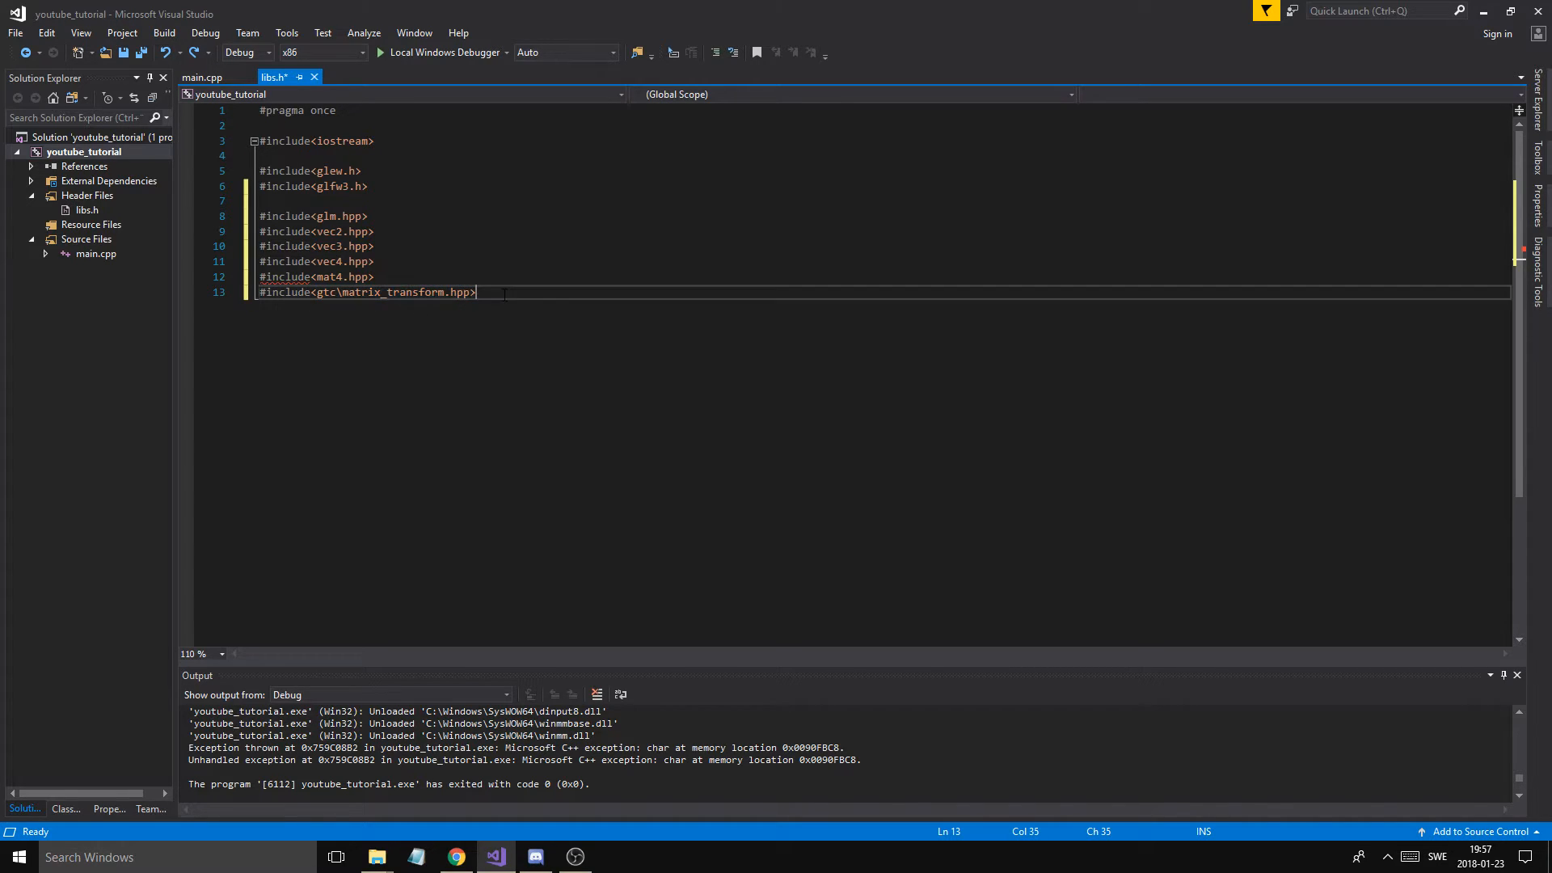
{"action": "key", "text": "Enter"}
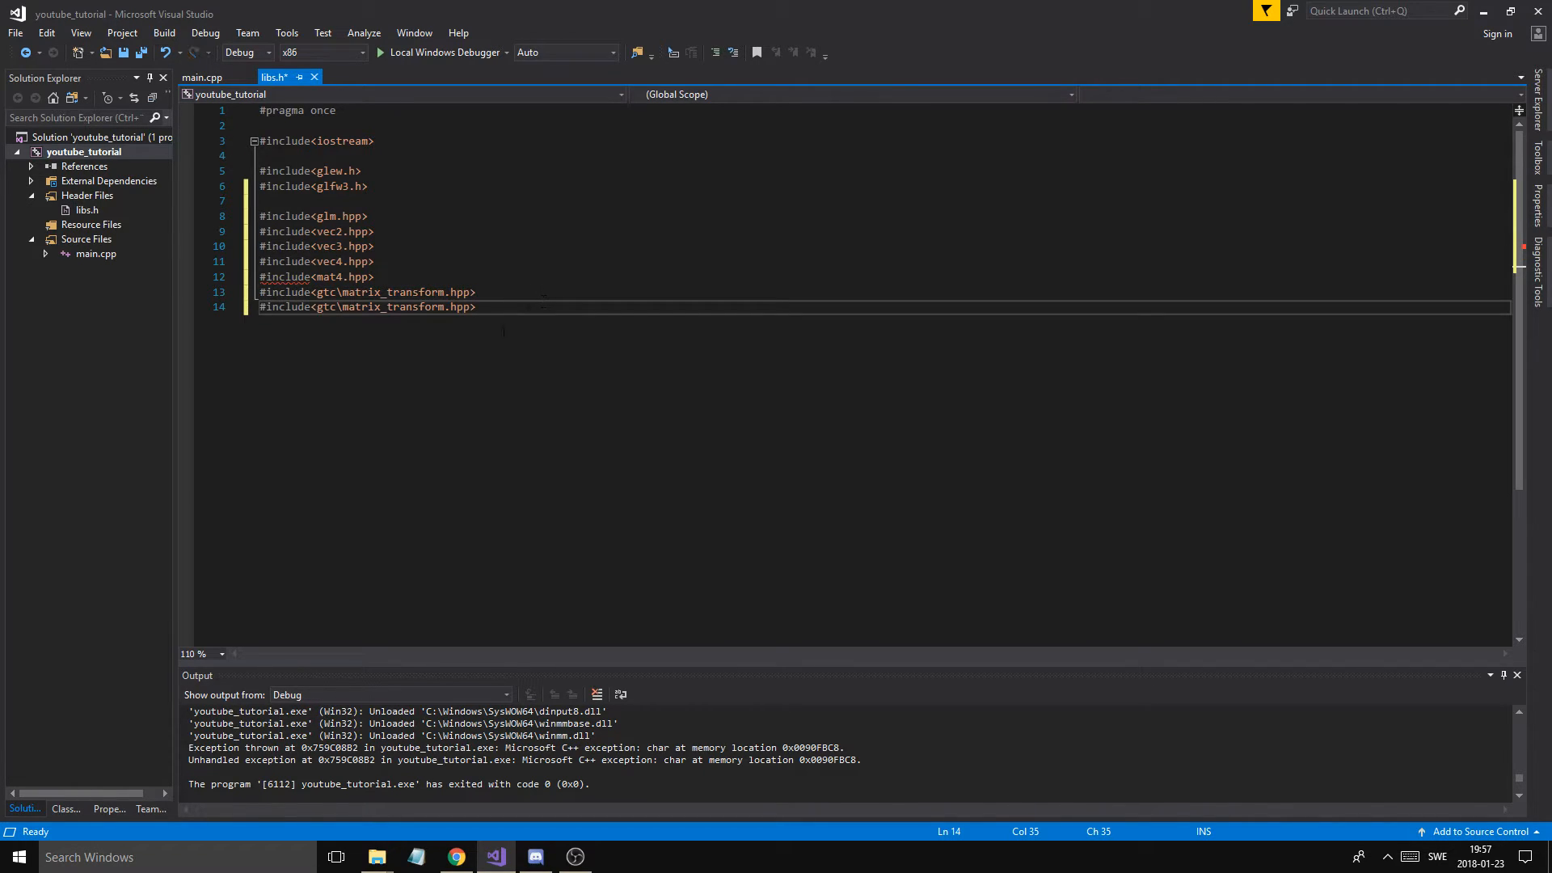
{"action": "mouse_move", "coordinate": [336, 276]}
{"action": "type", "text": "x4"}
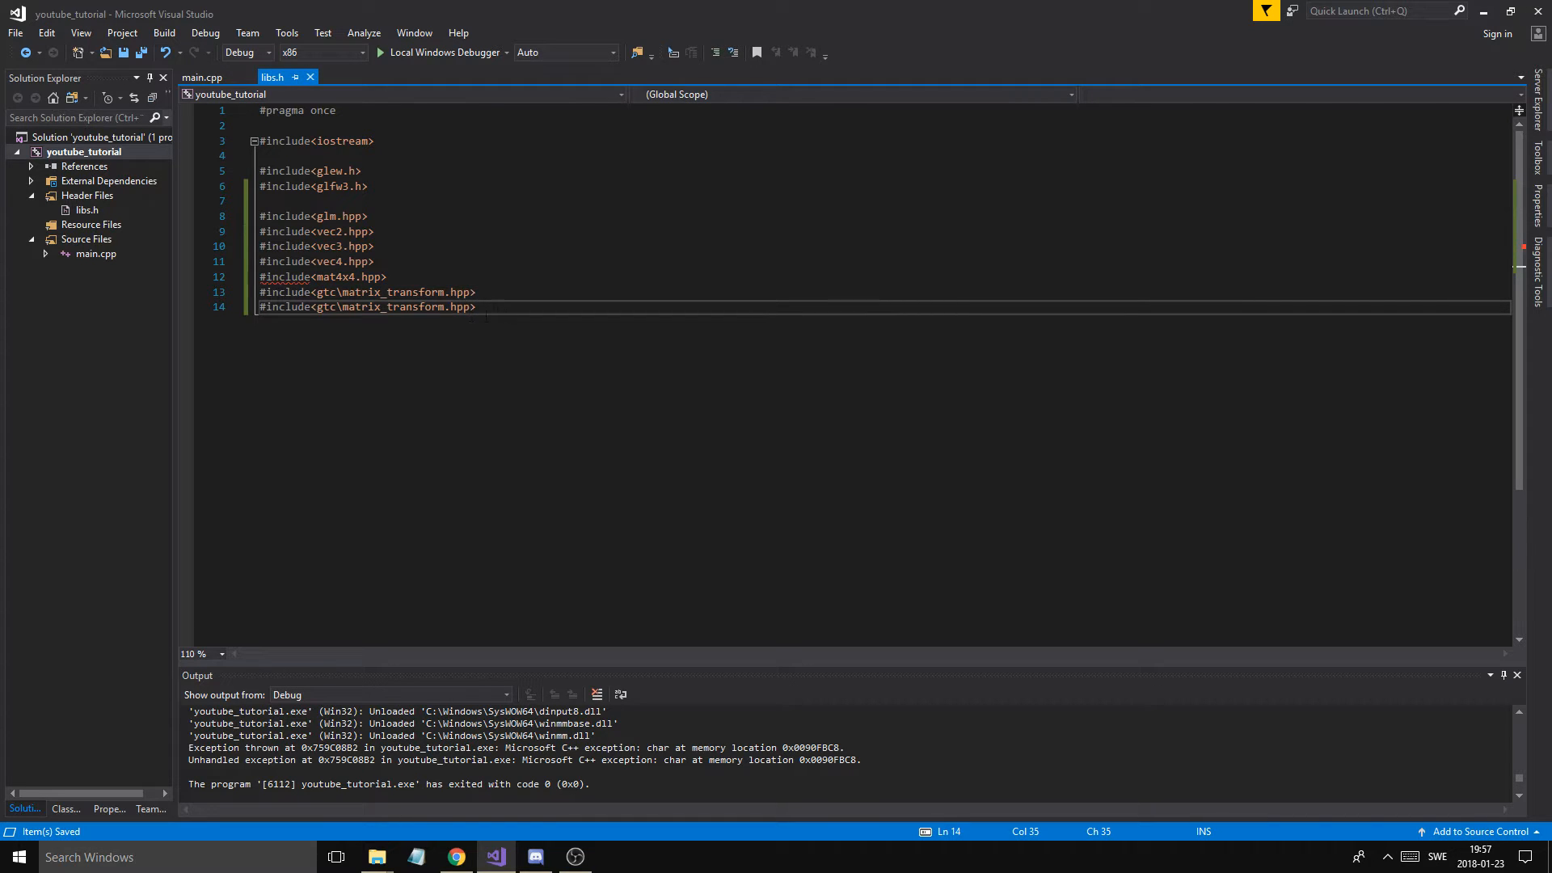
Rename the duplicated include to gtc\type_ptr.hpp
{"action": "double_click", "coordinate": [394, 308]}
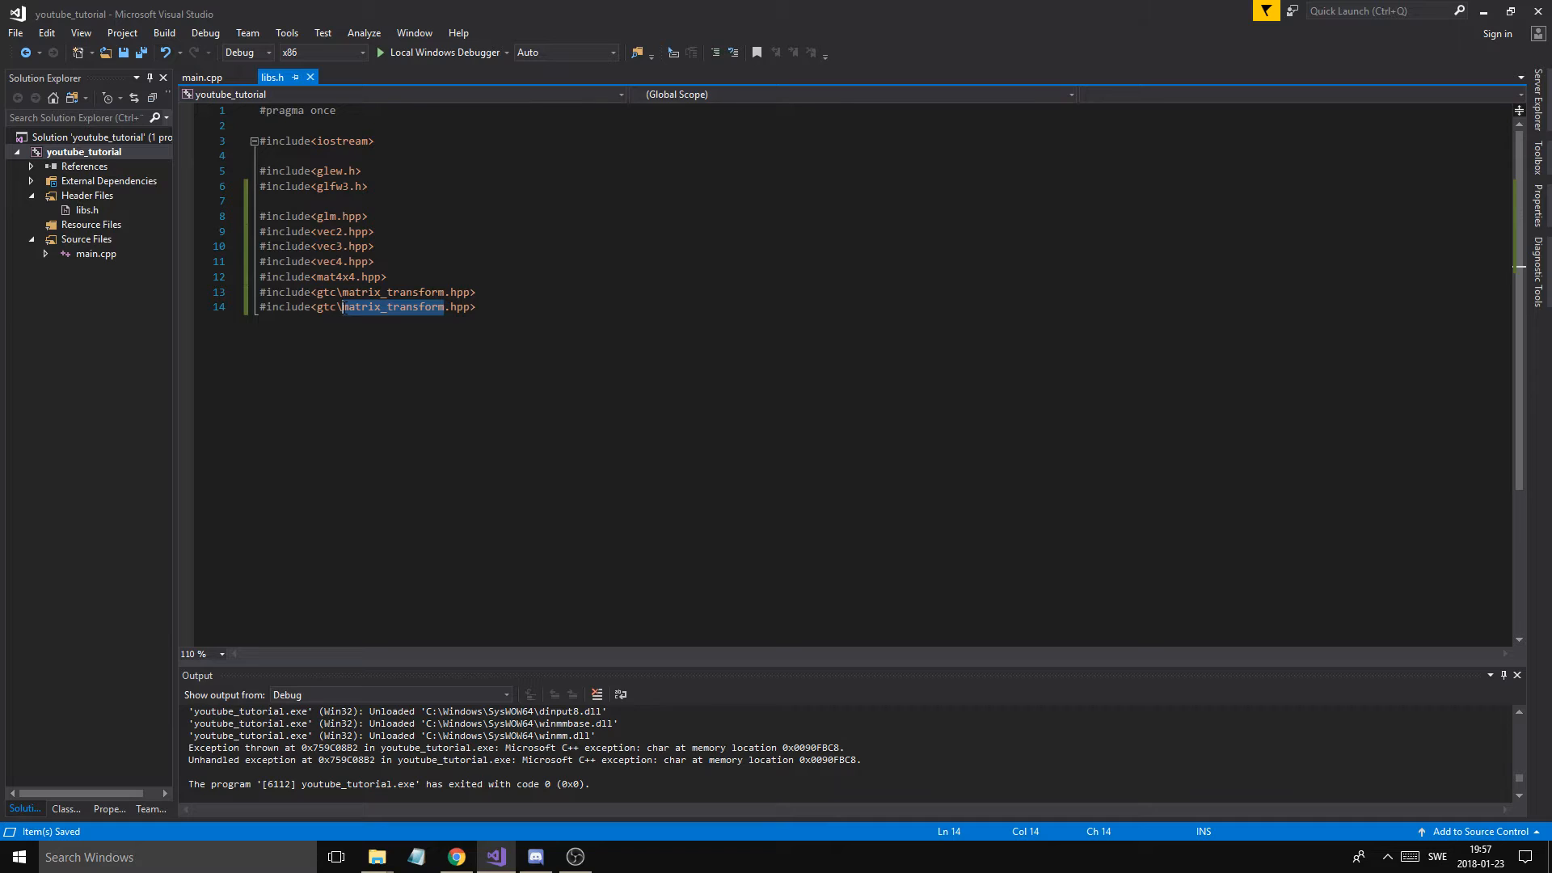
{"action": "type", "text": "poi"}
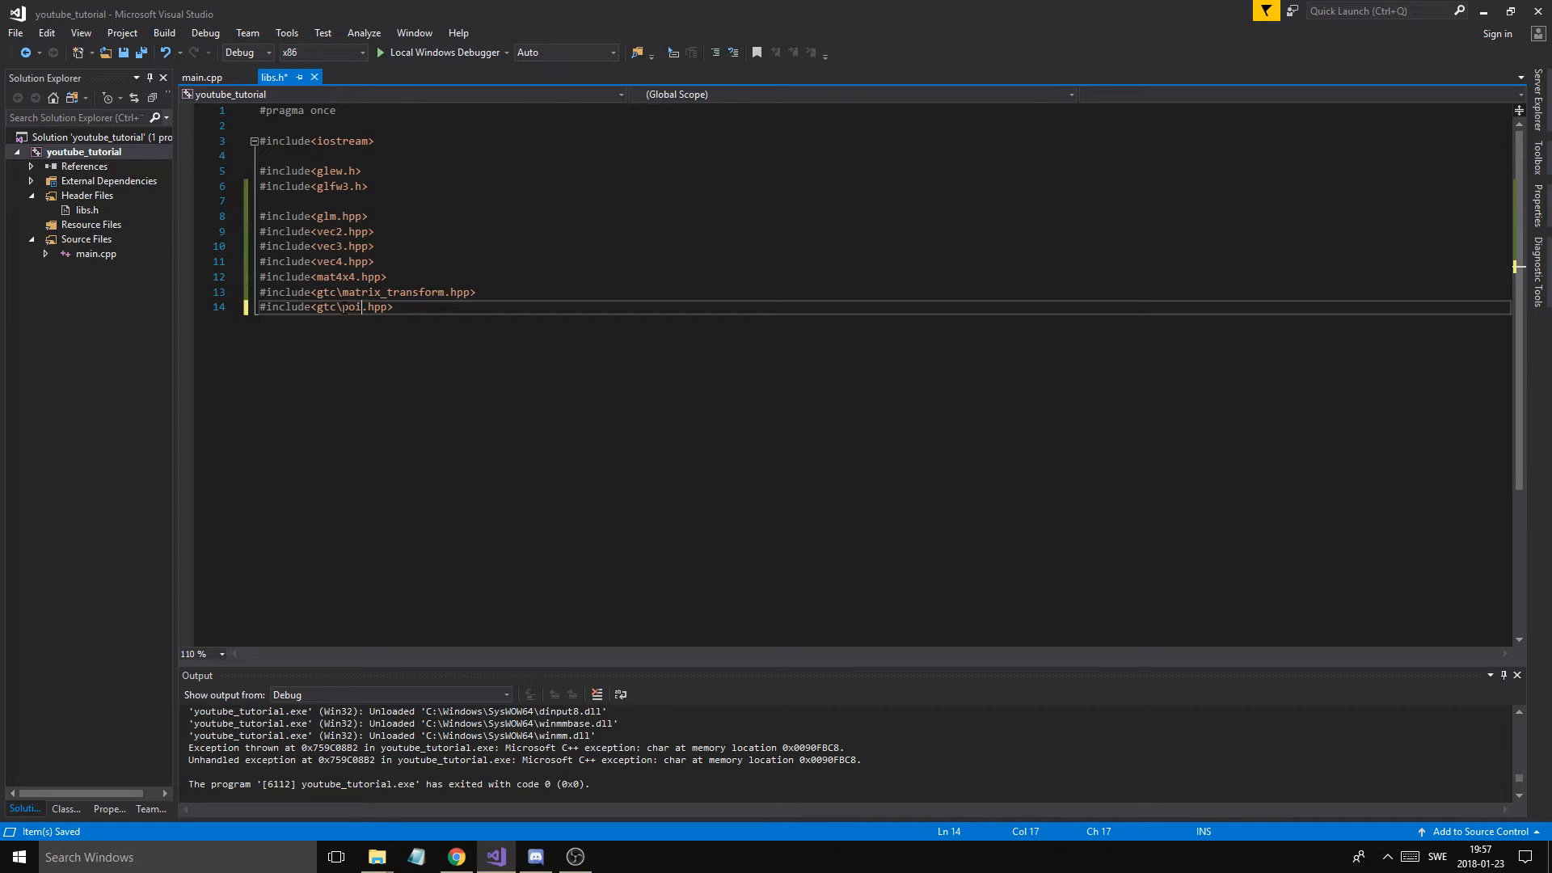
{"action": "type", "text": "ptr"}
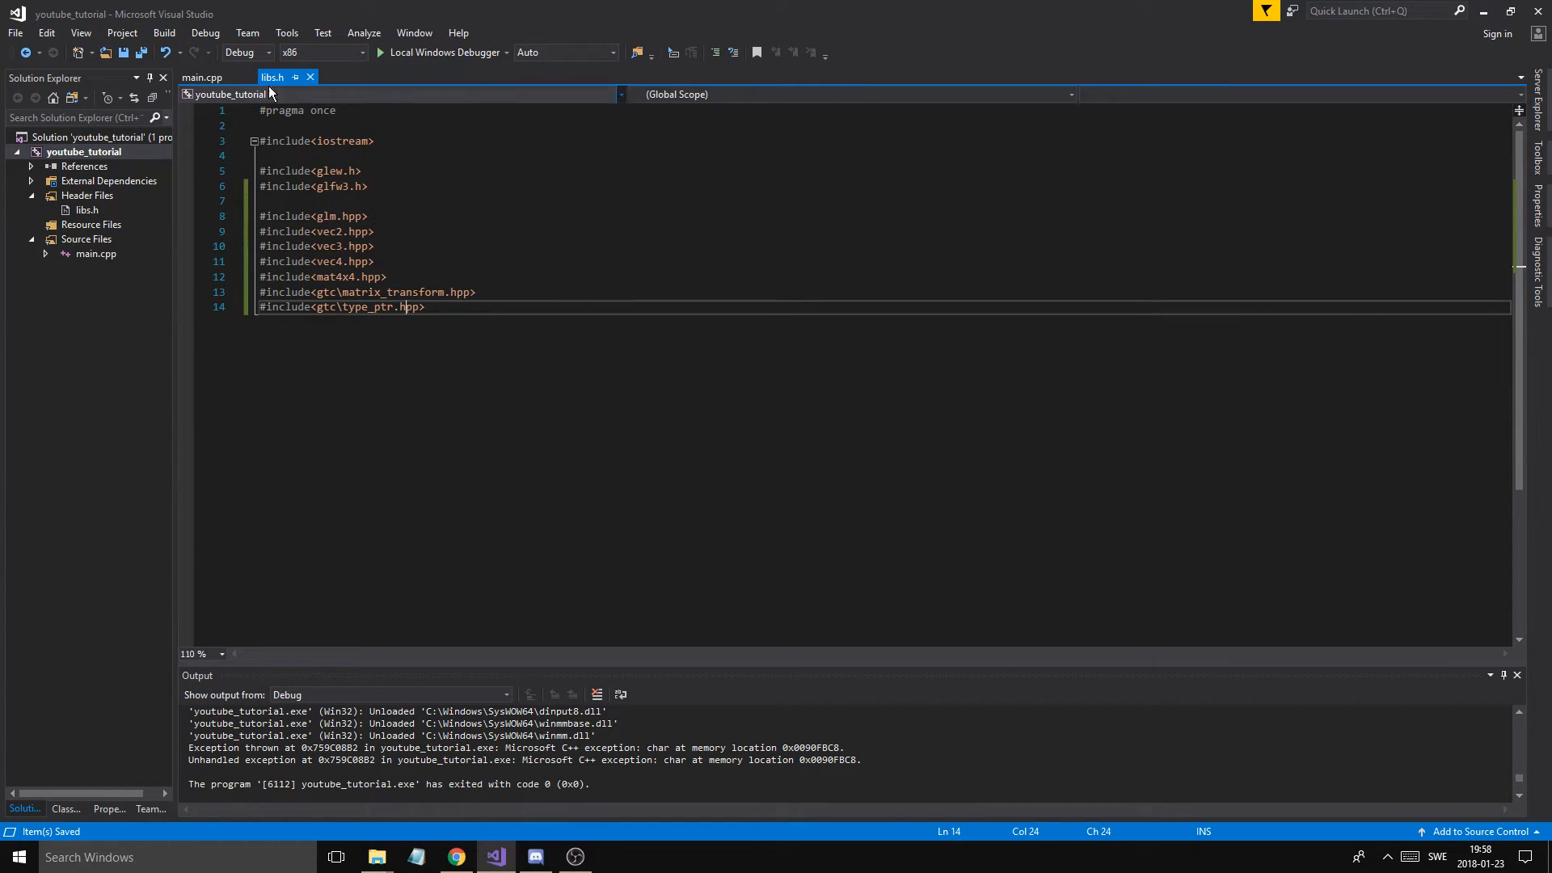
In main.cpp add glm::vec3(0.f); below the create-window comment, checking IntelliSense's glm types
{"action": "left_click", "coordinate": [218, 77]}
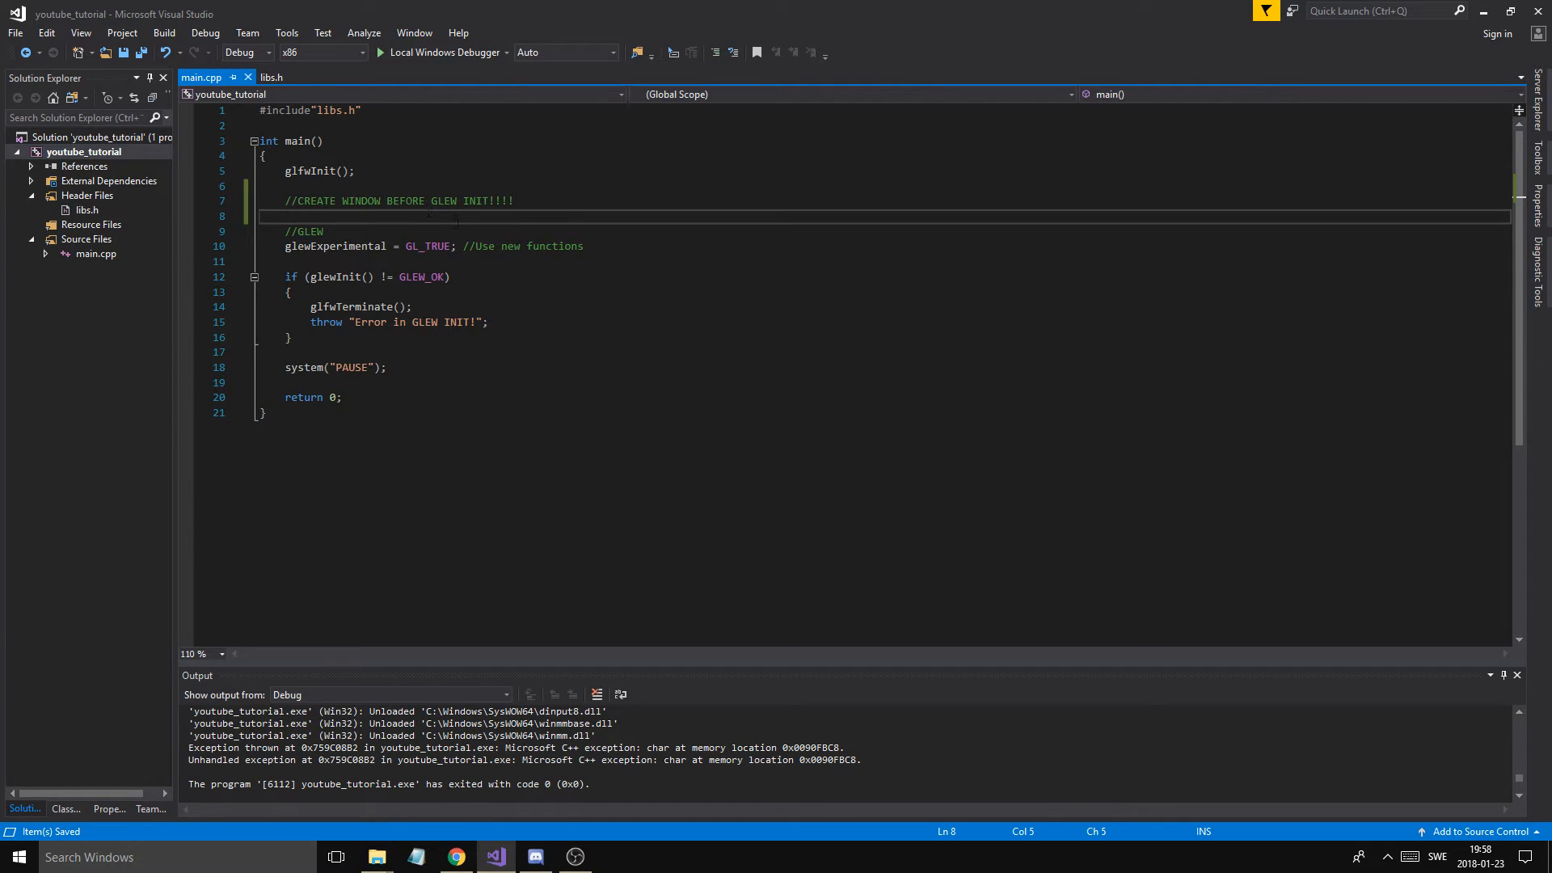
{"action": "key", "text": "Enter"}
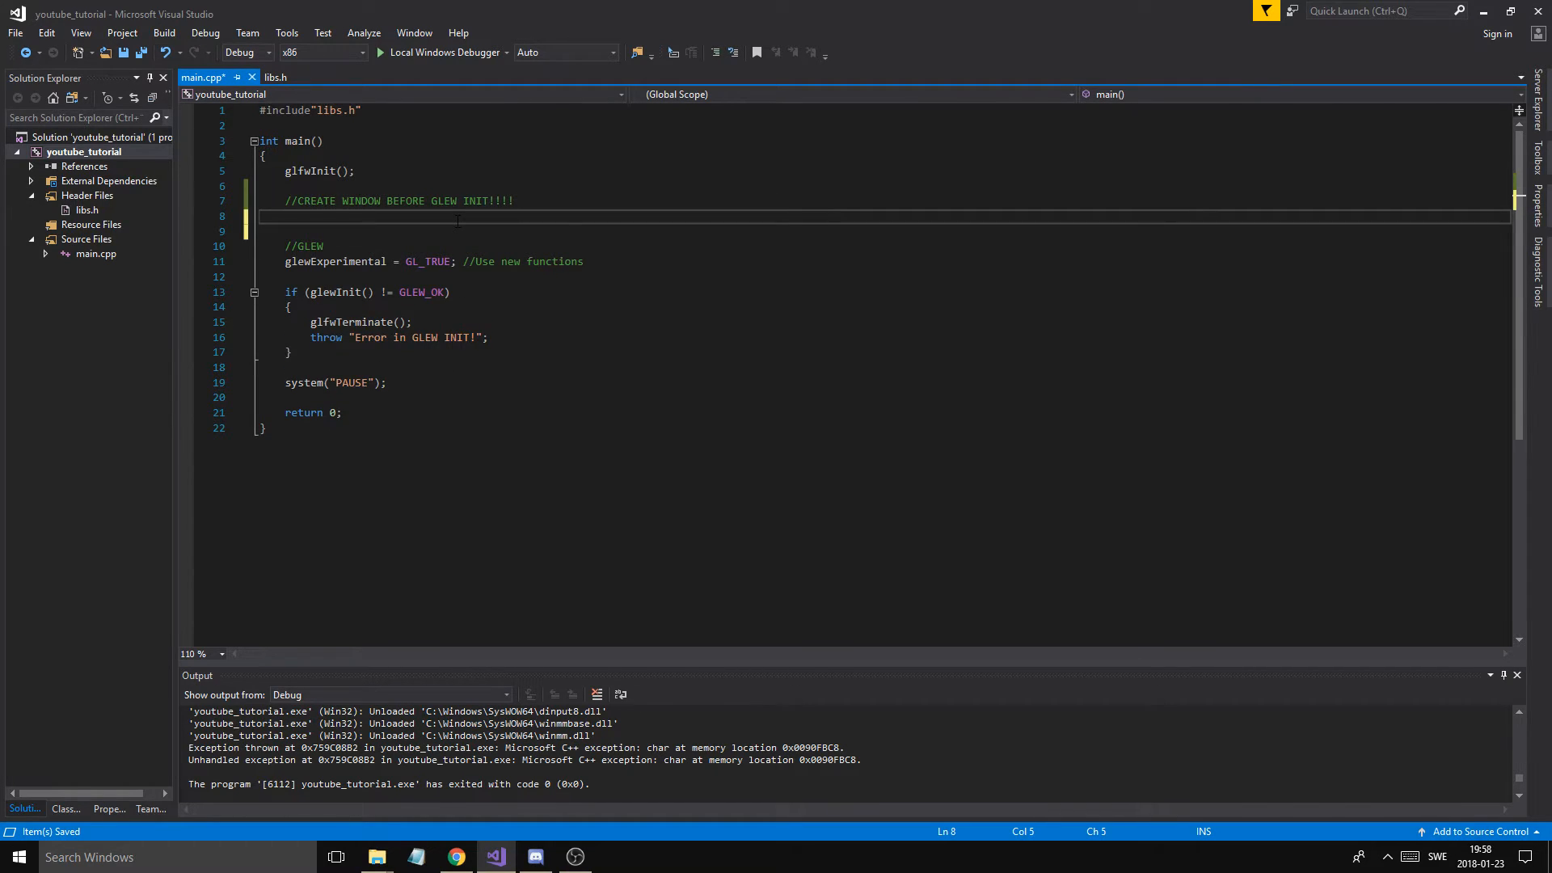
{"action": "type", "text": "glm::vec3("}
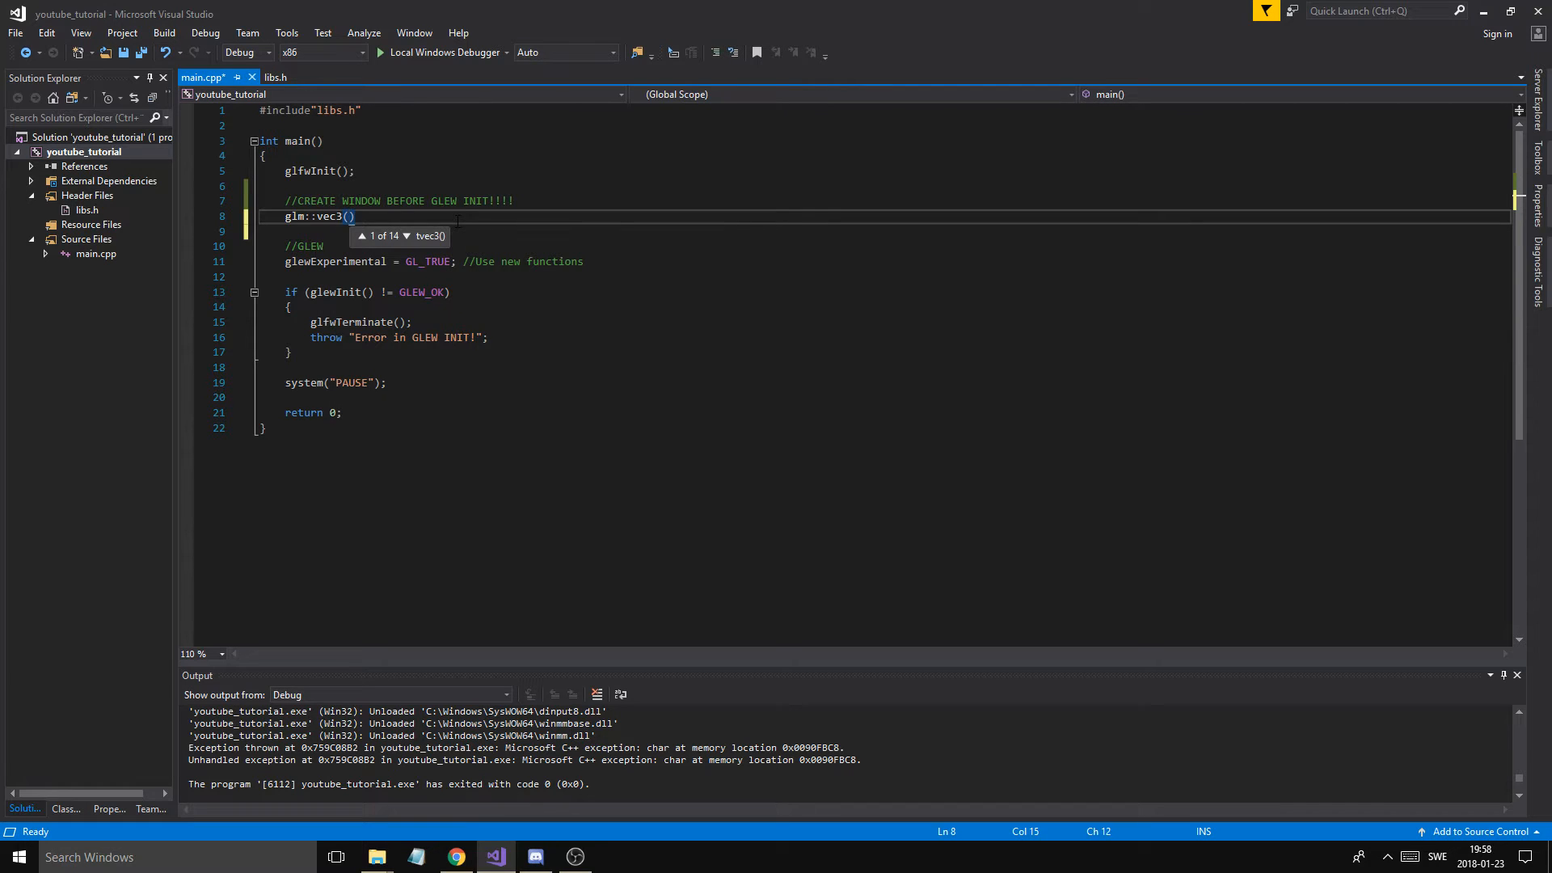
{"action": "type", "text": "0.f);"}
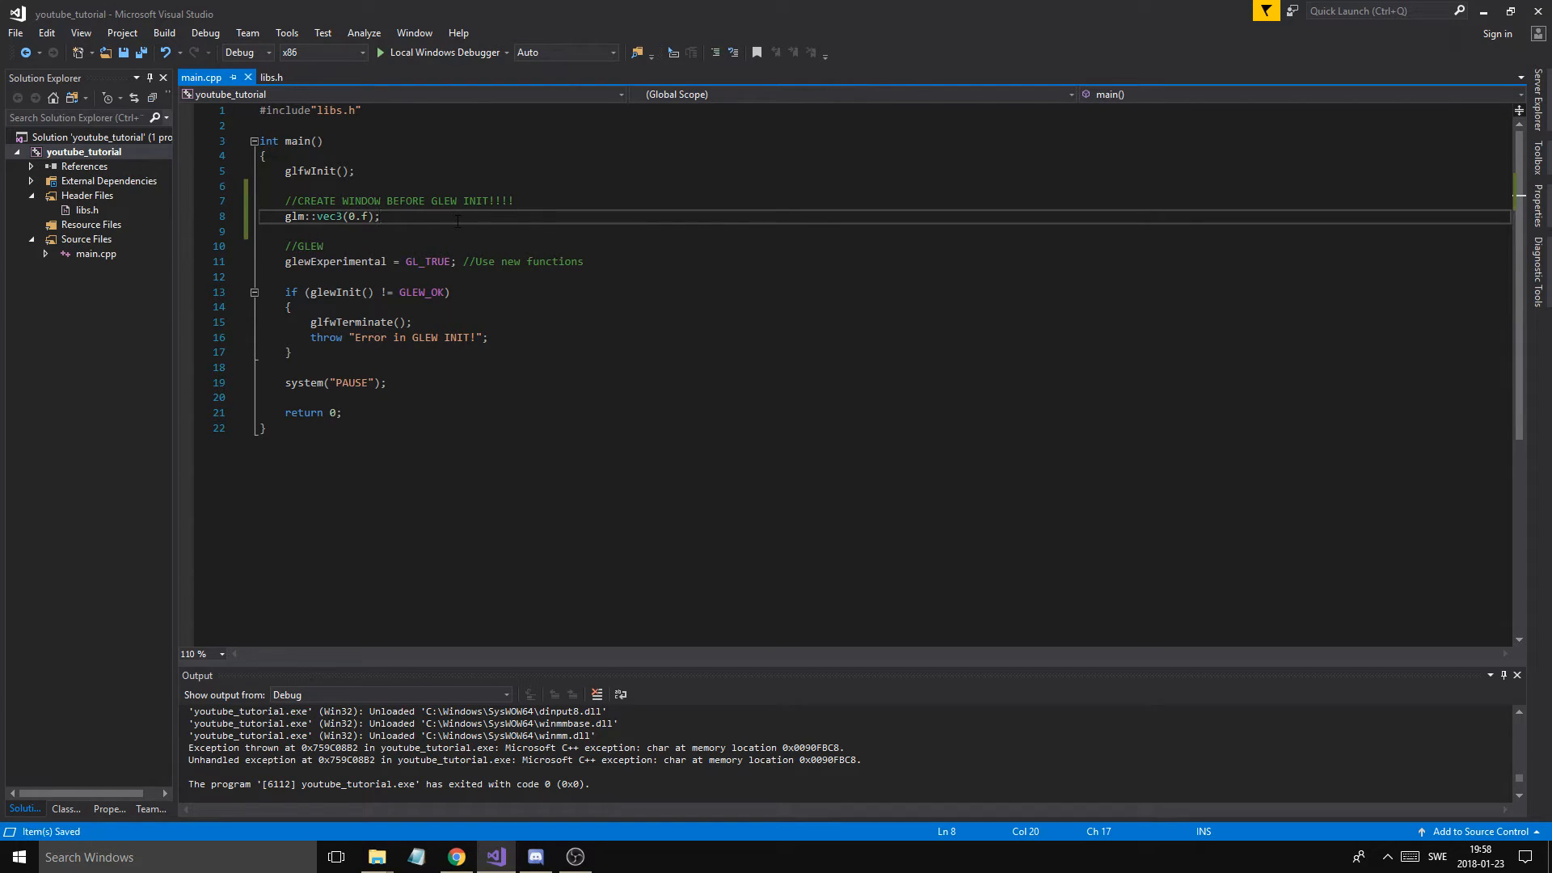
{"action": "double_click", "coordinate": [328, 216]}
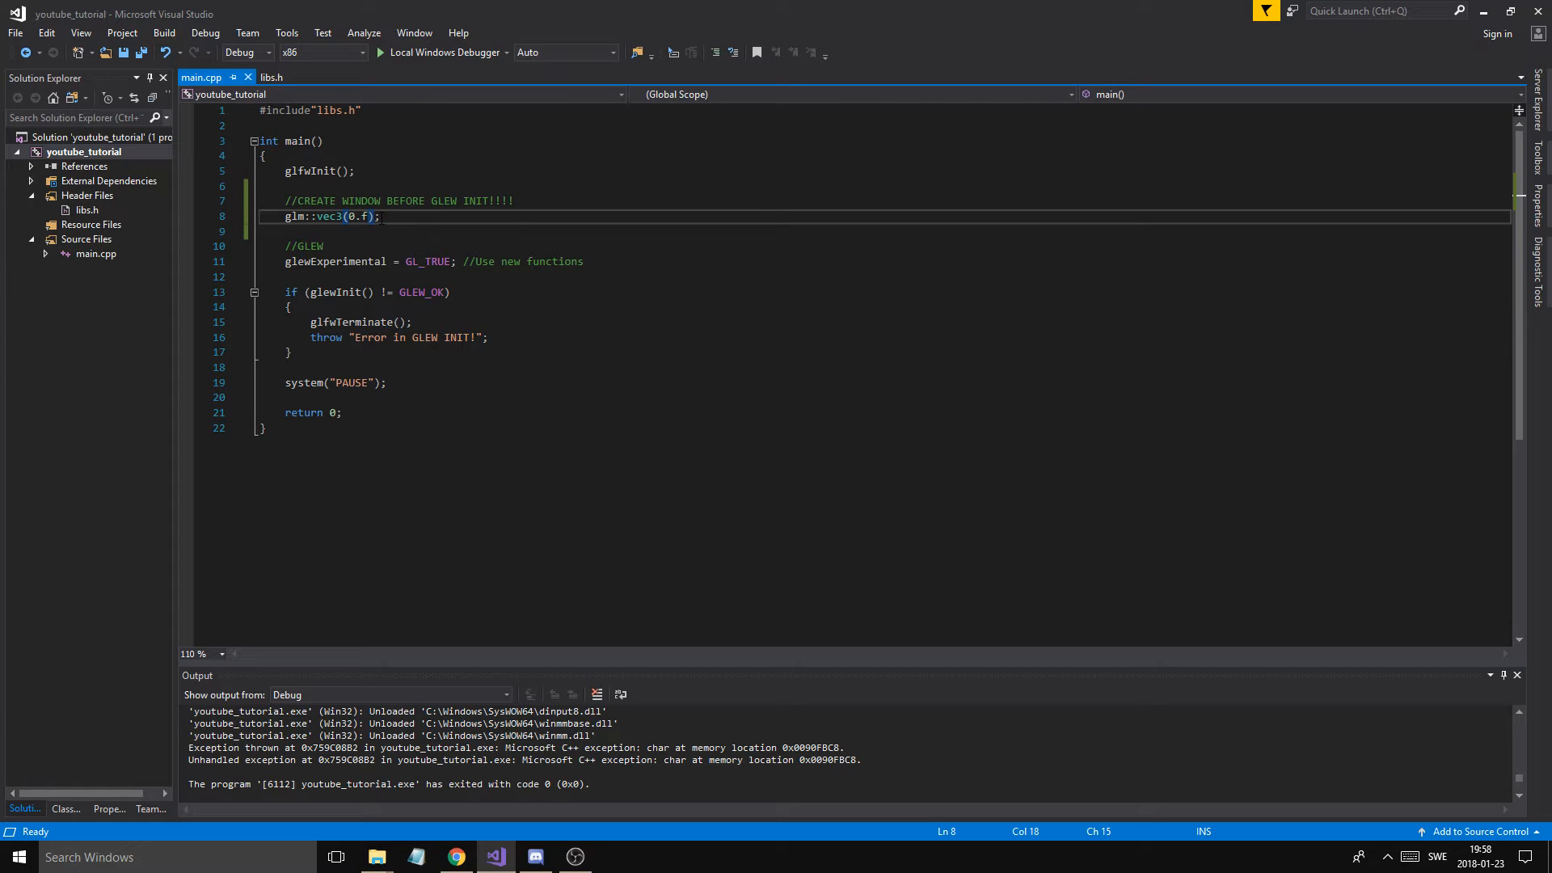
{"action": "double_click", "coordinate": [325, 217]}
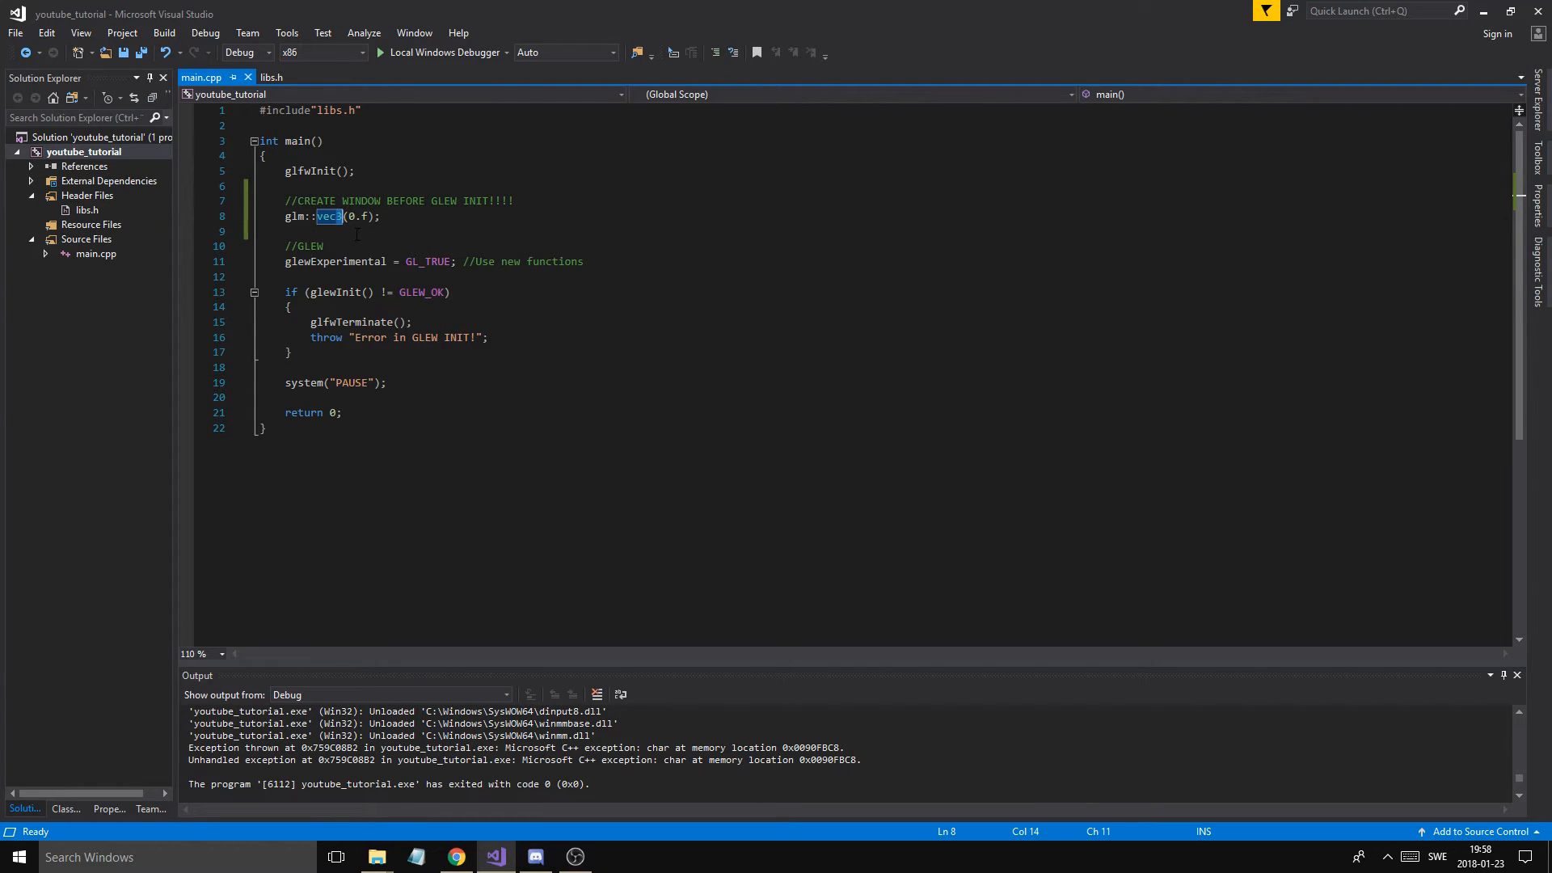
{"action": "type", "text": "f"}
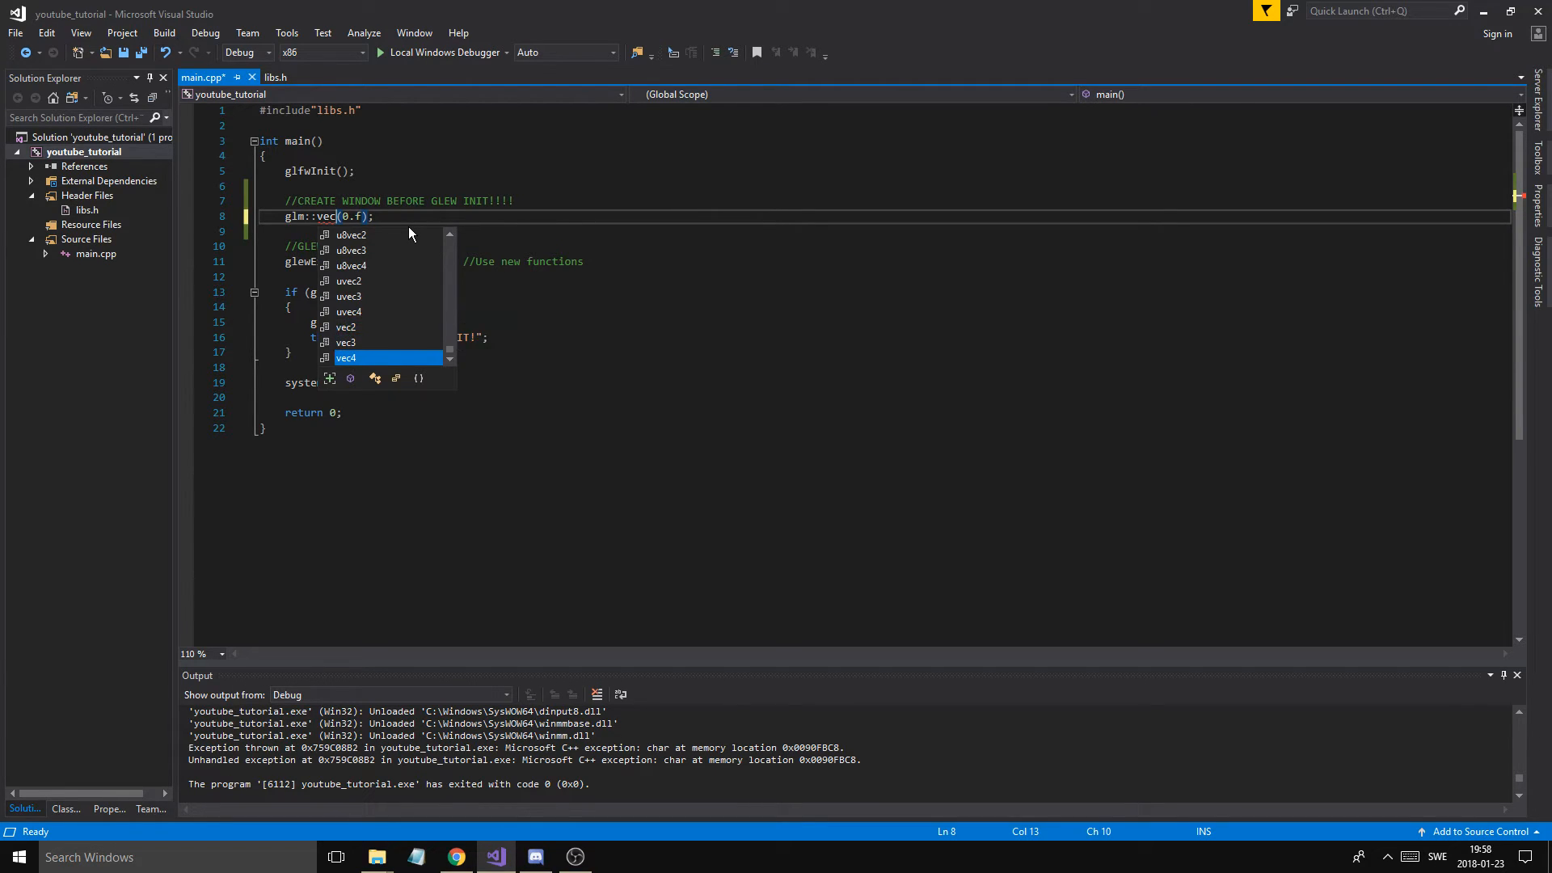
{"action": "key", "text": "Up"}
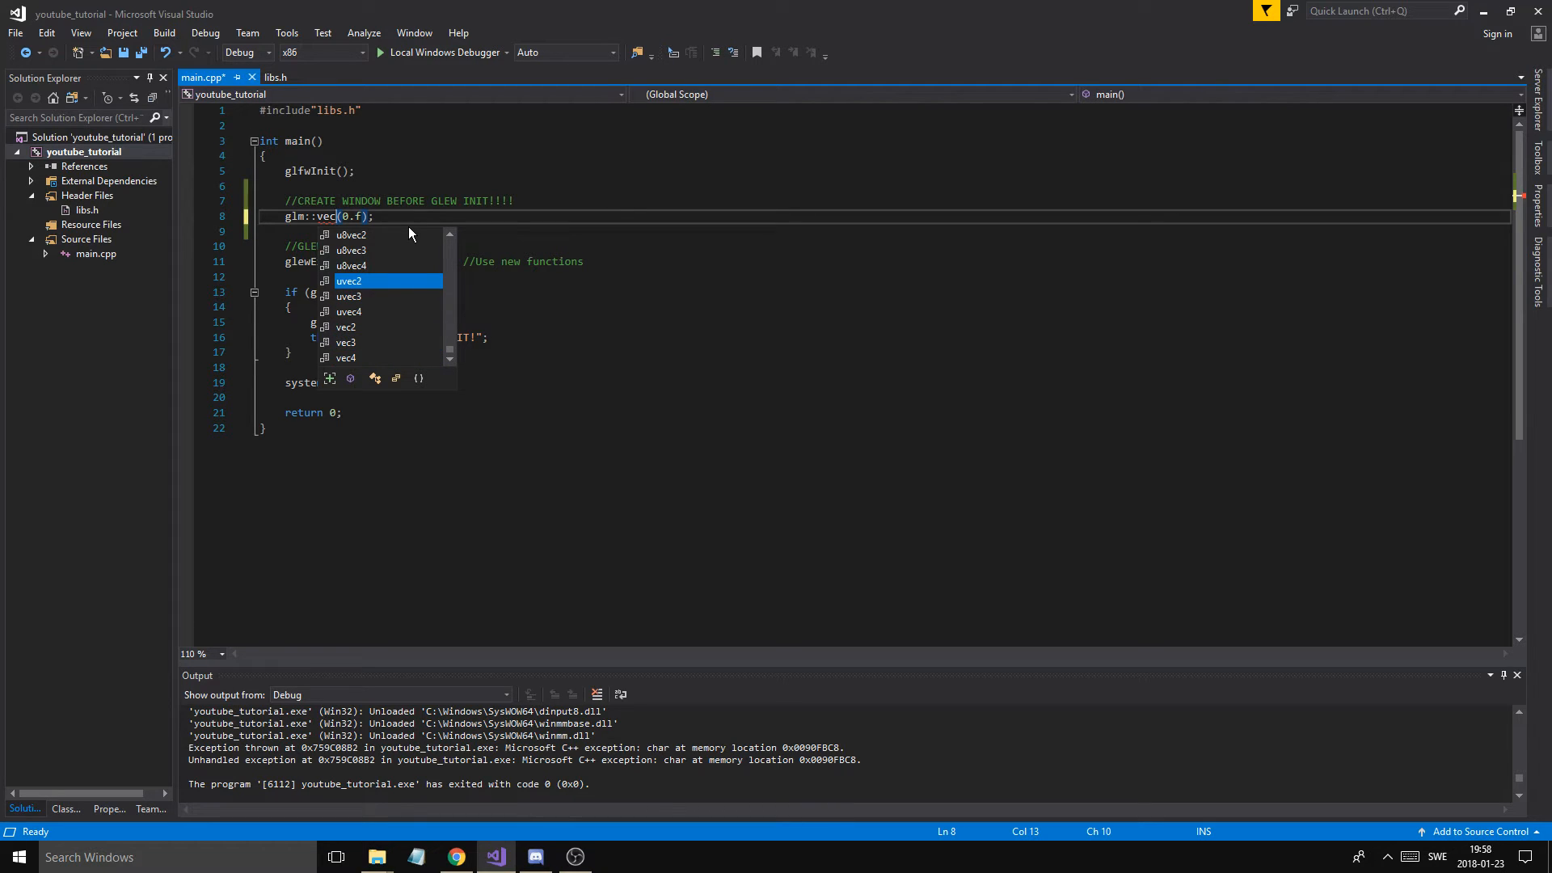
{"action": "mouse_move", "coordinate": [359, 283]}
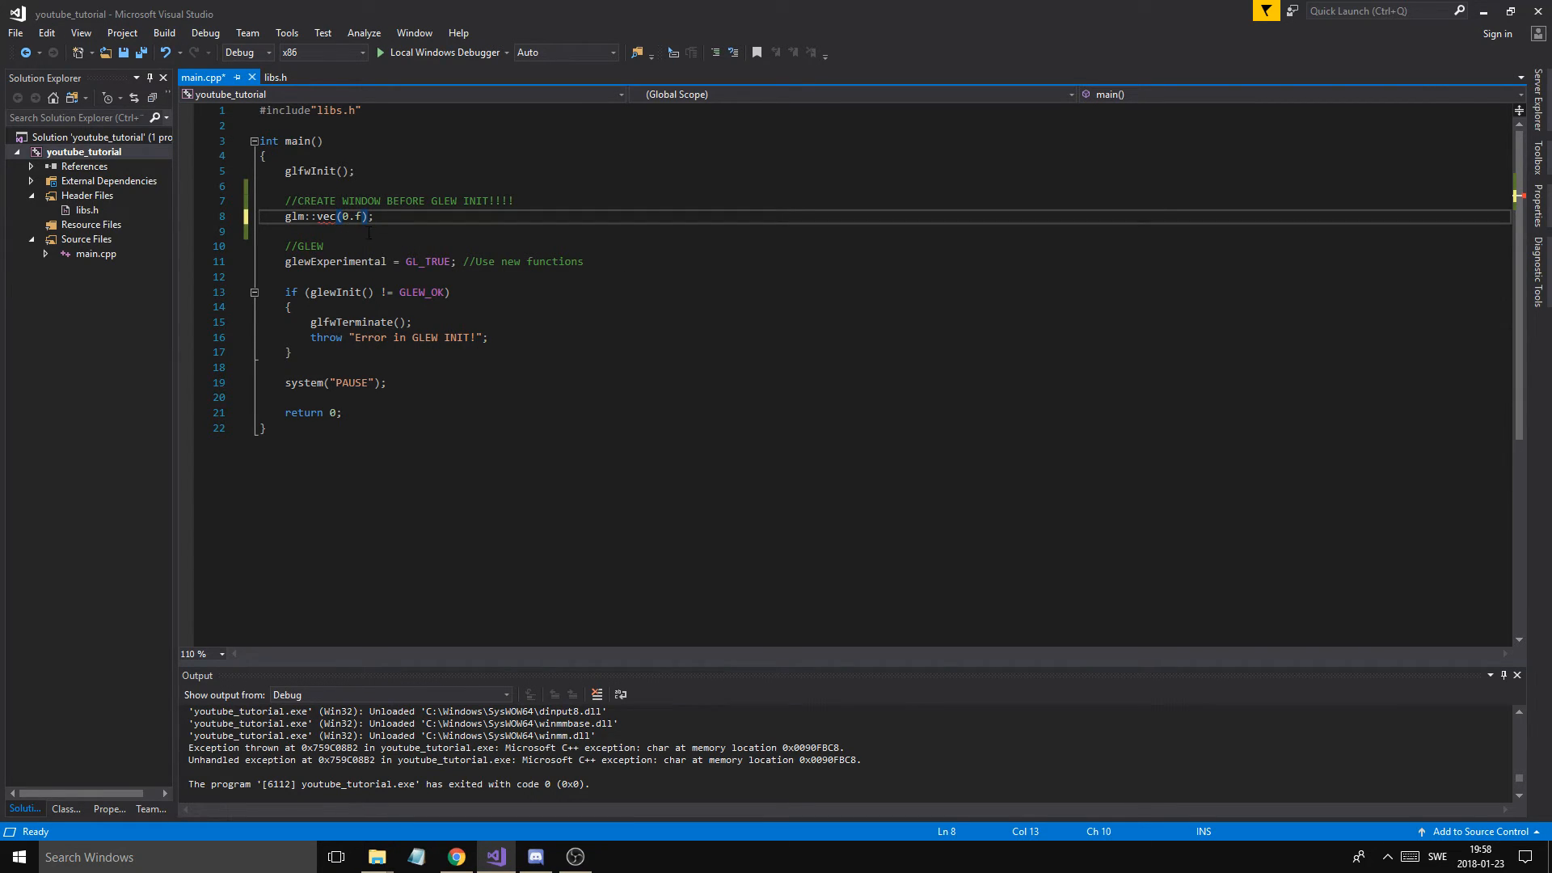
{"action": "type", "text": "3"}
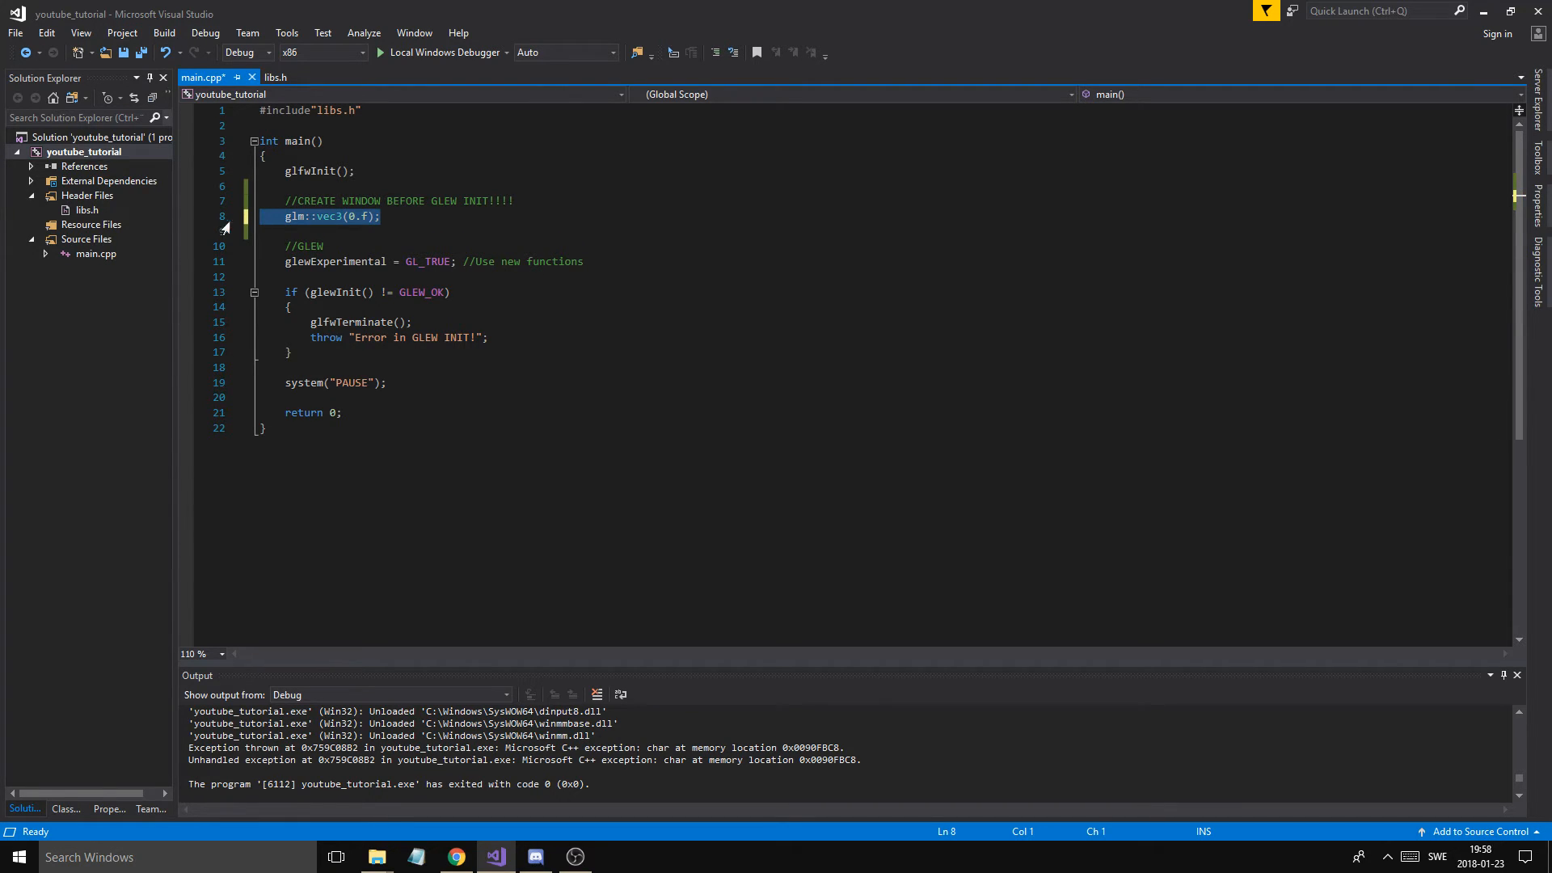
Delete the glm::vec3(0.f); test line from main.cpp
{"action": "key", "text": "Delete"}
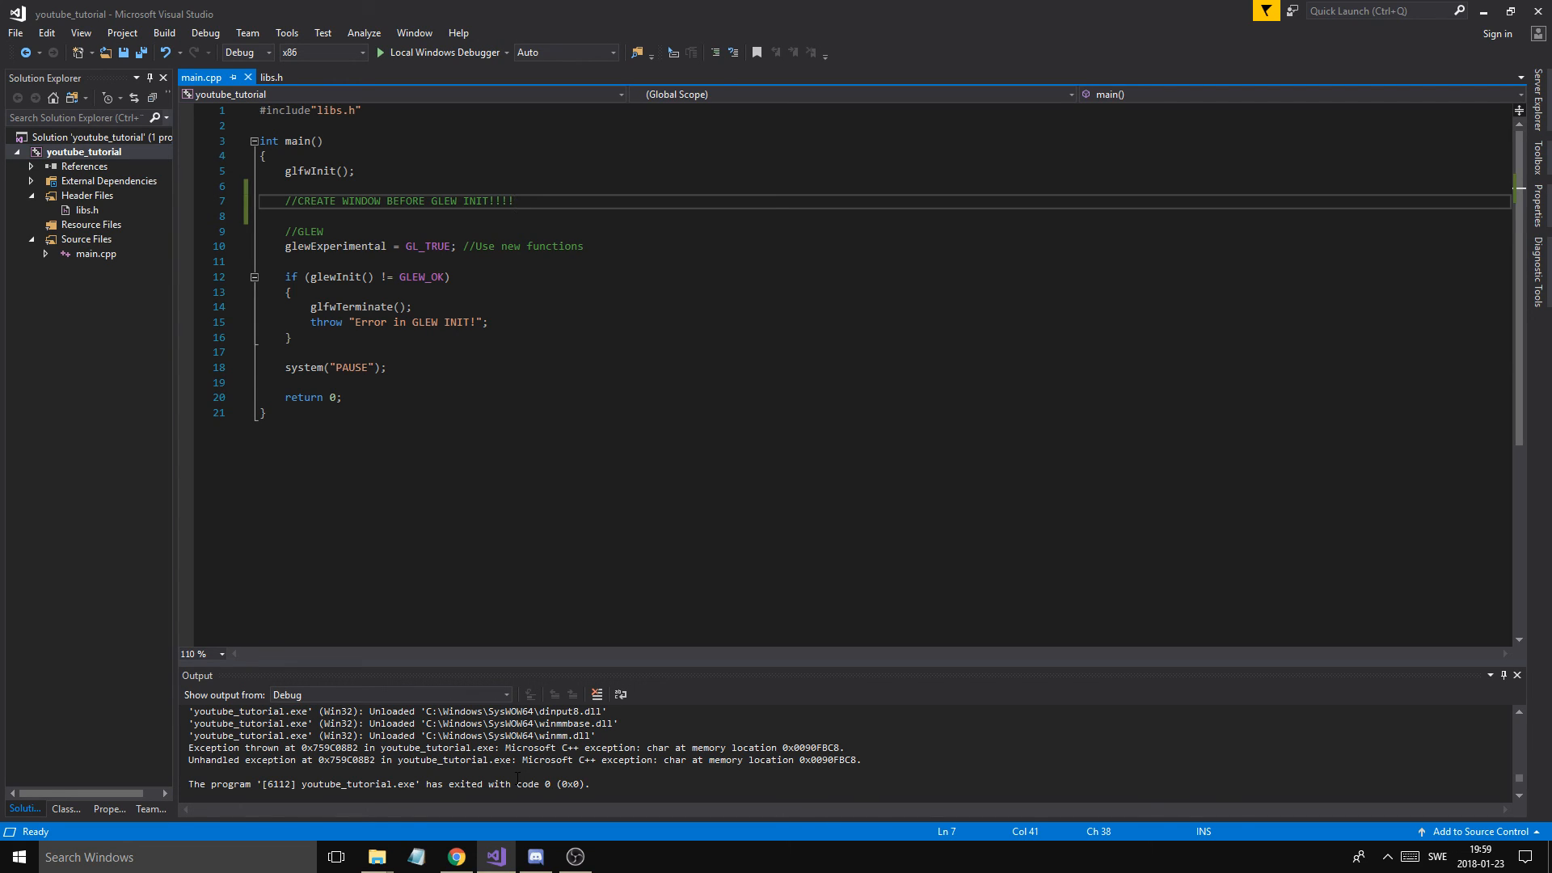
{"action": "left_click", "coordinate": [339, 397]}
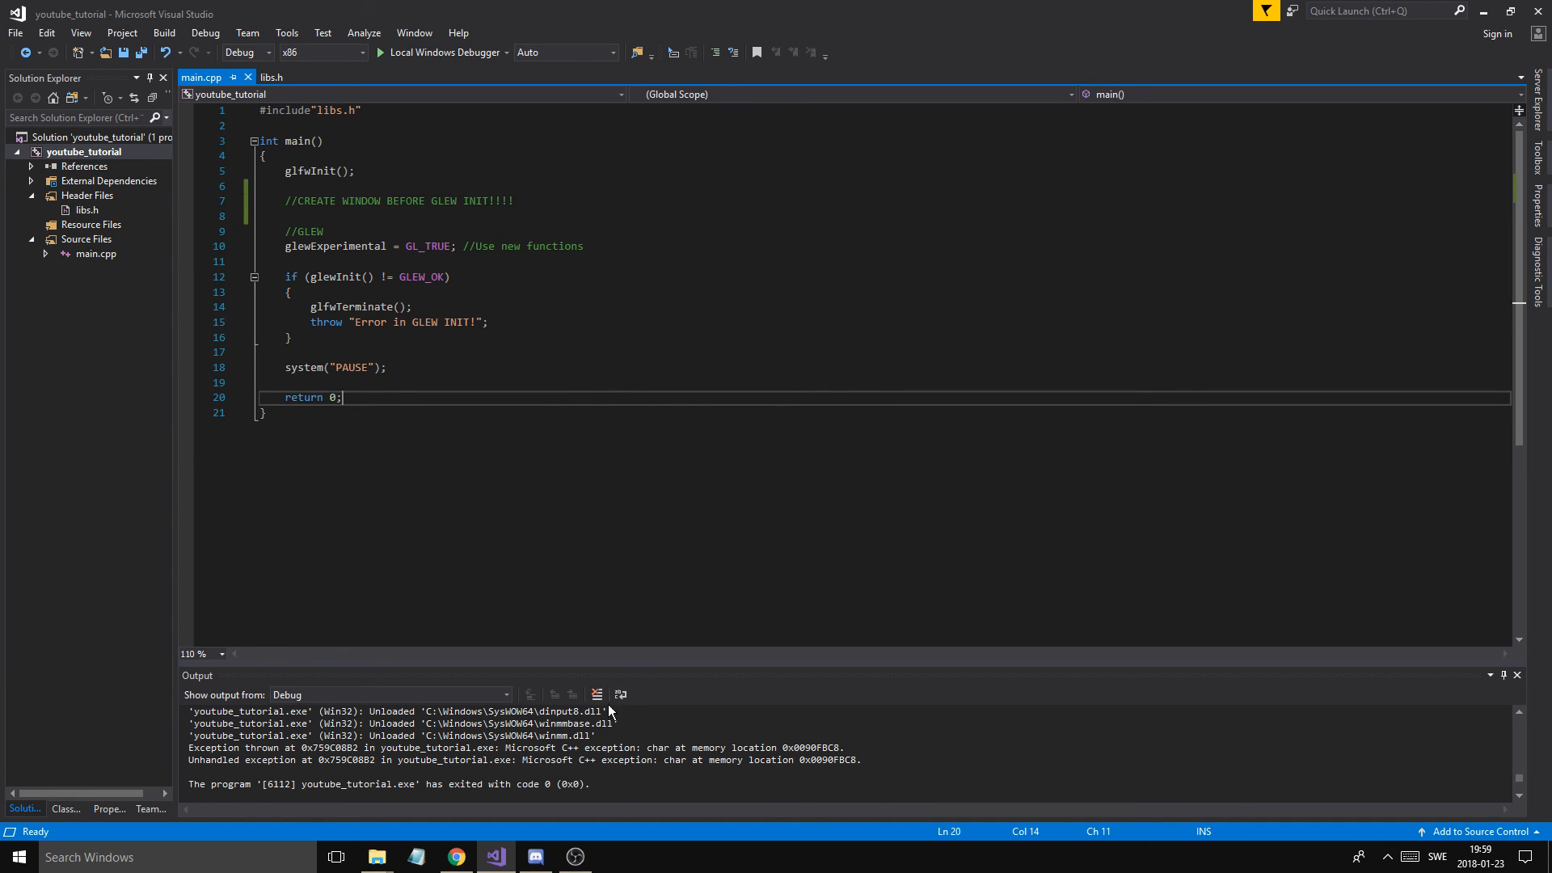
{"action": "mouse_move", "coordinate": [681, 711]}
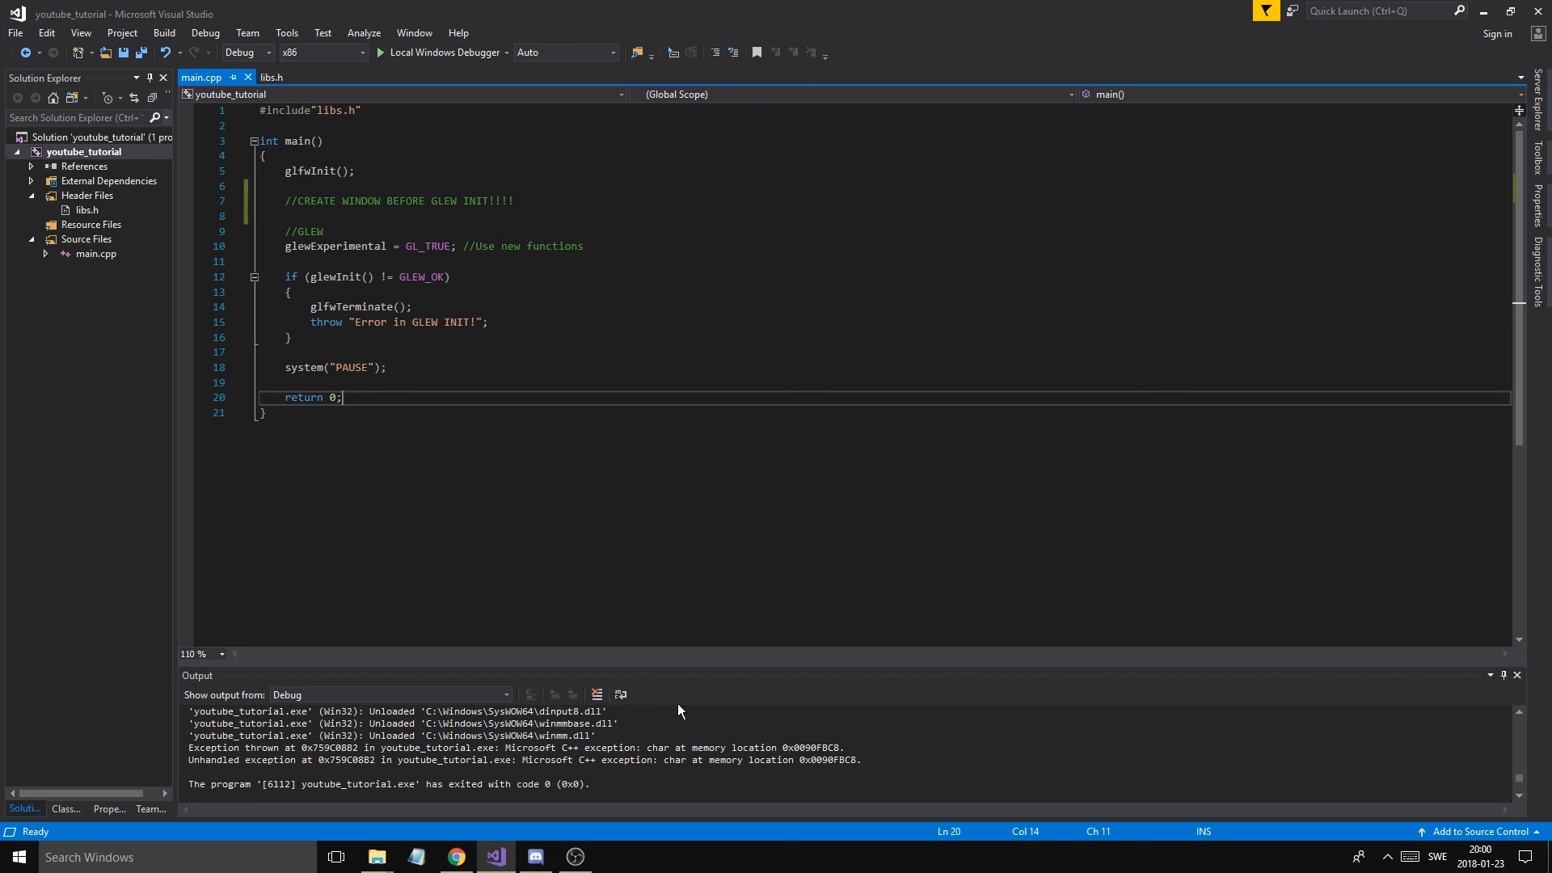
{"action": "mouse_move", "coordinate": [735, 704]}
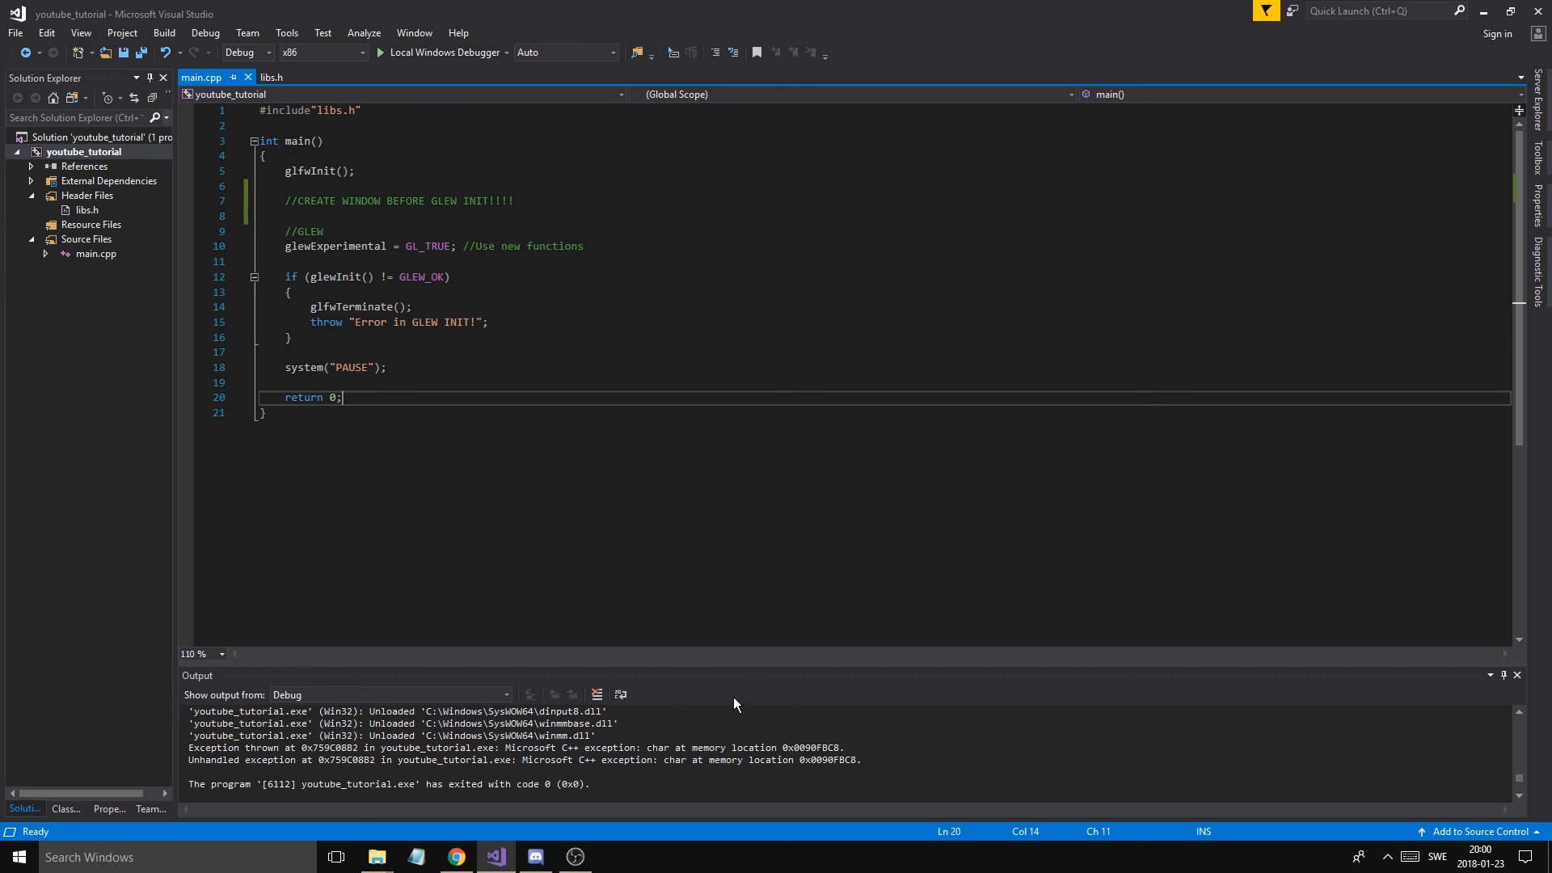